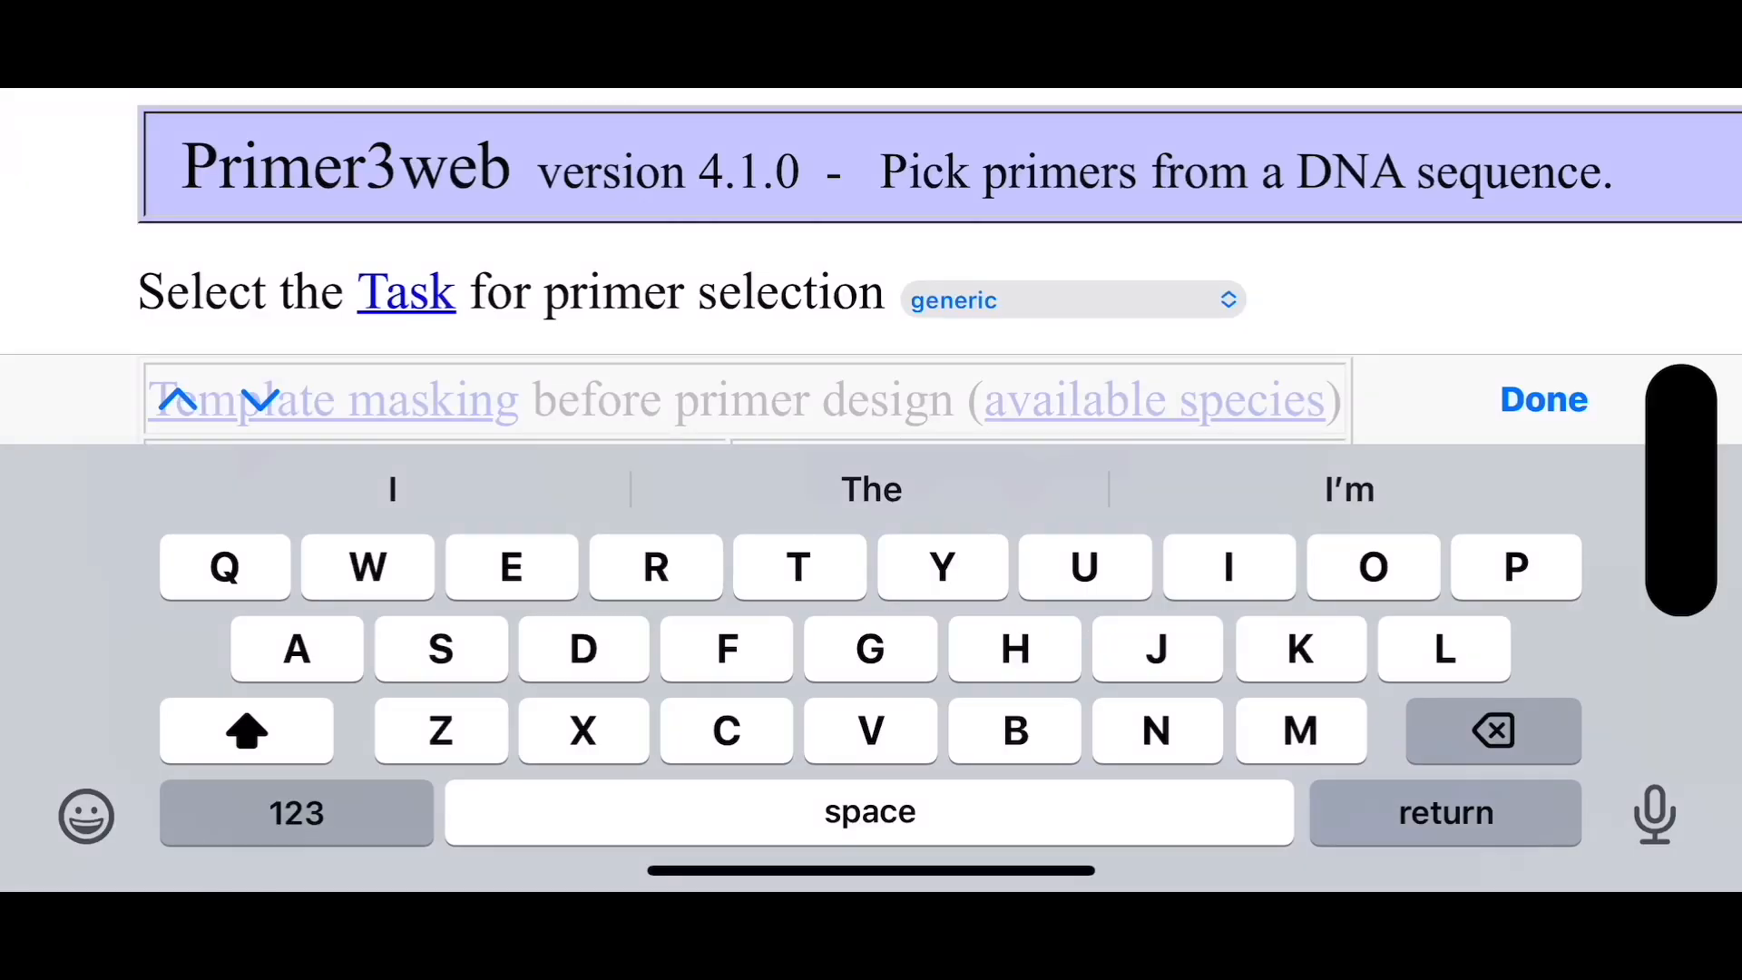
- Tap a few fields and scroll through the QIAGEN CLC Workbench features page
{"action": "left_click", "coordinate": [1544, 400]}
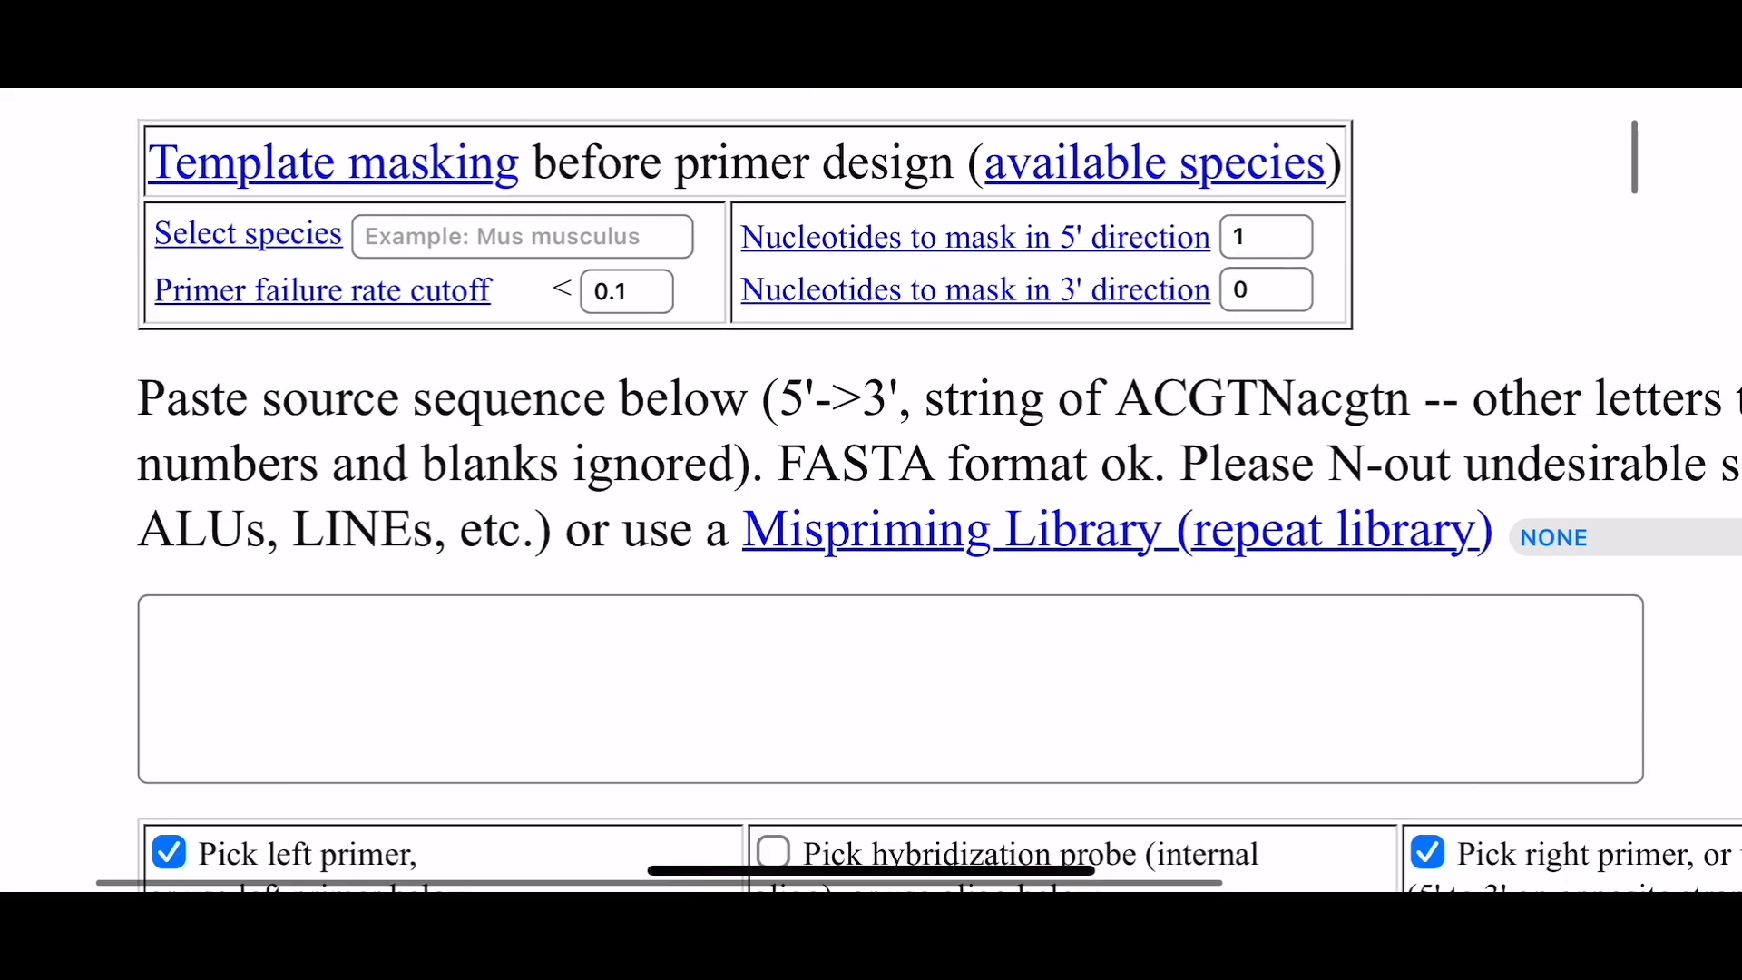
{"action": "scroll", "scroll_direction": "down", "scroll_amount": 3}
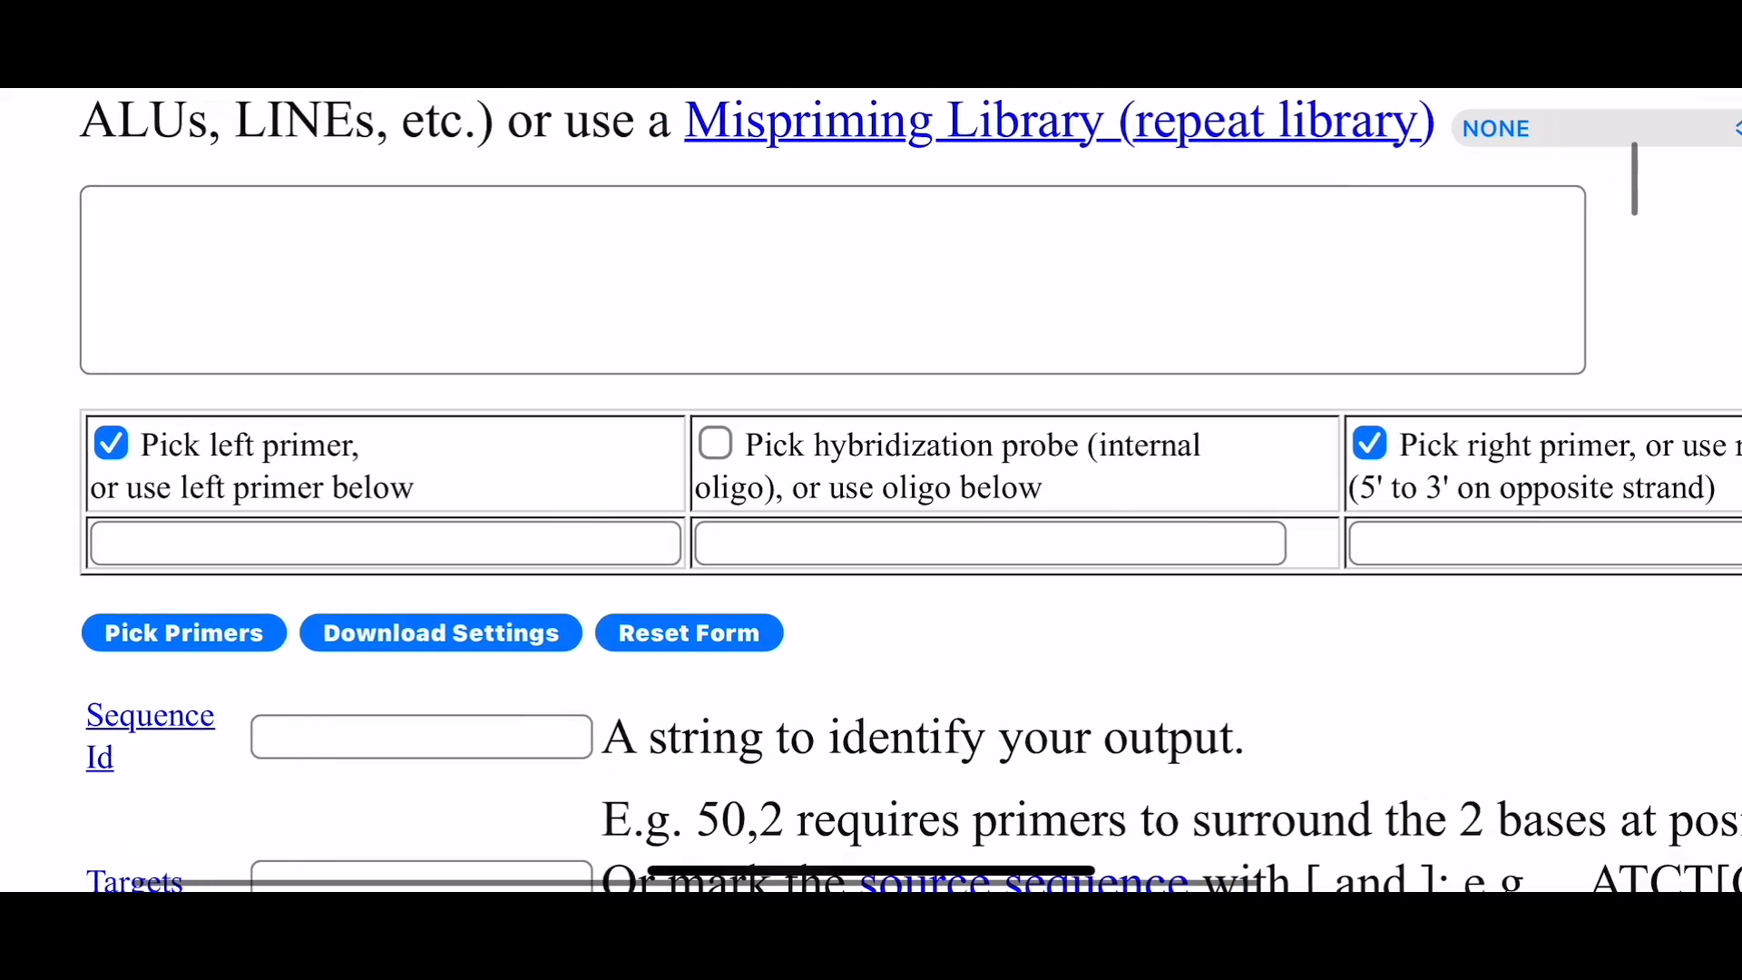
{"action": "left_click", "coordinate": [382, 544]}
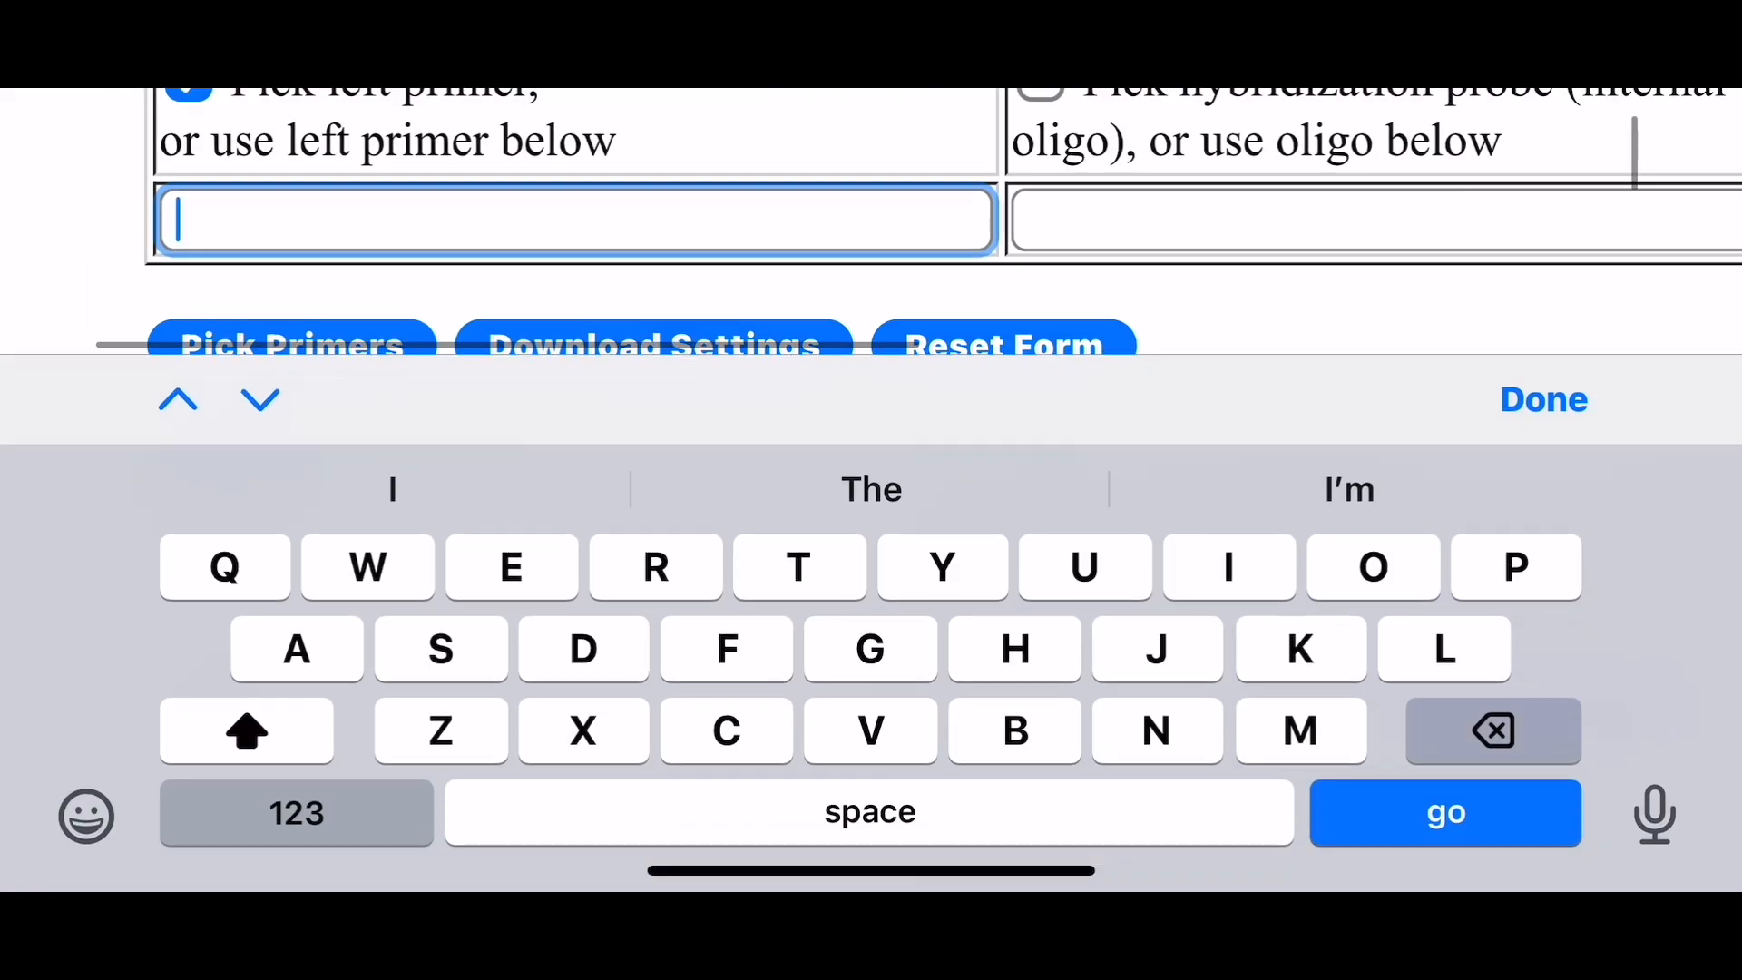
{"action": "scroll", "scroll_direction": "down", "scroll_amount": 3}
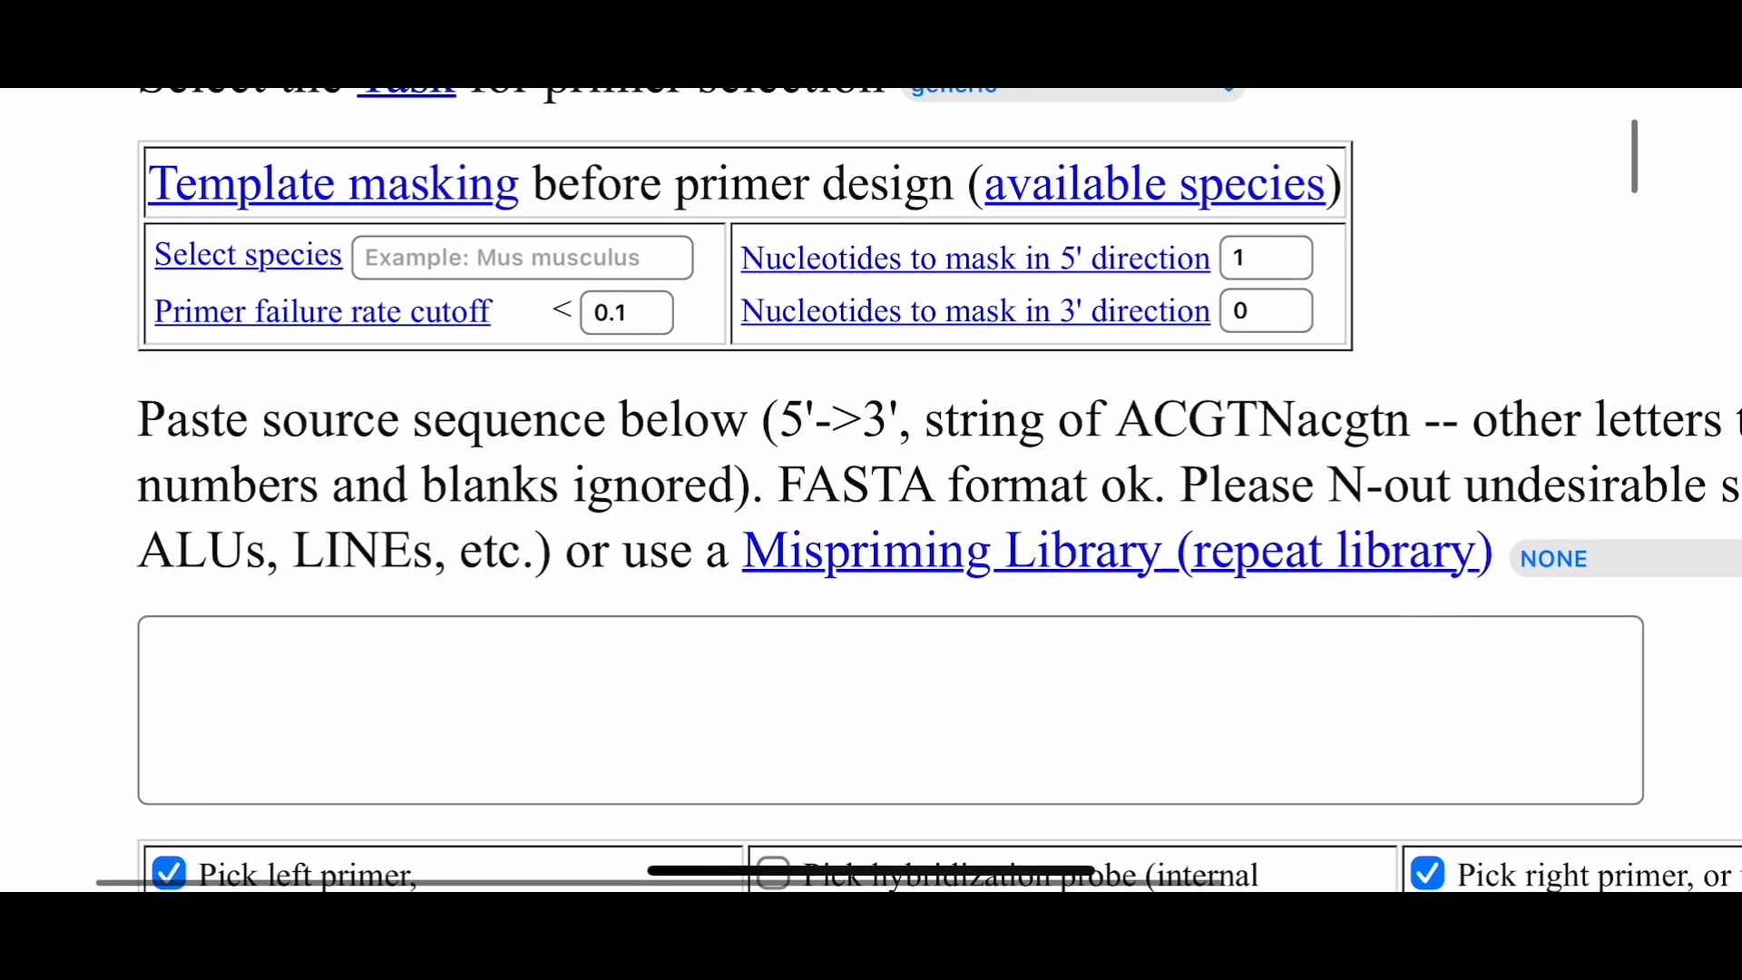
{"action": "scroll", "scroll_direction": "down", "scroll_amount": 3}
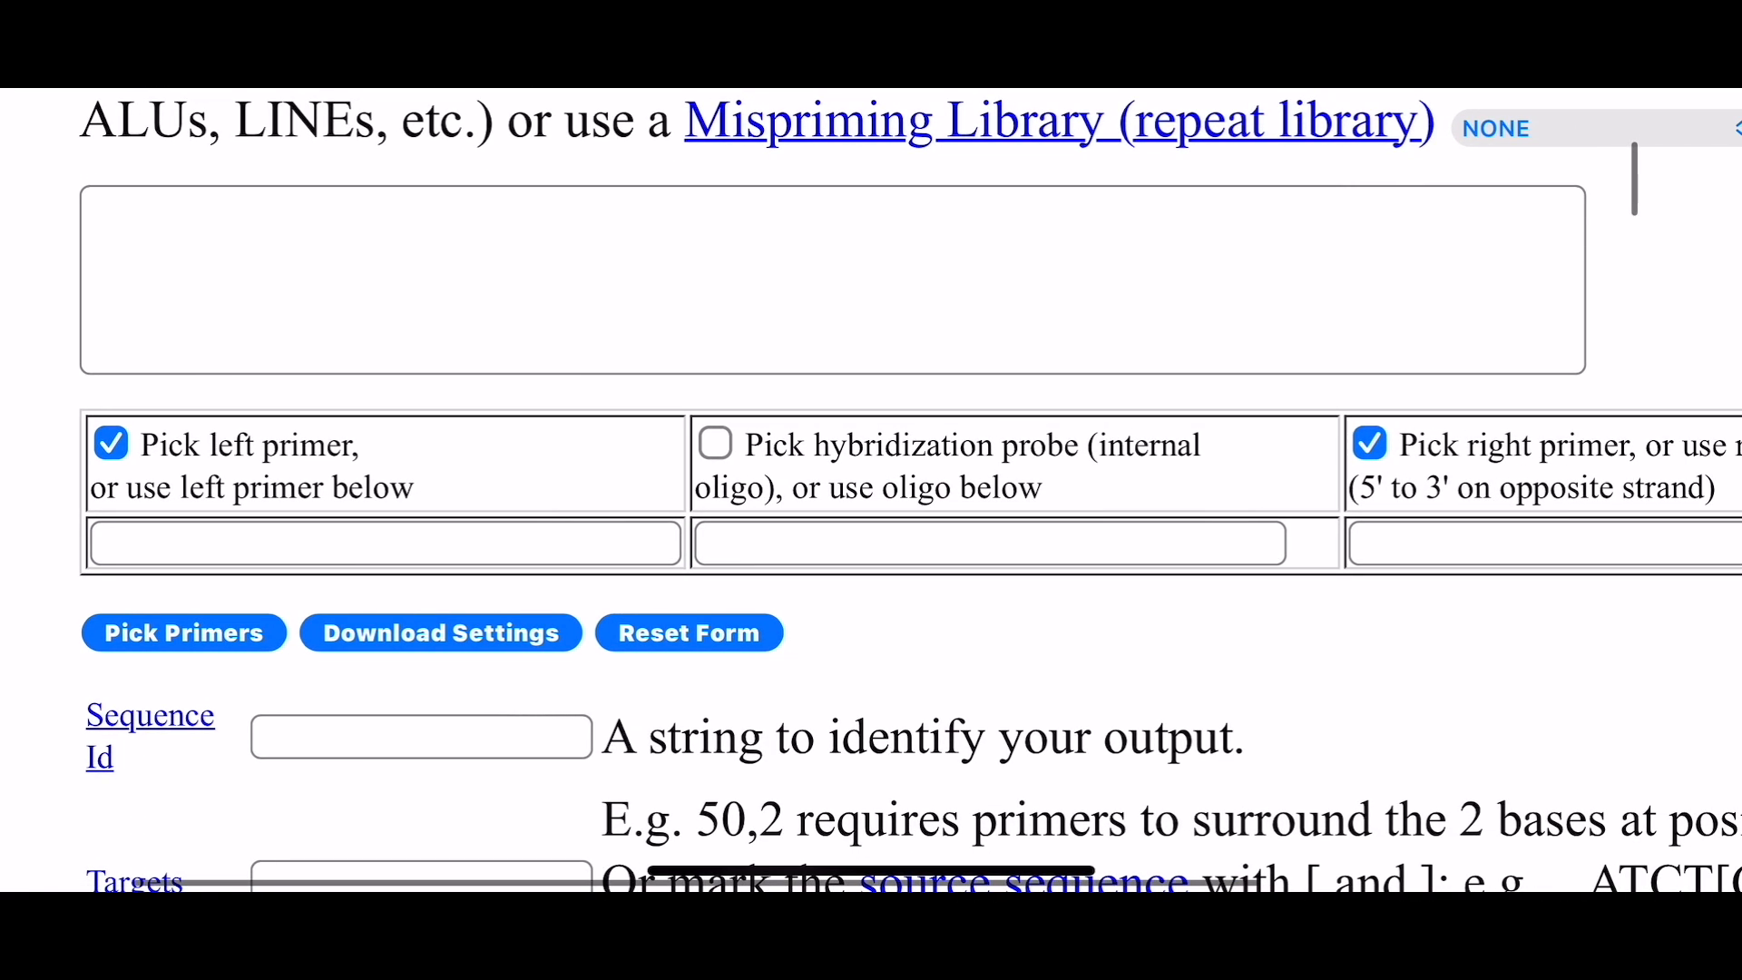
{"action": "left_click", "coordinate": [382, 544]}
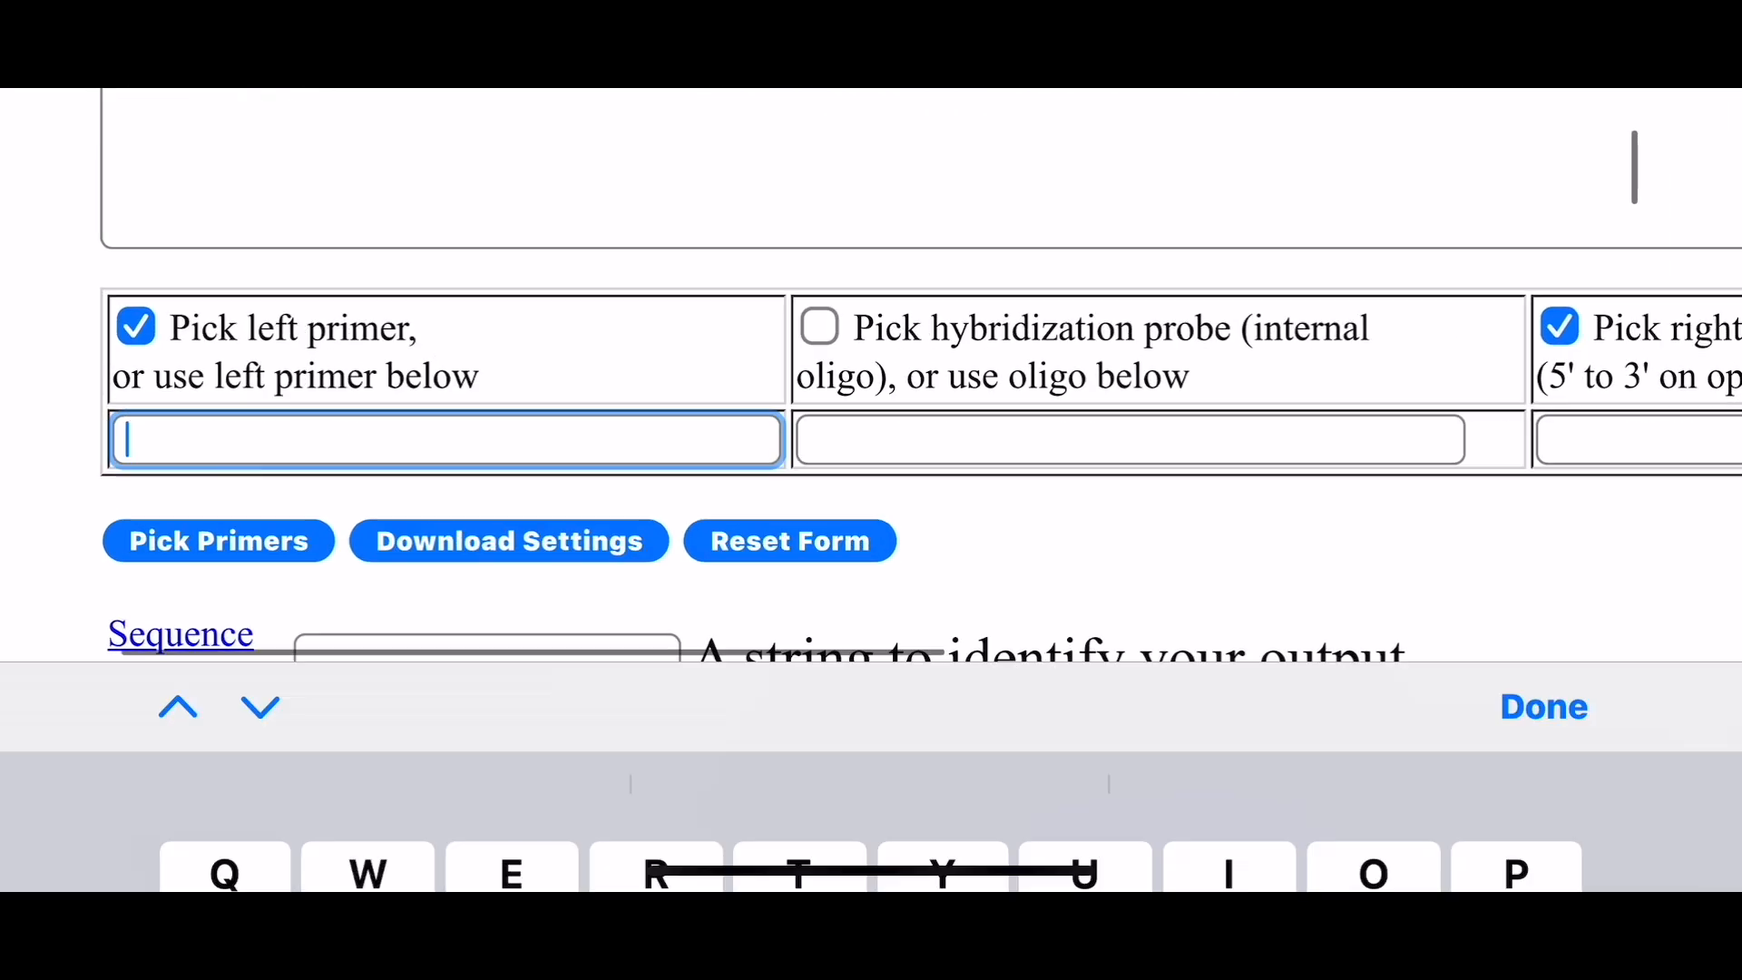
{"action": "left_click", "coordinate": [1543, 707]}
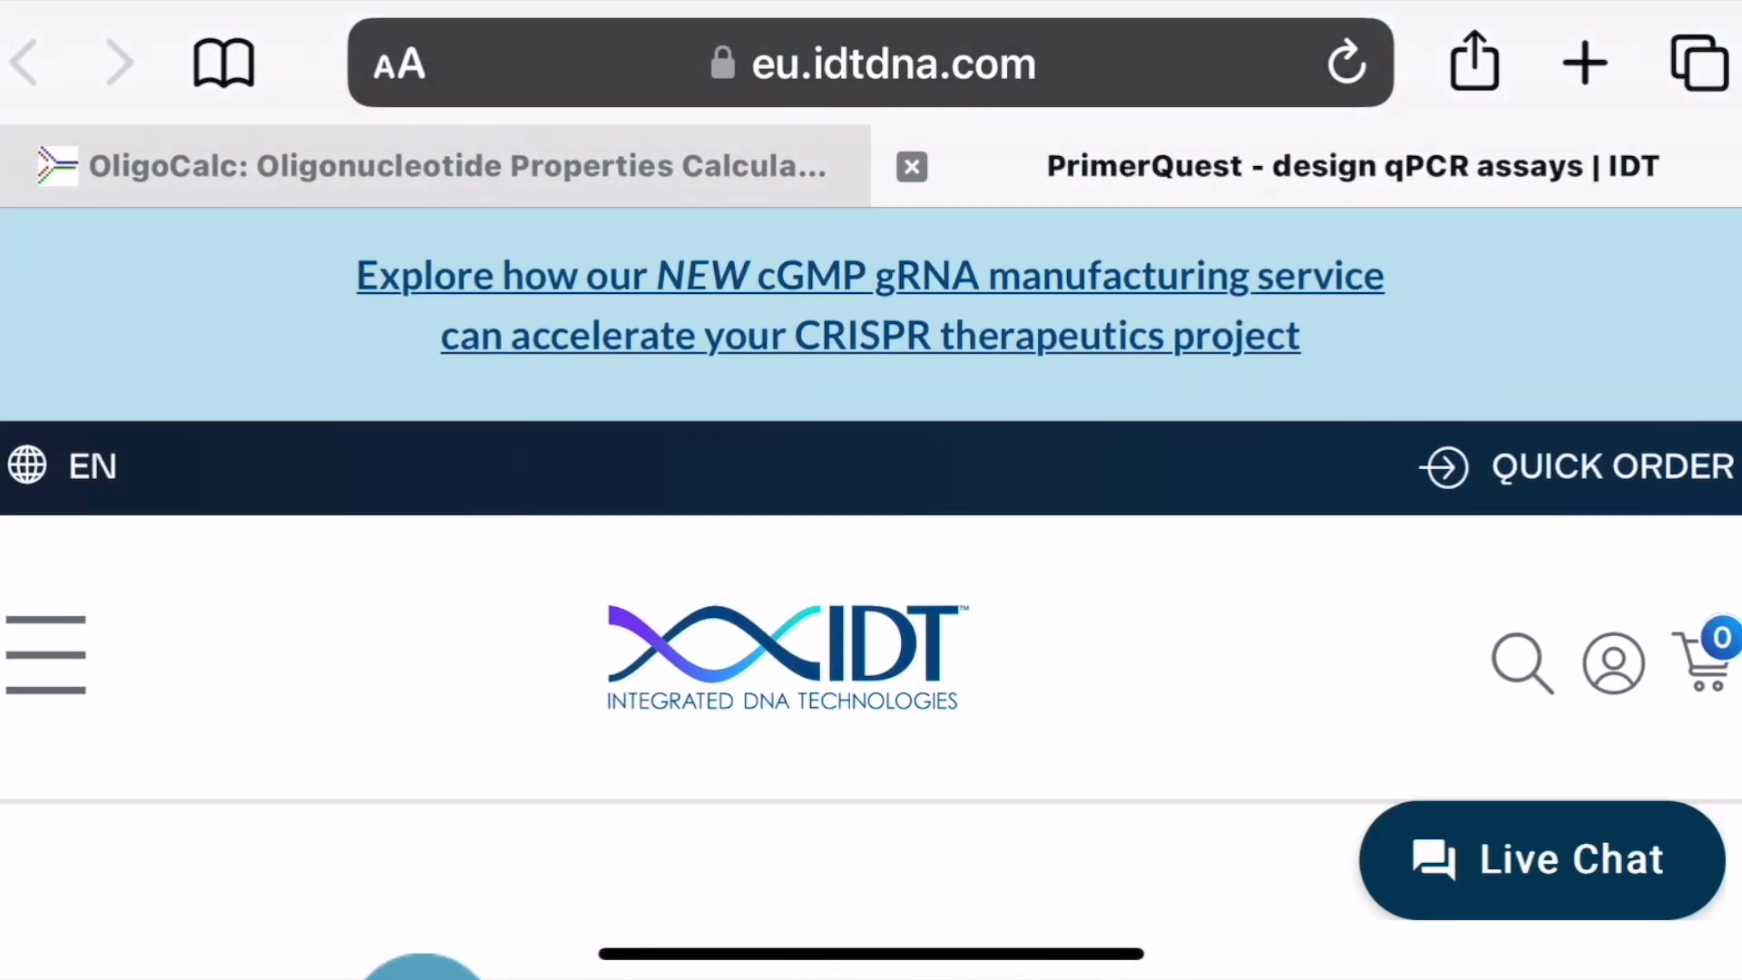
{"action": "scroll", "scroll_direction": "down", "scroll_amount": 3}
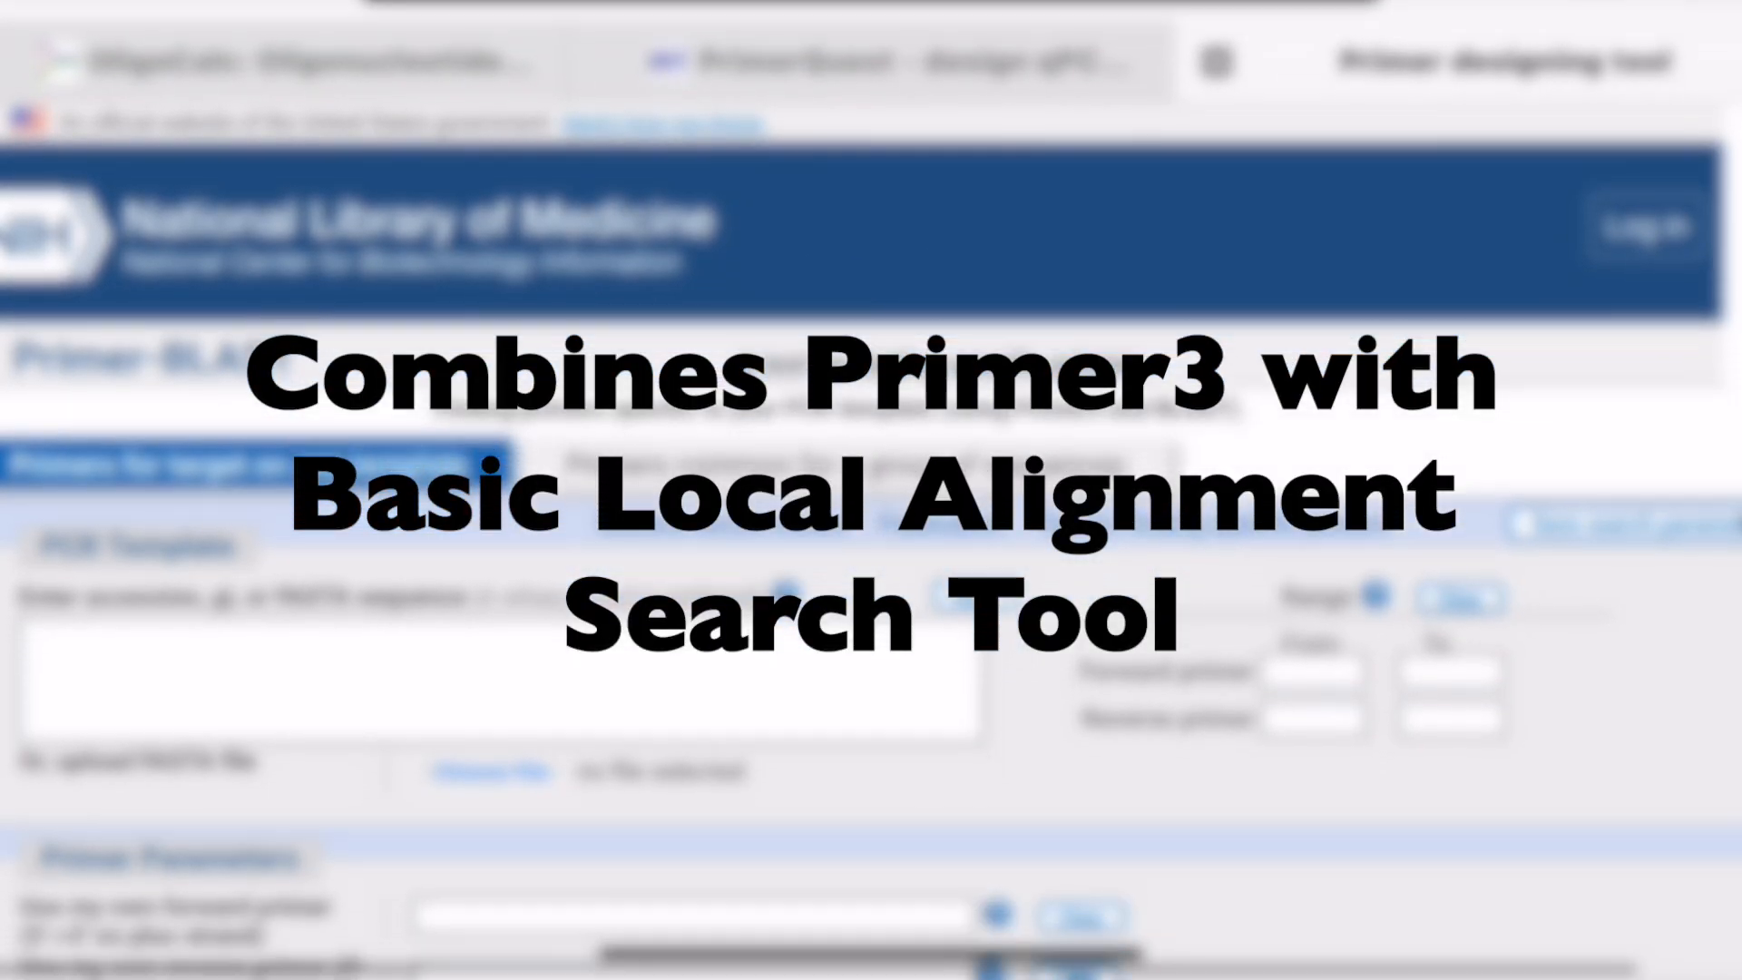
{"action": "scroll", "scroll_direction": "down", "scroll_amount": 3}
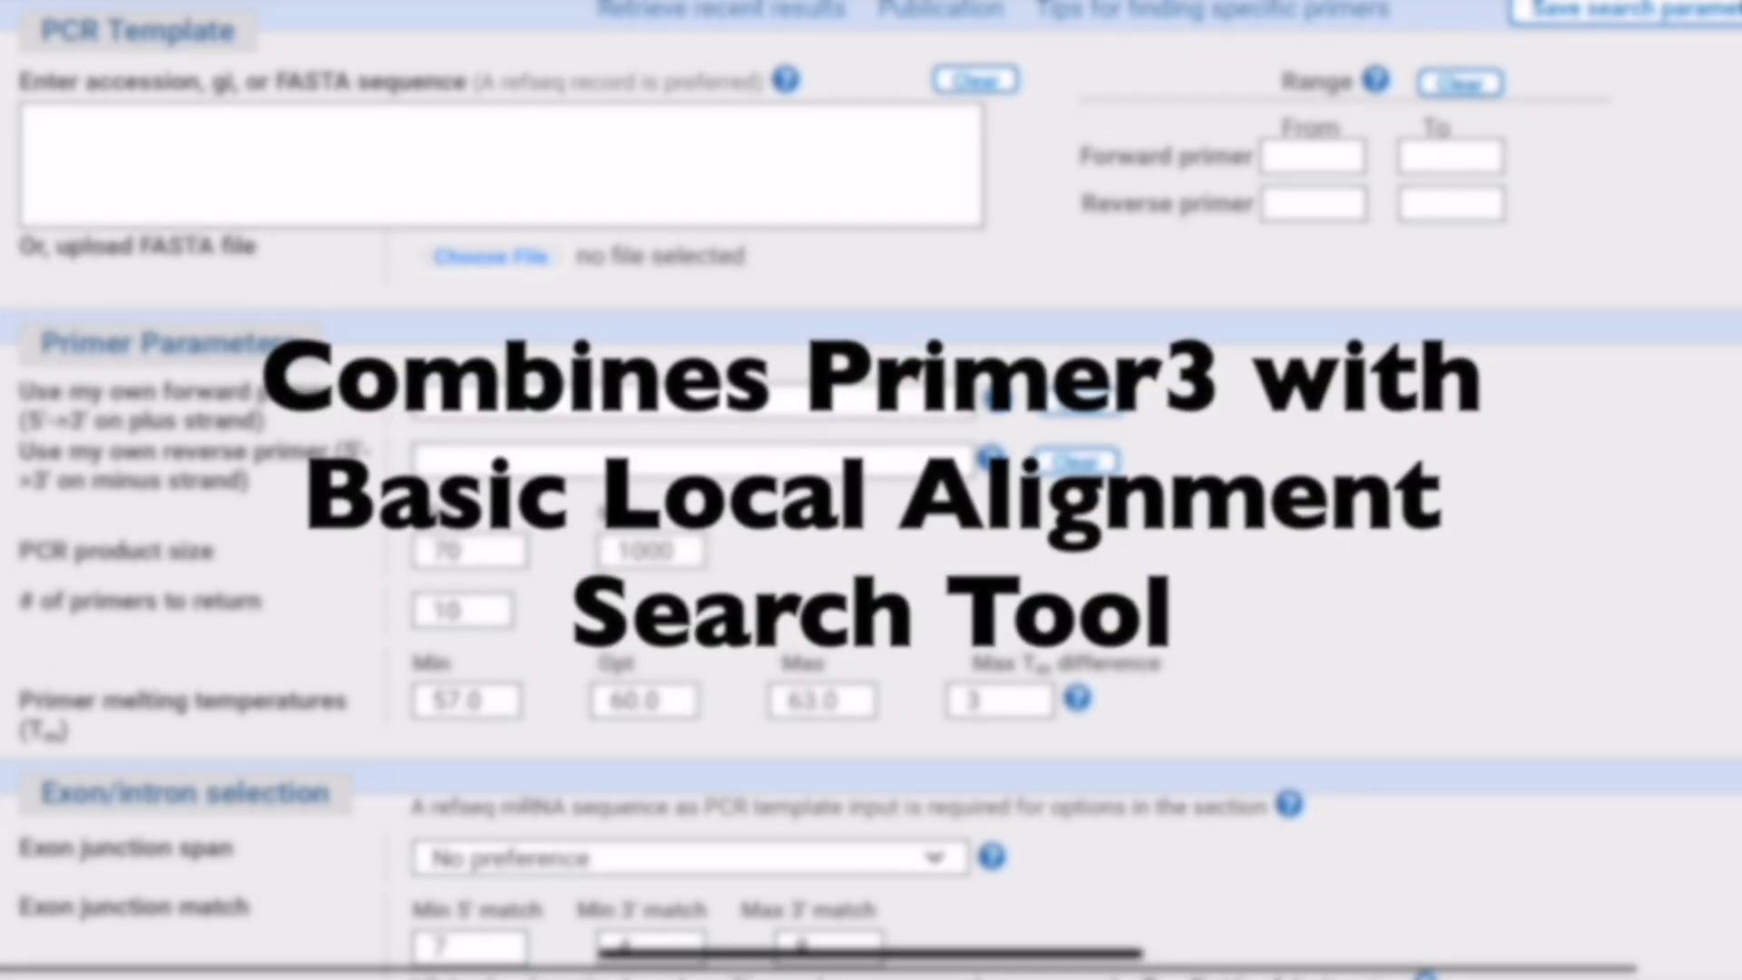
{"action": "scroll", "scroll_direction": "down", "scroll_amount": 3}
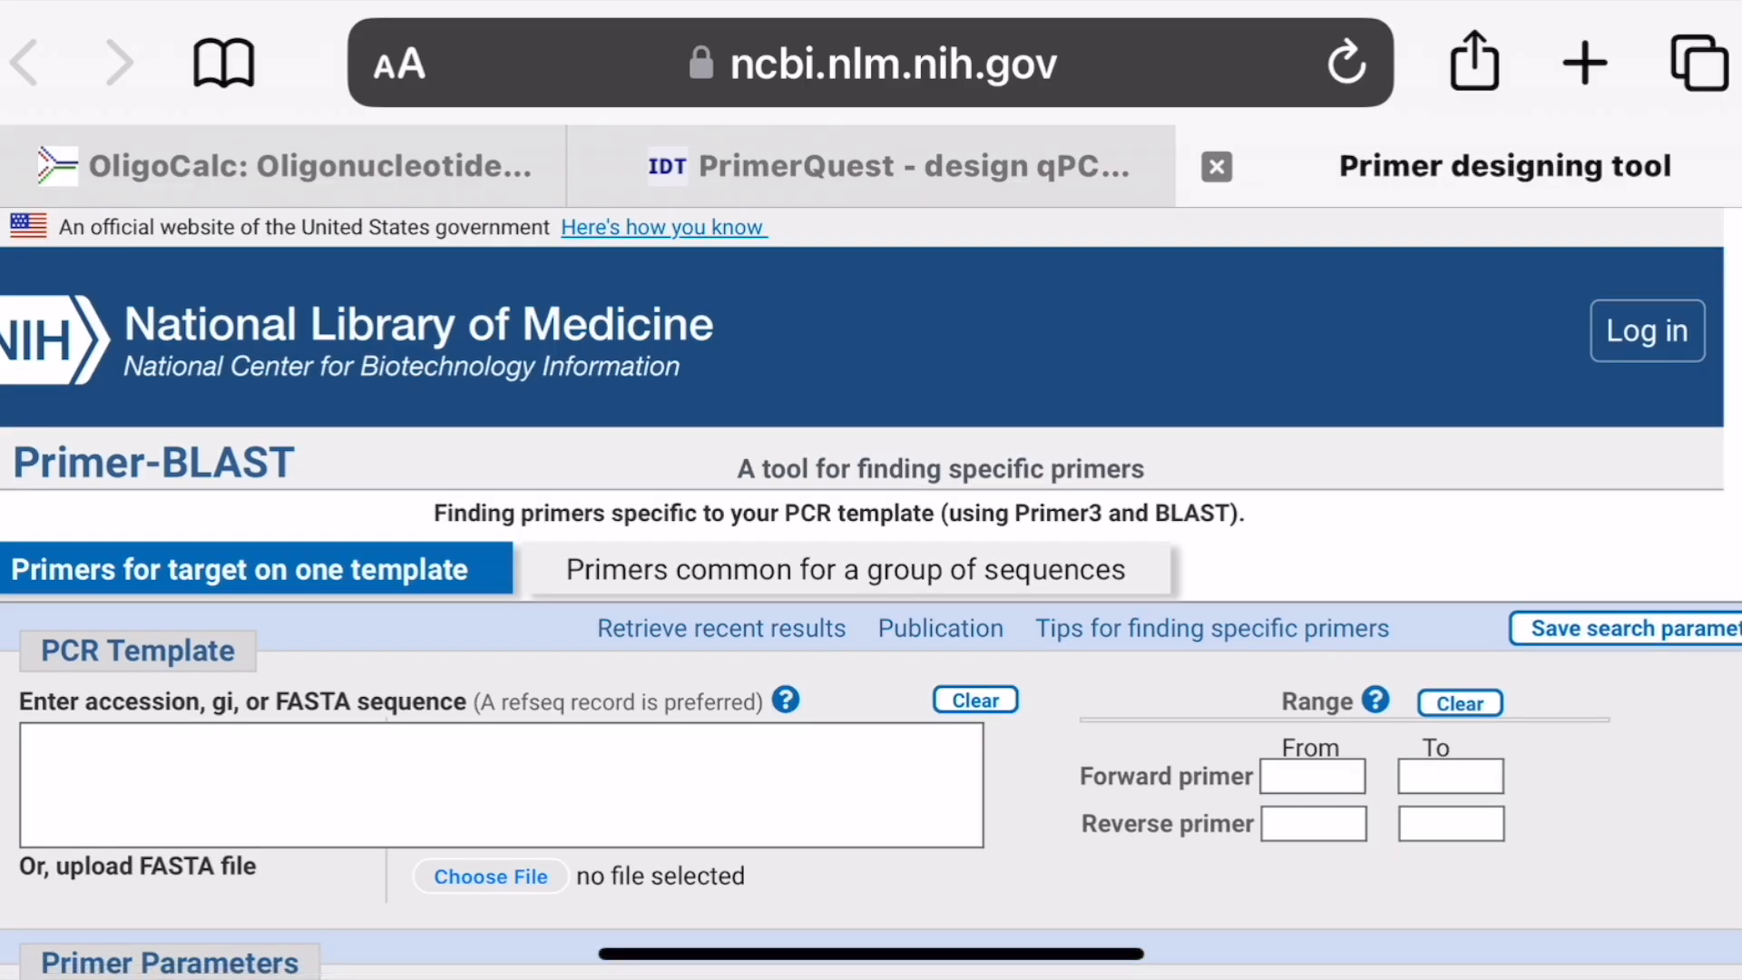
{"action": "scroll", "scroll_direction": "down", "scroll_amount": 3}
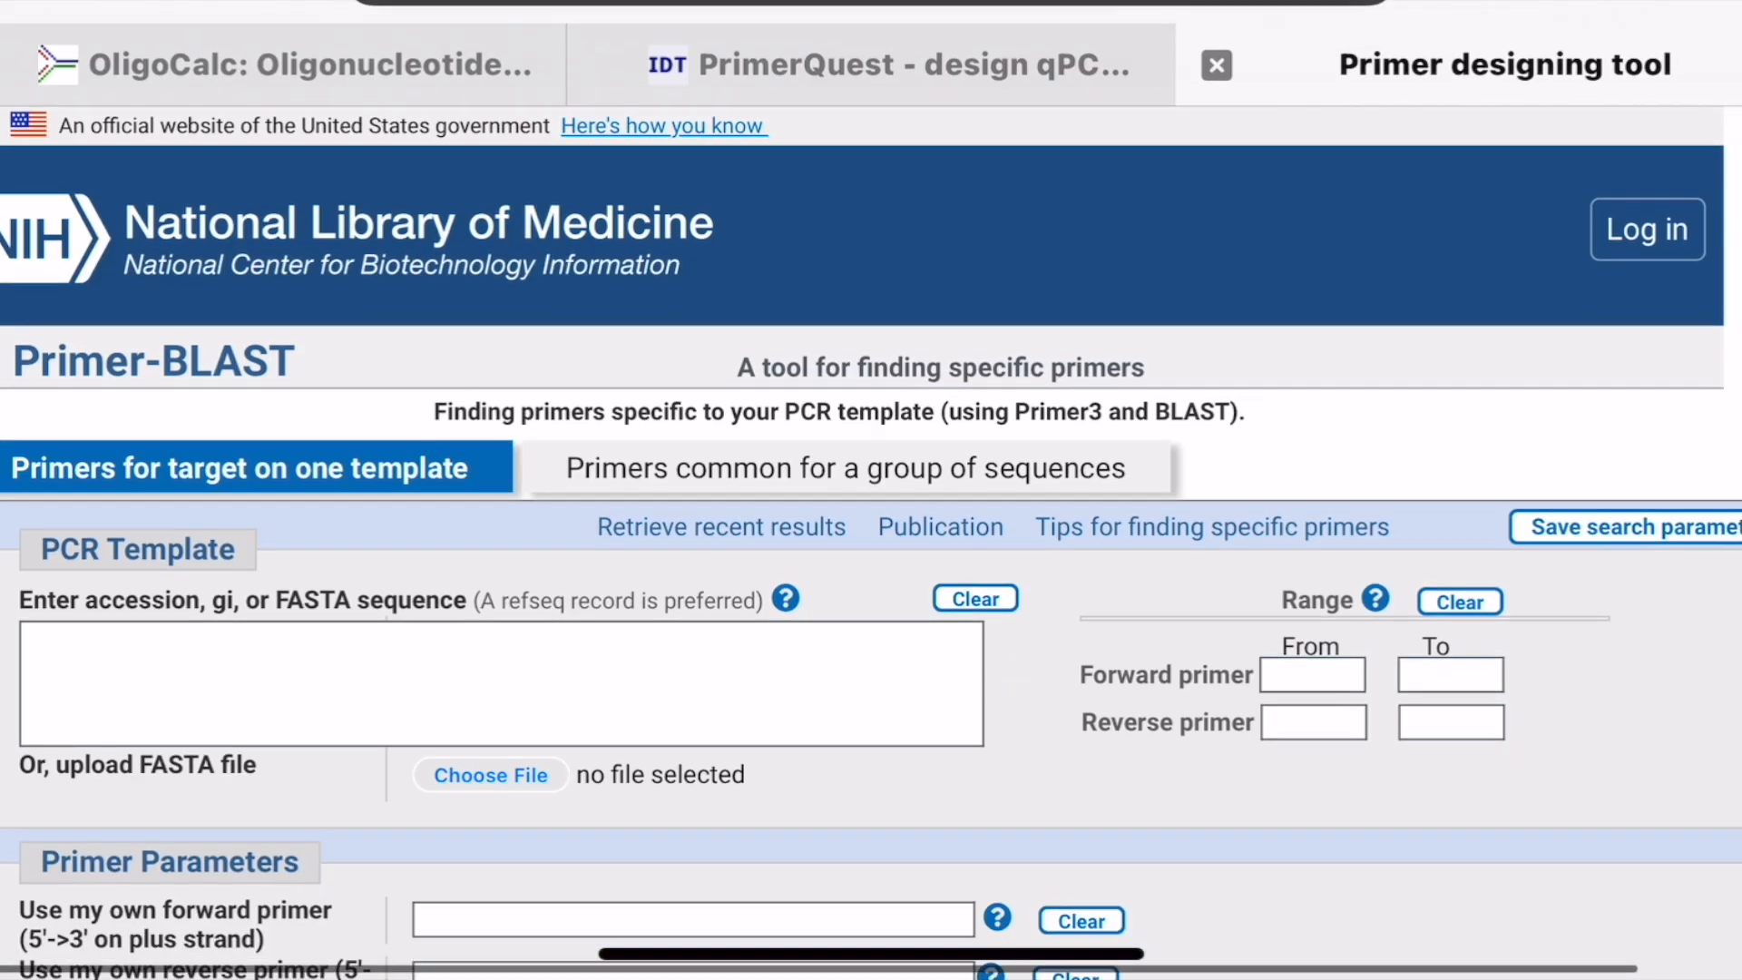
{"action": "scroll", "scroll_direction": "down", "scroll_amount": 3}
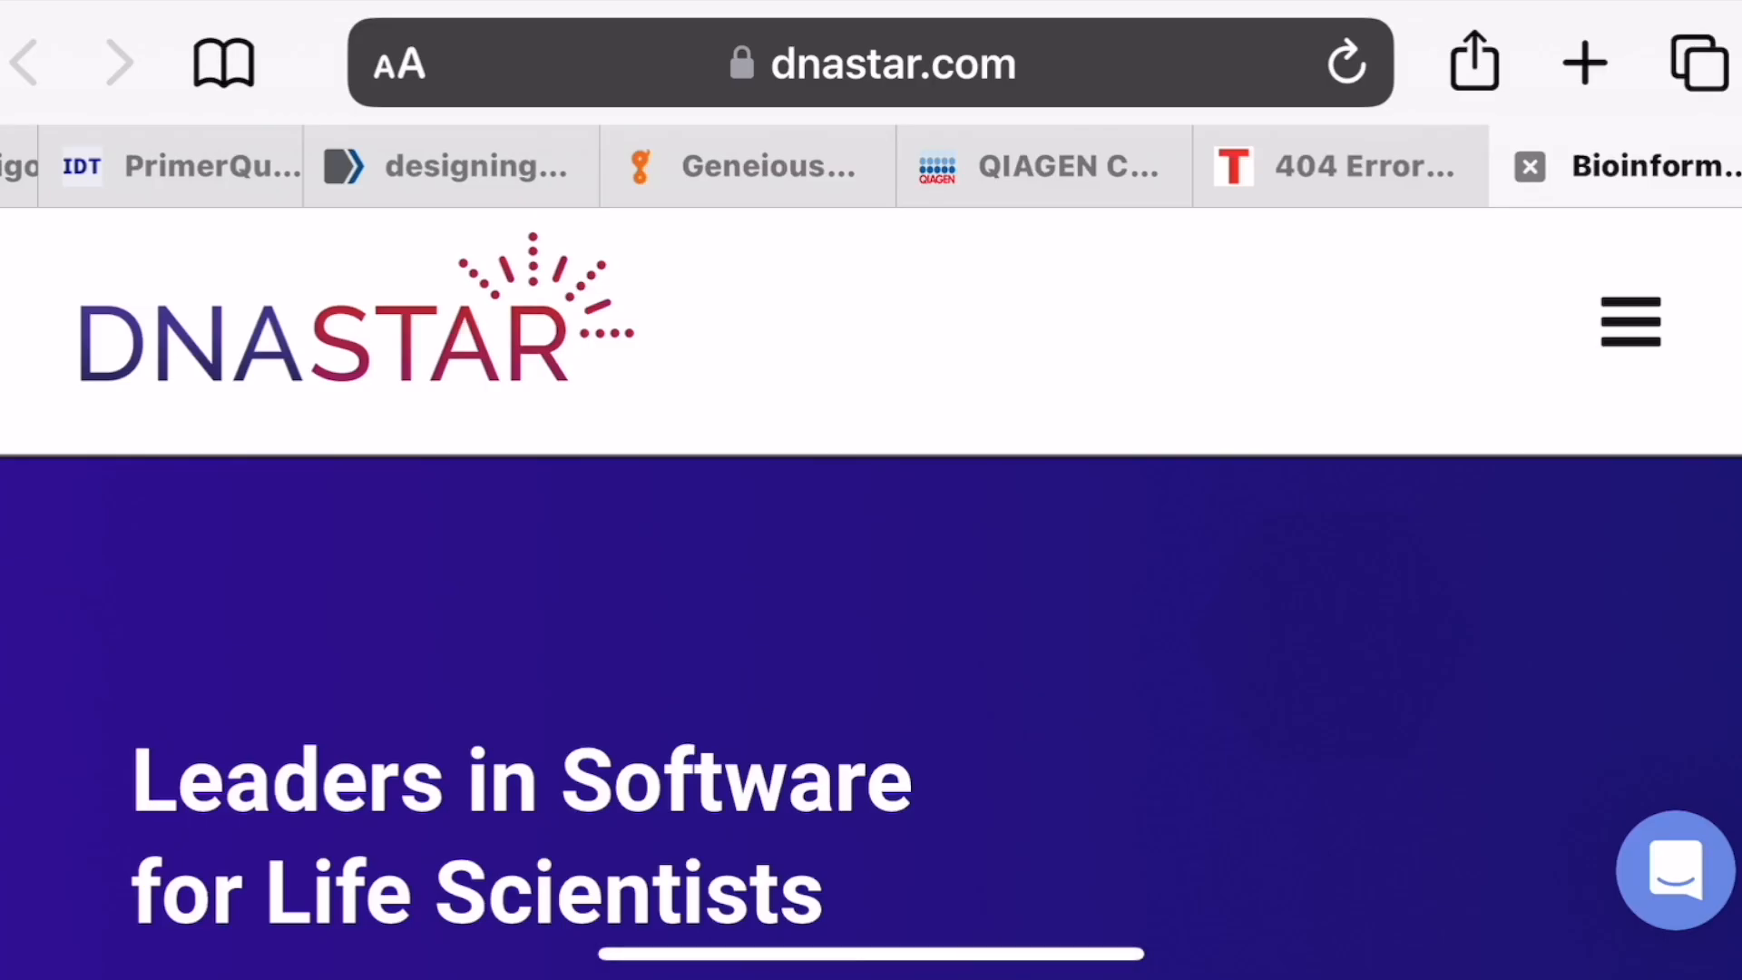
- Read on past the Cloning section's in silico cloning description toward Primer3web
{"action": "scroll", "scroll_direction": "down", "scroll_amount": 3}
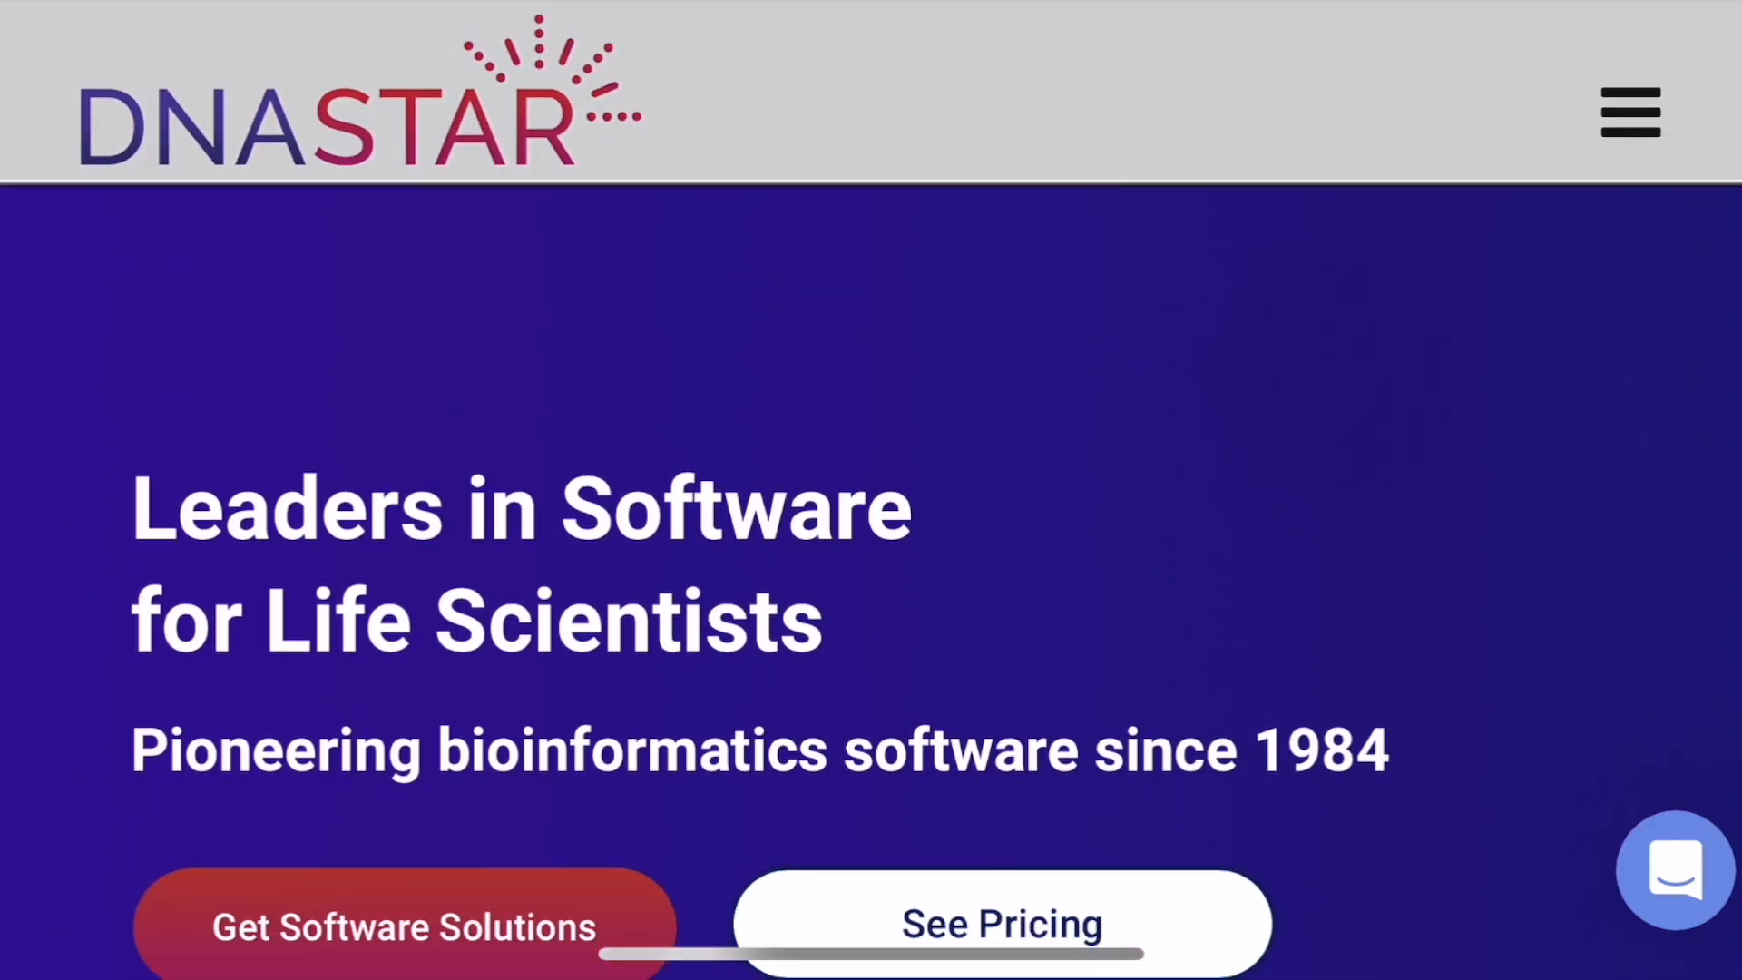
{"action": "scroll", "scroll_direction": "down", "scroll_amount": 3}
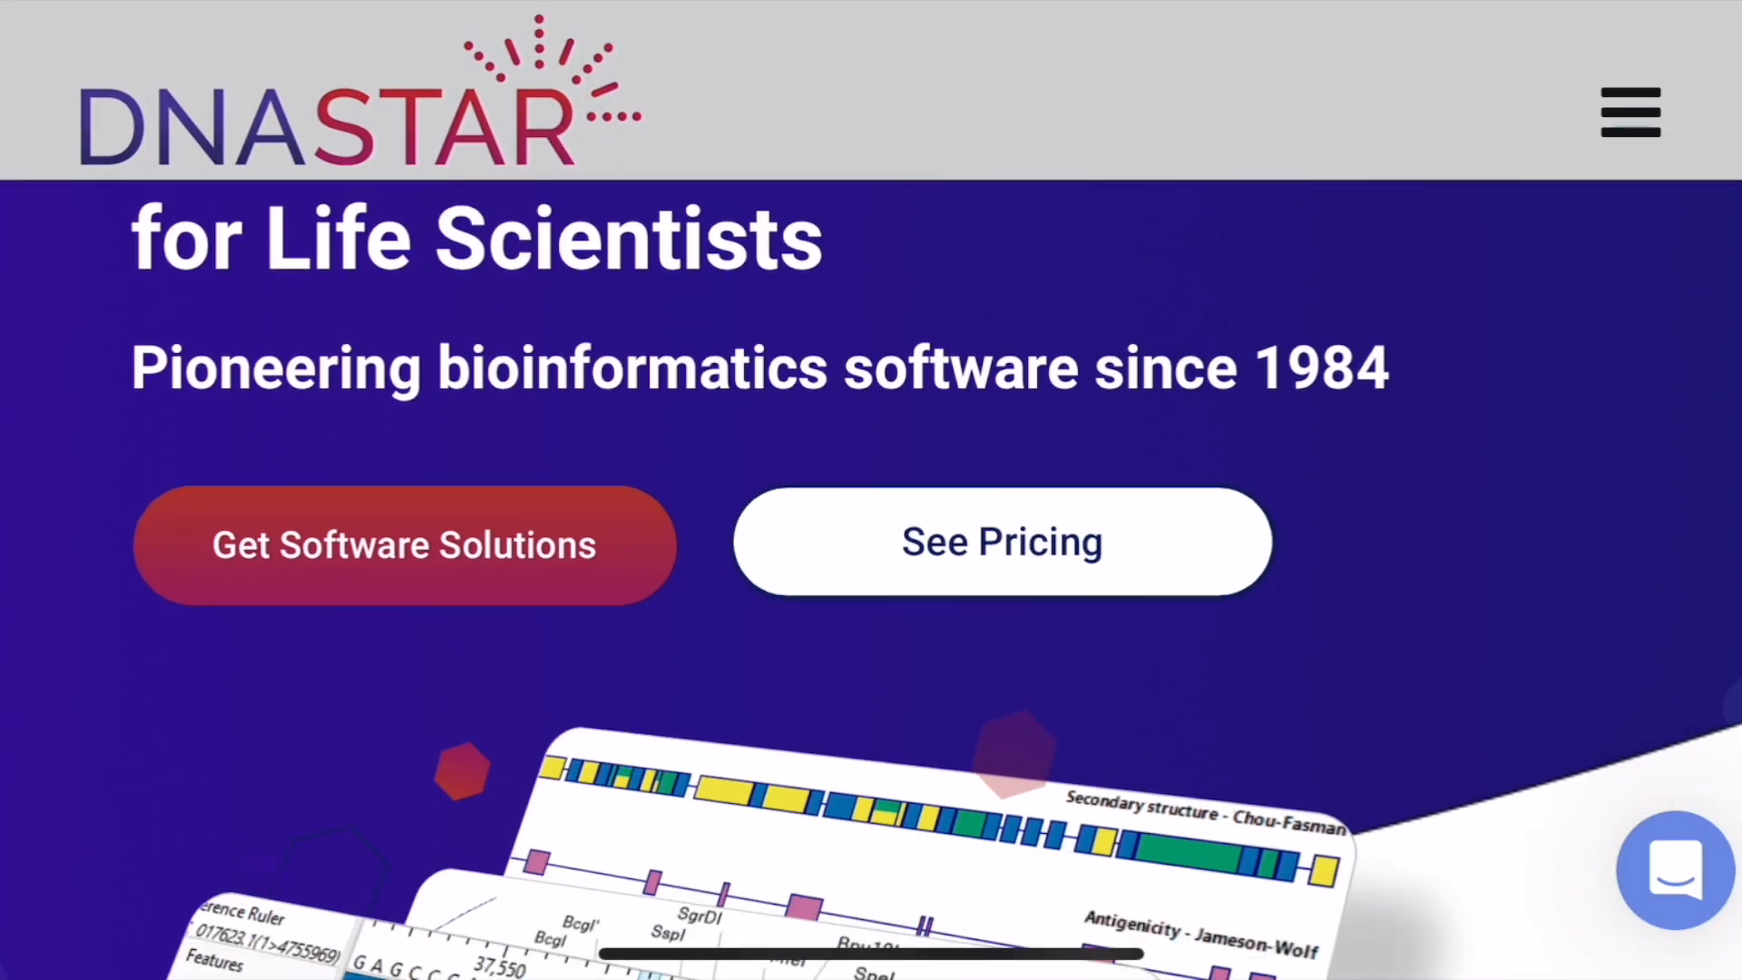
{"action": "scroll", "scroll_direction": "down", "scroll_amount": 3}
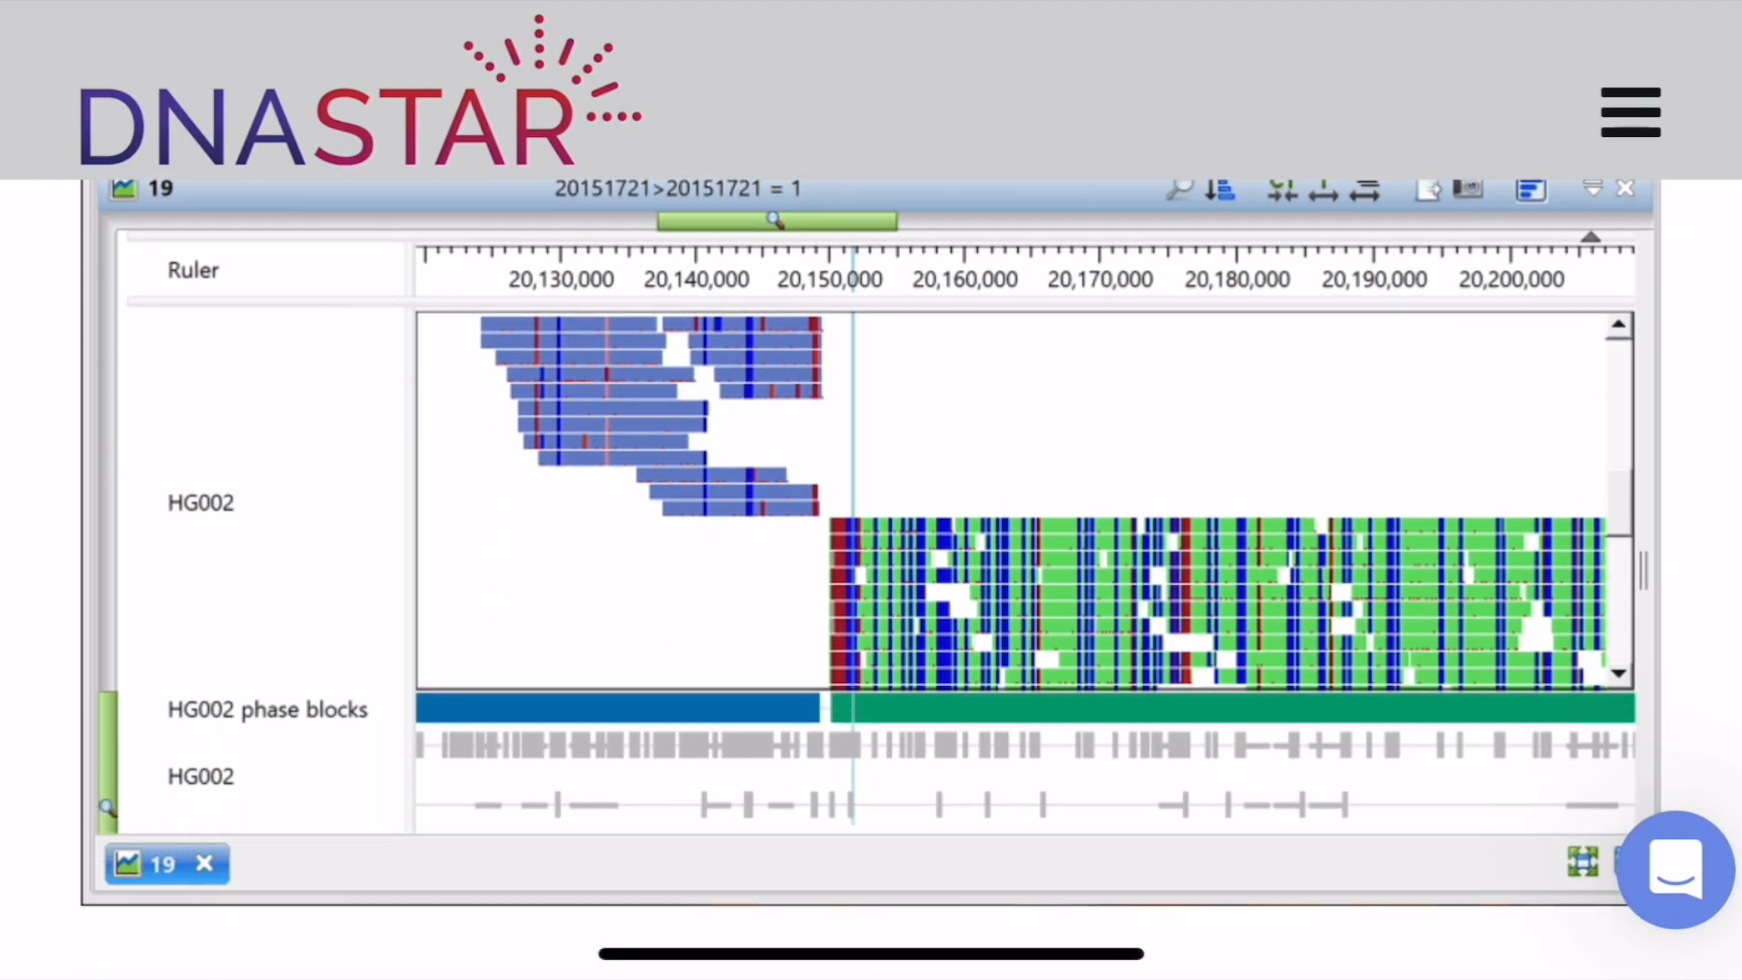
{"action": "scroll", "scroll_direction": "down", "scroll_amount": 3}
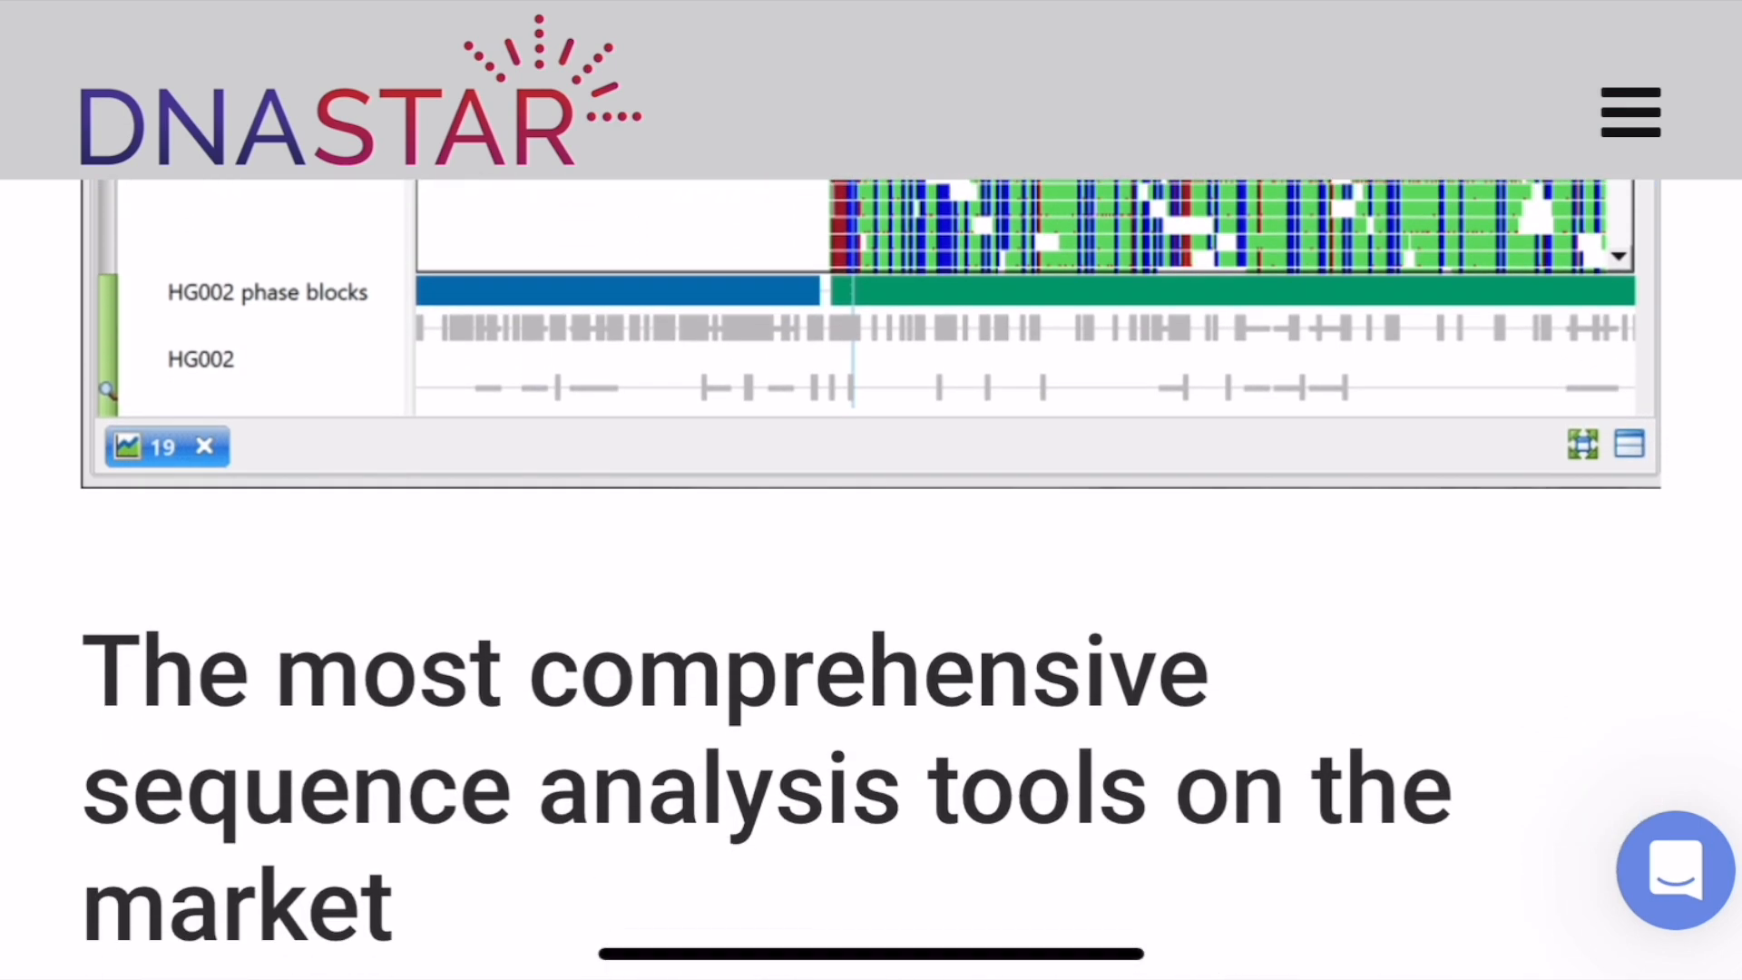
{"action": "scroll", "scroll_direction": "down", "scroll_amount": 3}
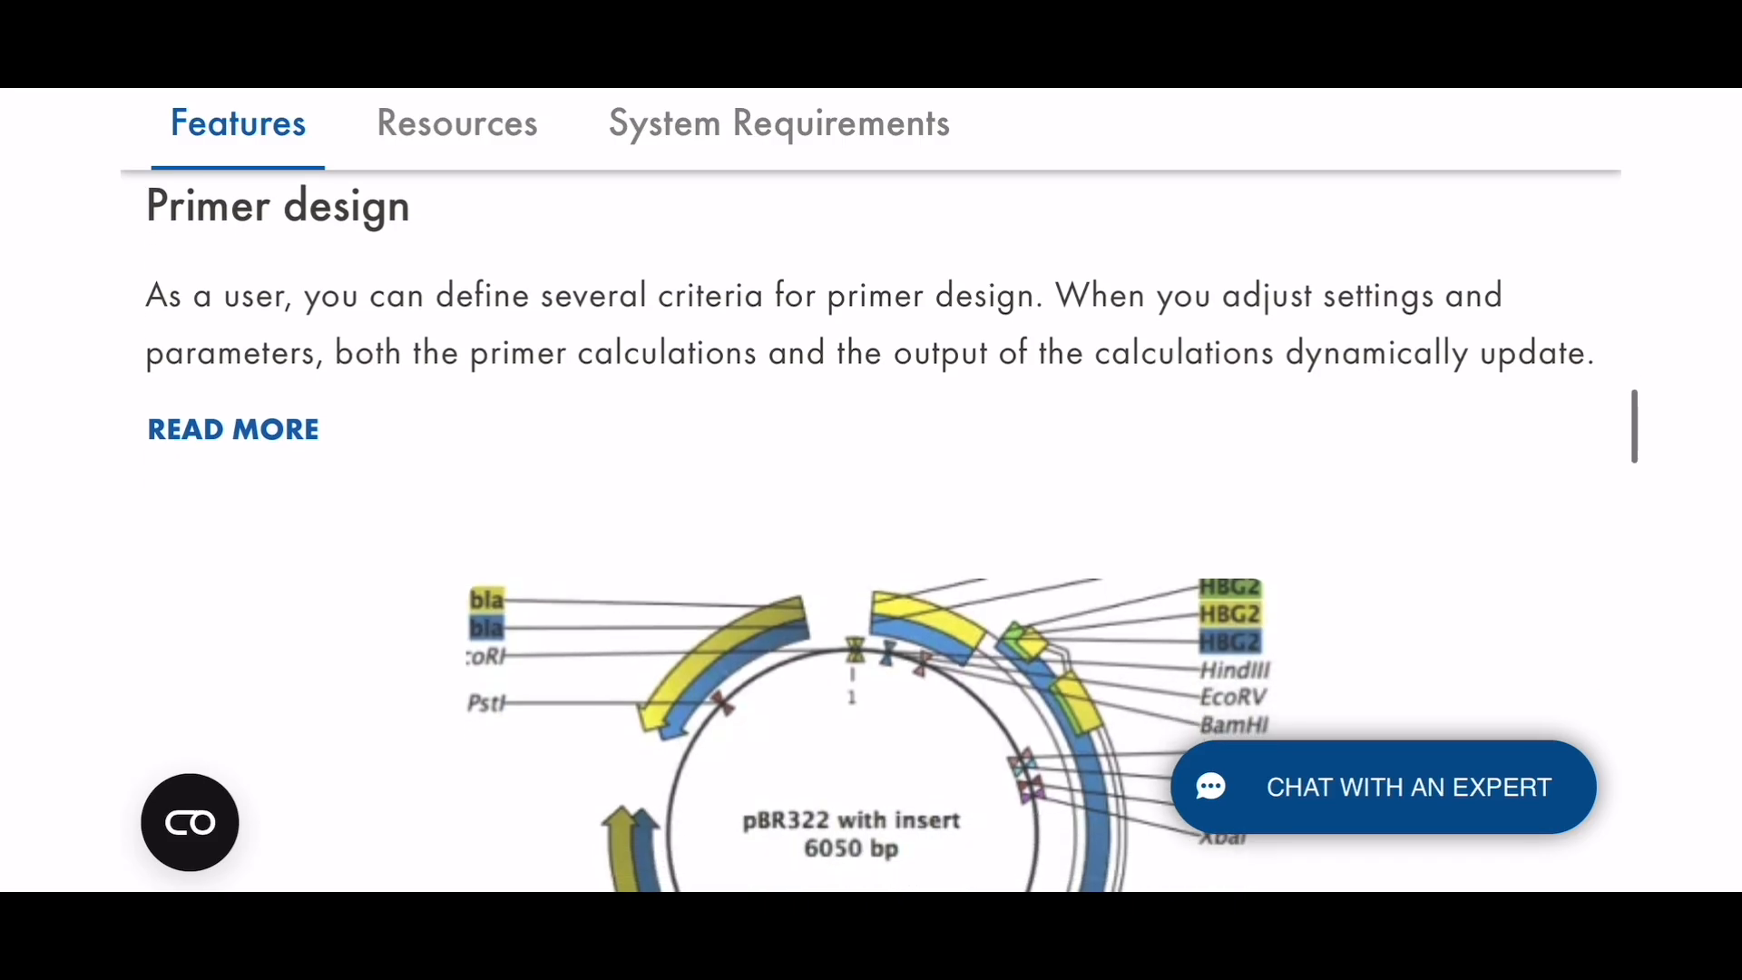
{"action": "scroll", "scroll_direction": "down", "scroll_amount": 3}
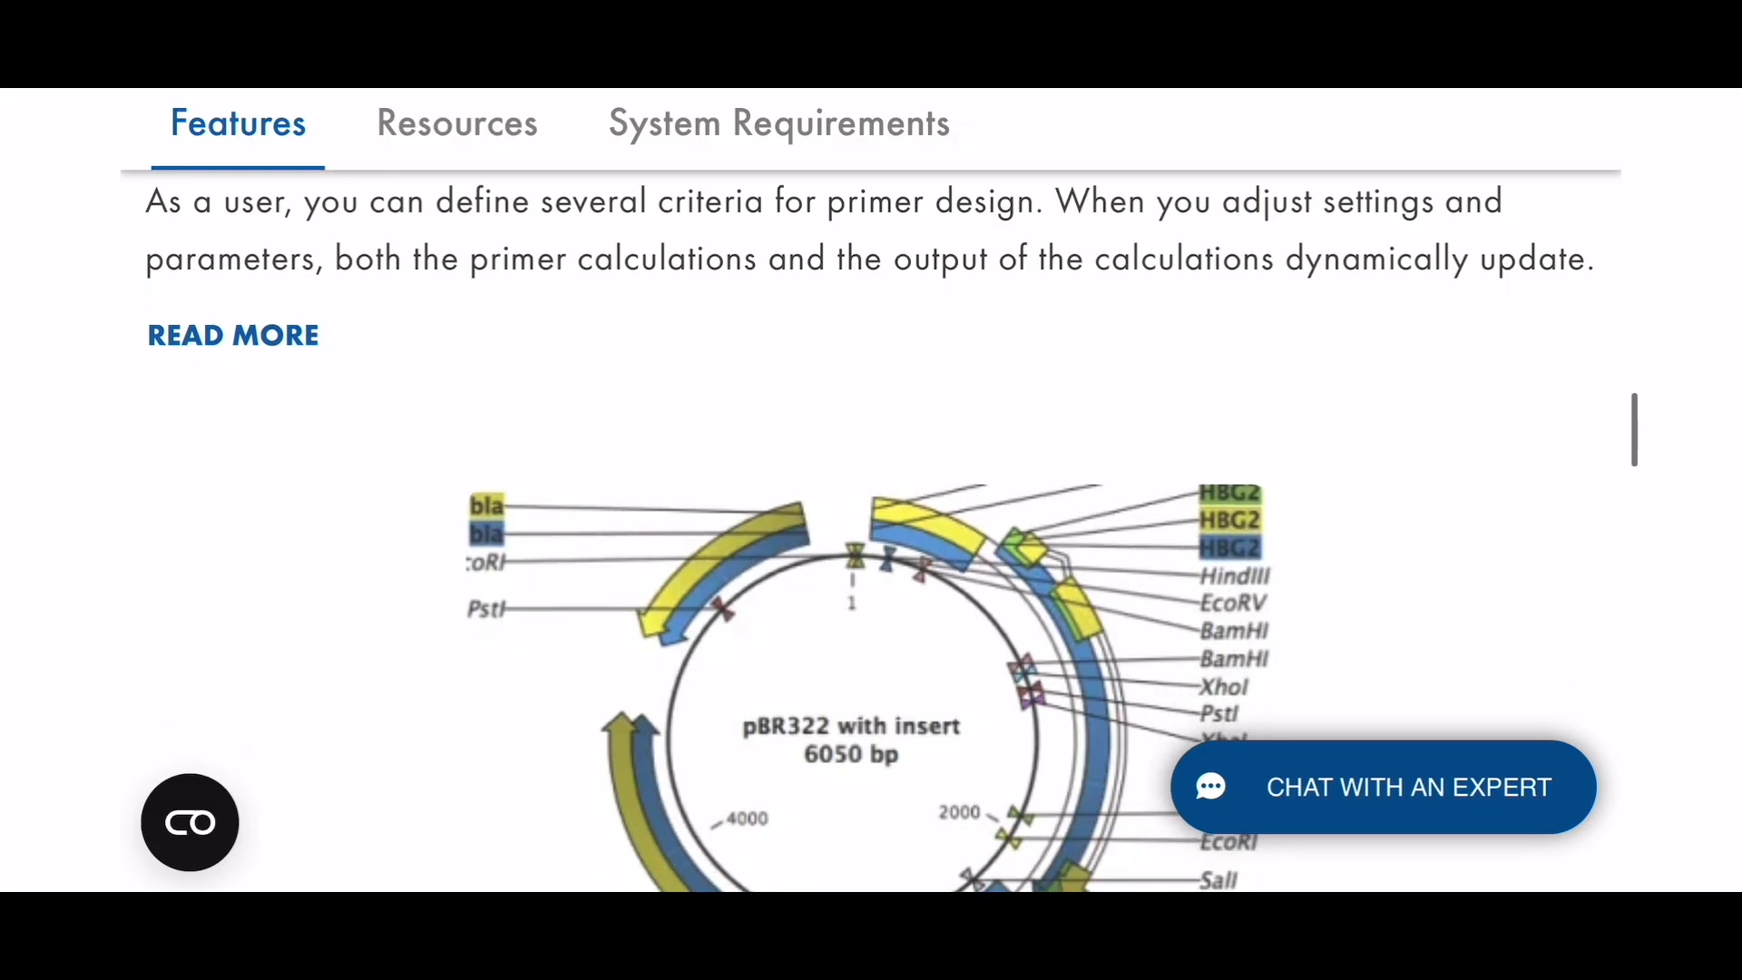
{"action": "scroll", "scroll_direction": "down", "scroll_amount": 3}
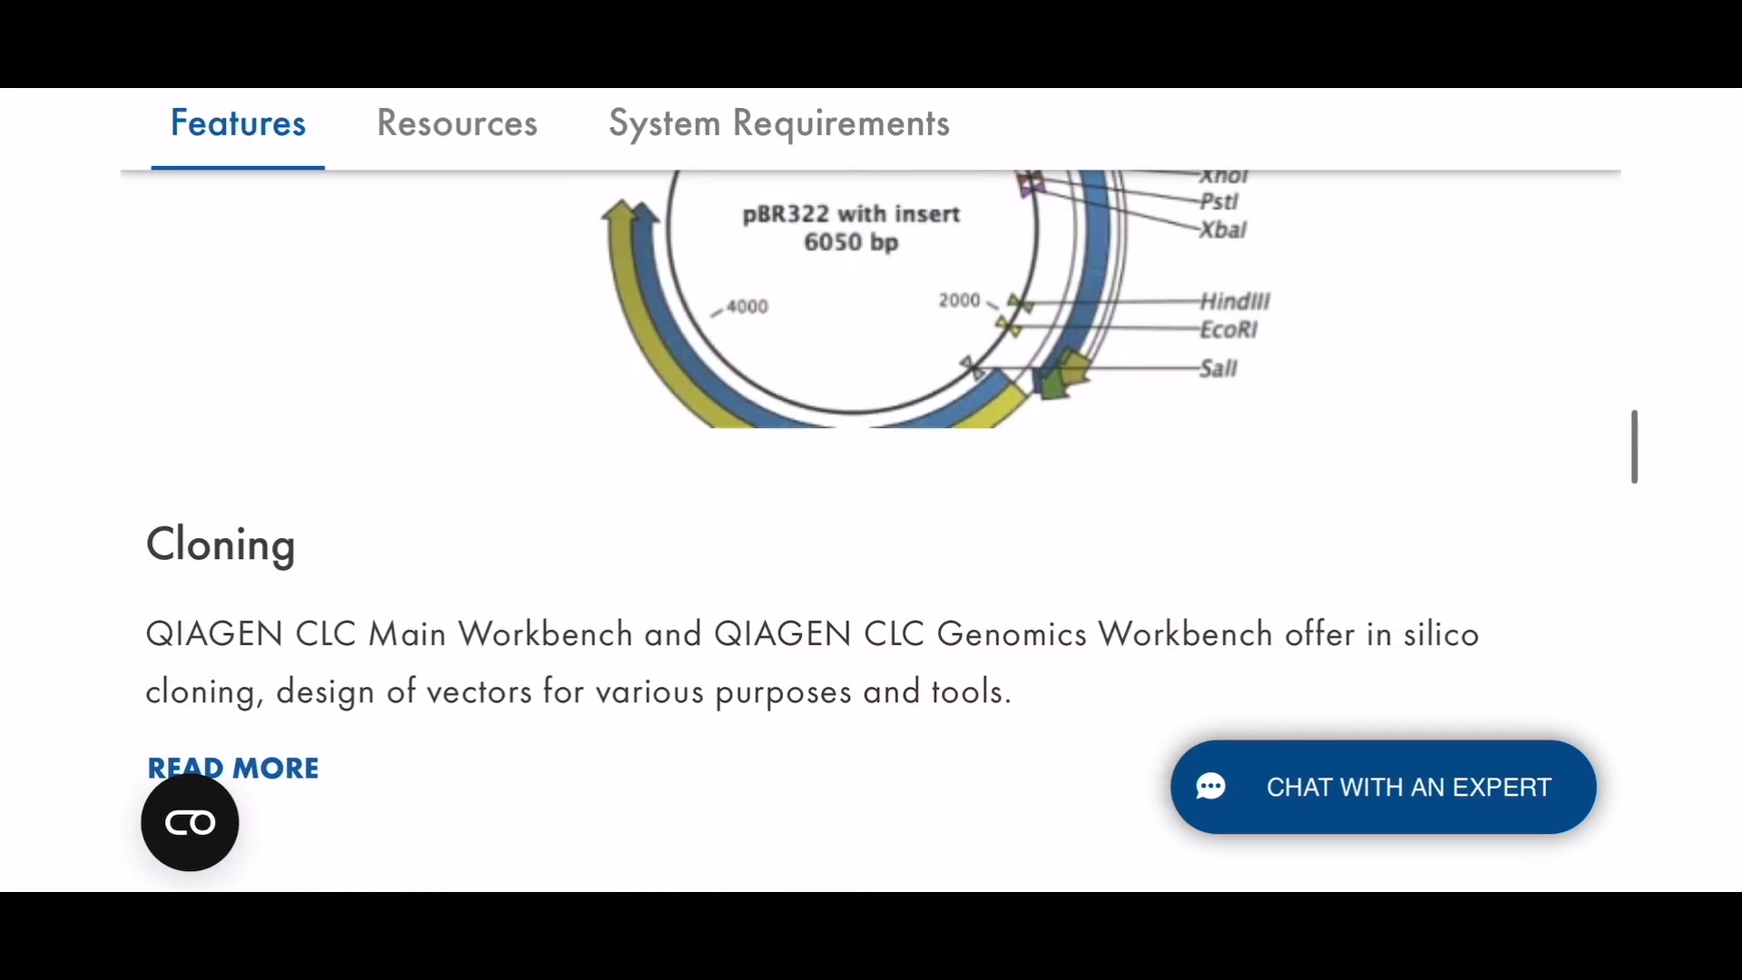
{"action": "scroll", "scroll_direction": "down", "scroll_amount": 3}
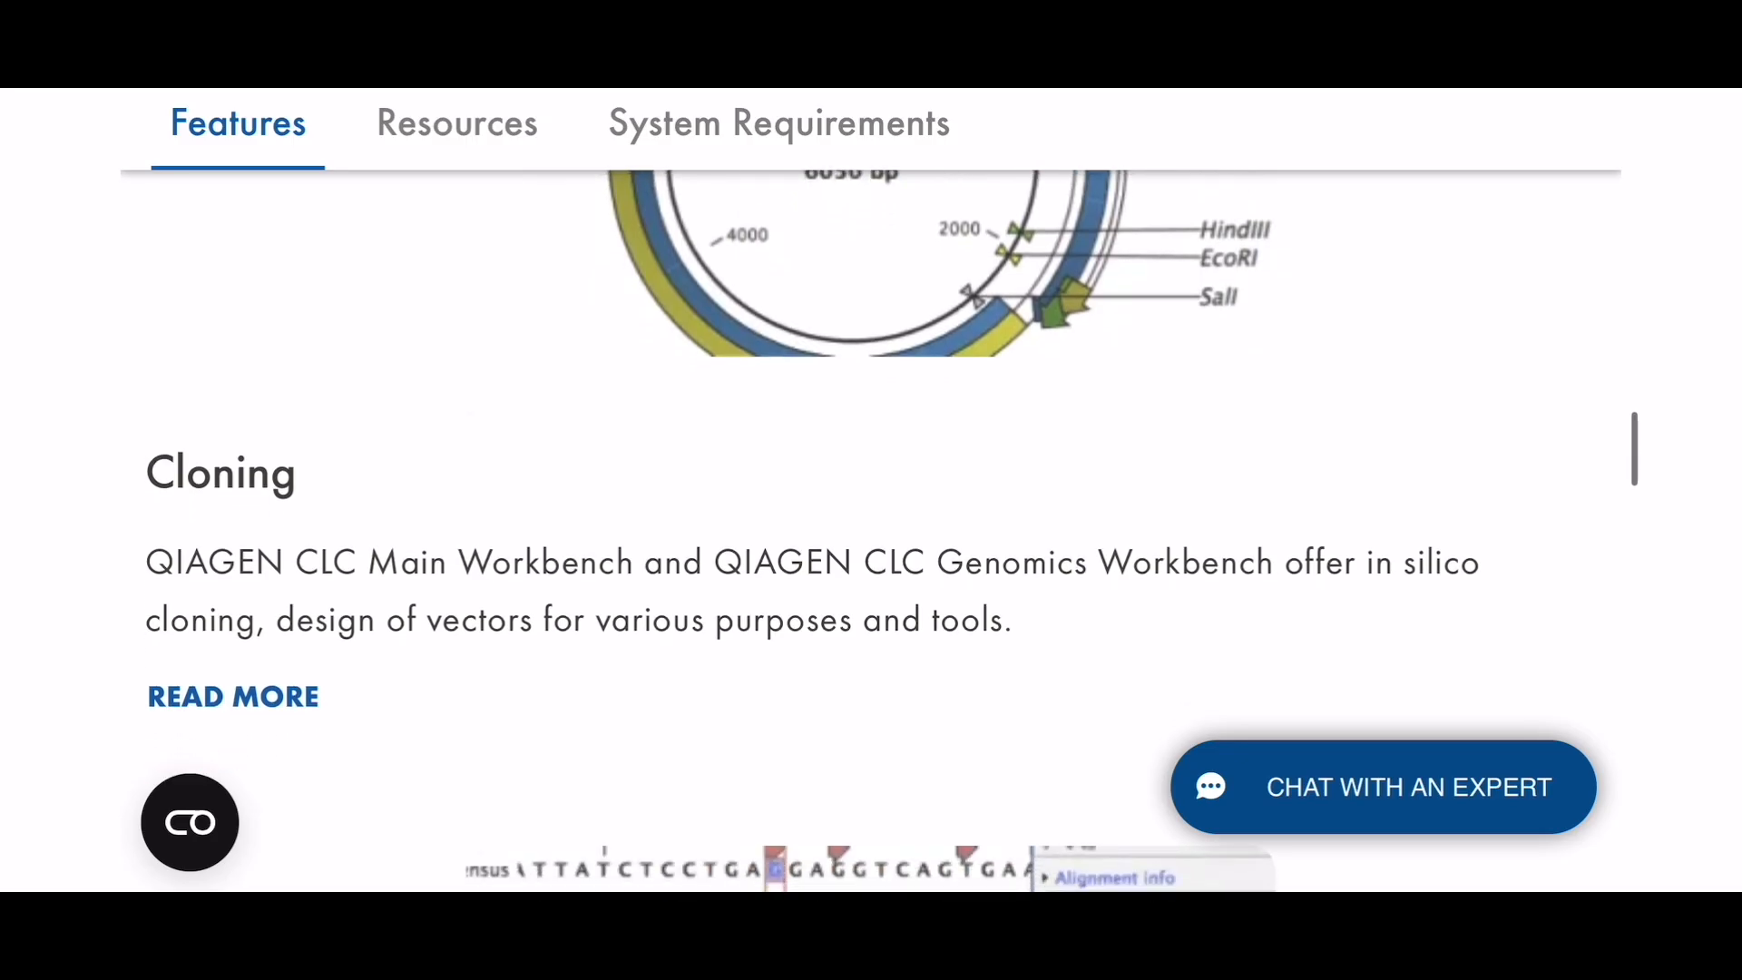
{"action": "scroll", "scroll_direction": "down", "scroll_amount": 3}
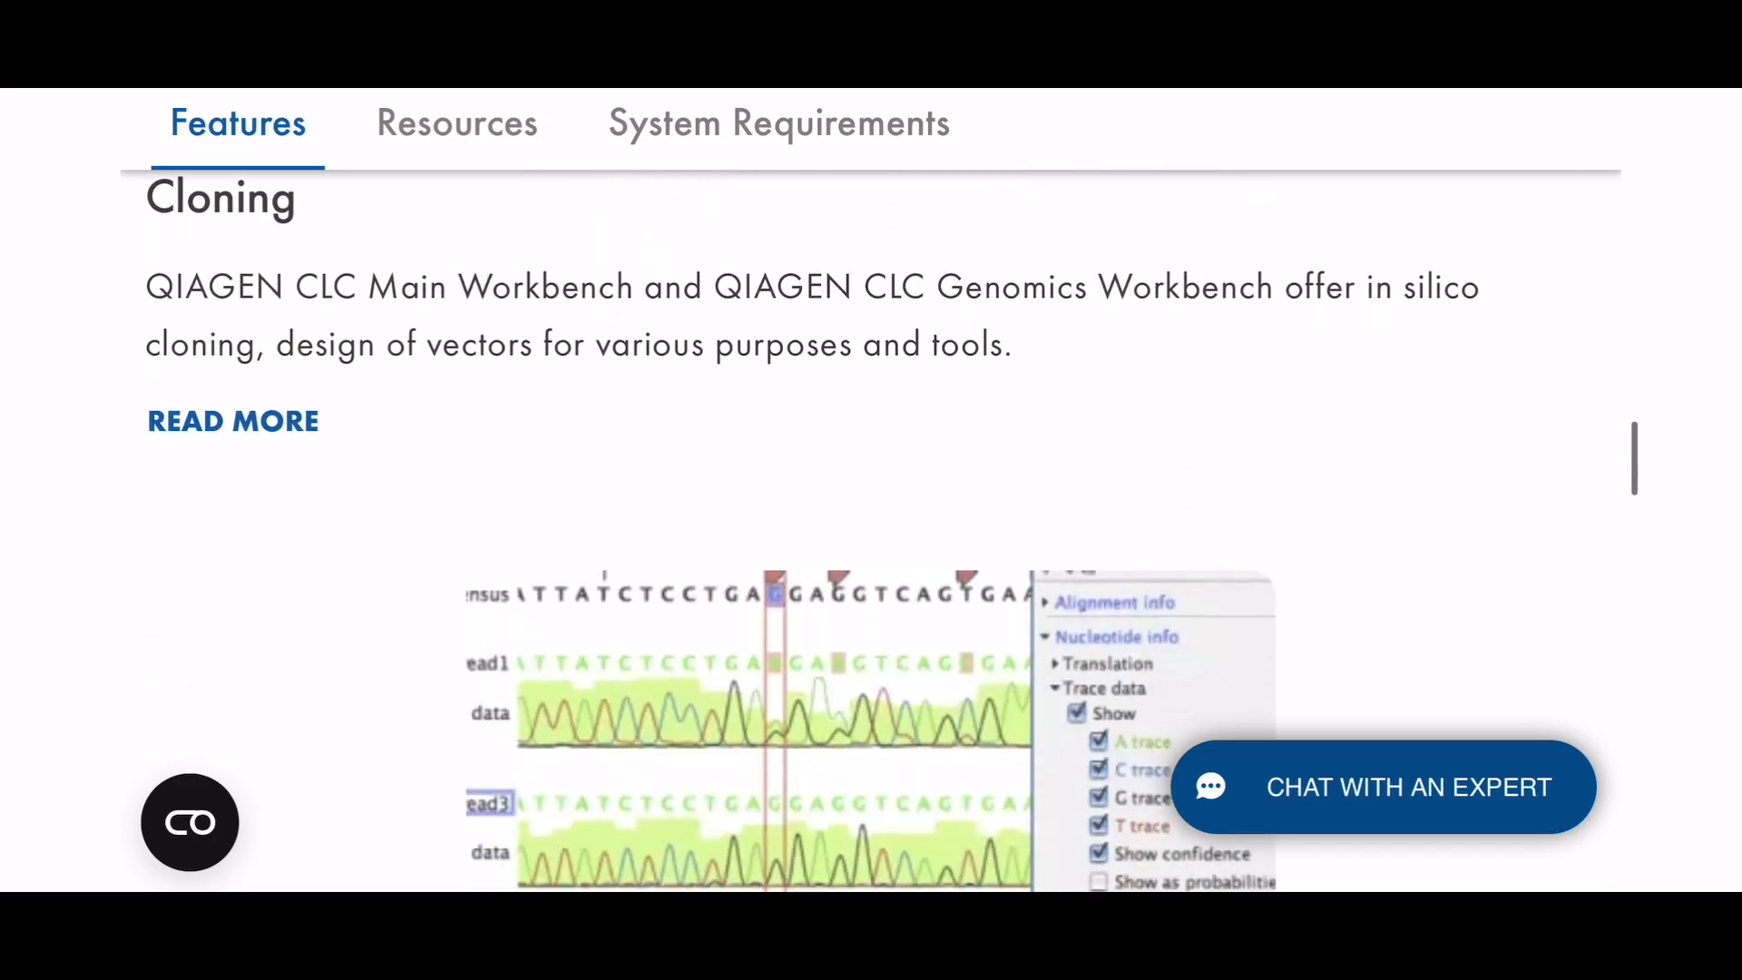
{"action": "scroll", "scroll_direction": "down", "scroll_amount": 3}
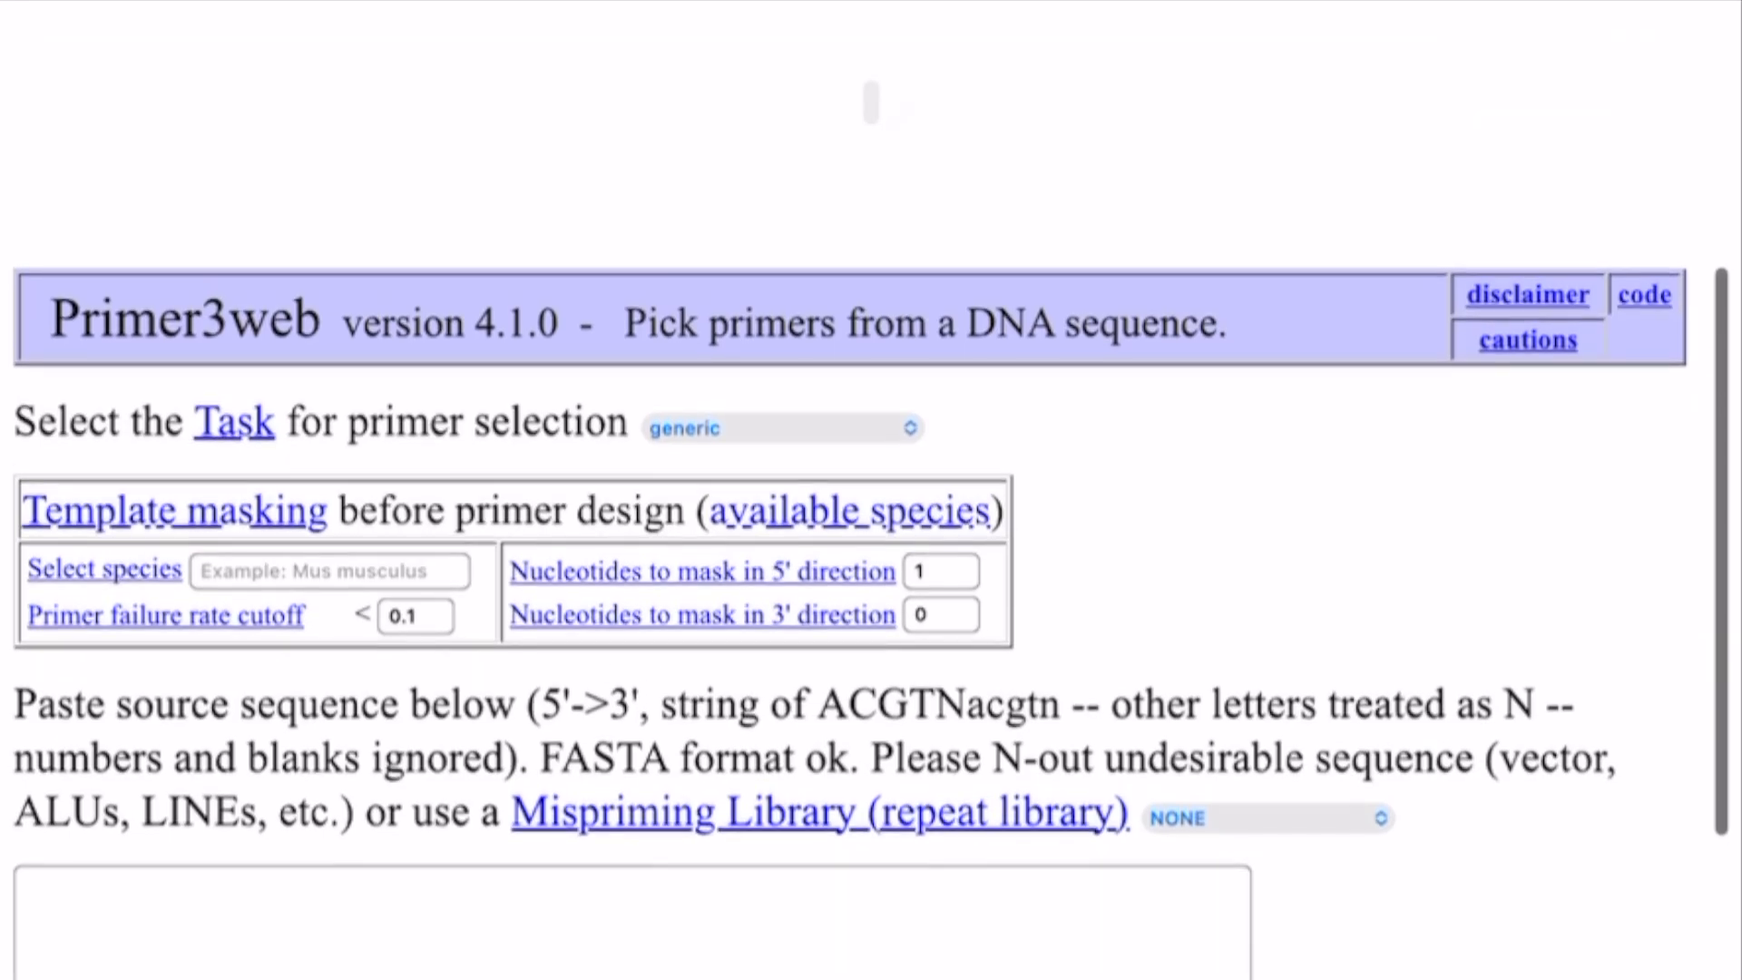
- Scroll past the empty sequence box, Sequence Id and Targets to General Primer Picking Conditions
{"action": "scroll", "scroll_direction": "down", "scroll_amount": 3}
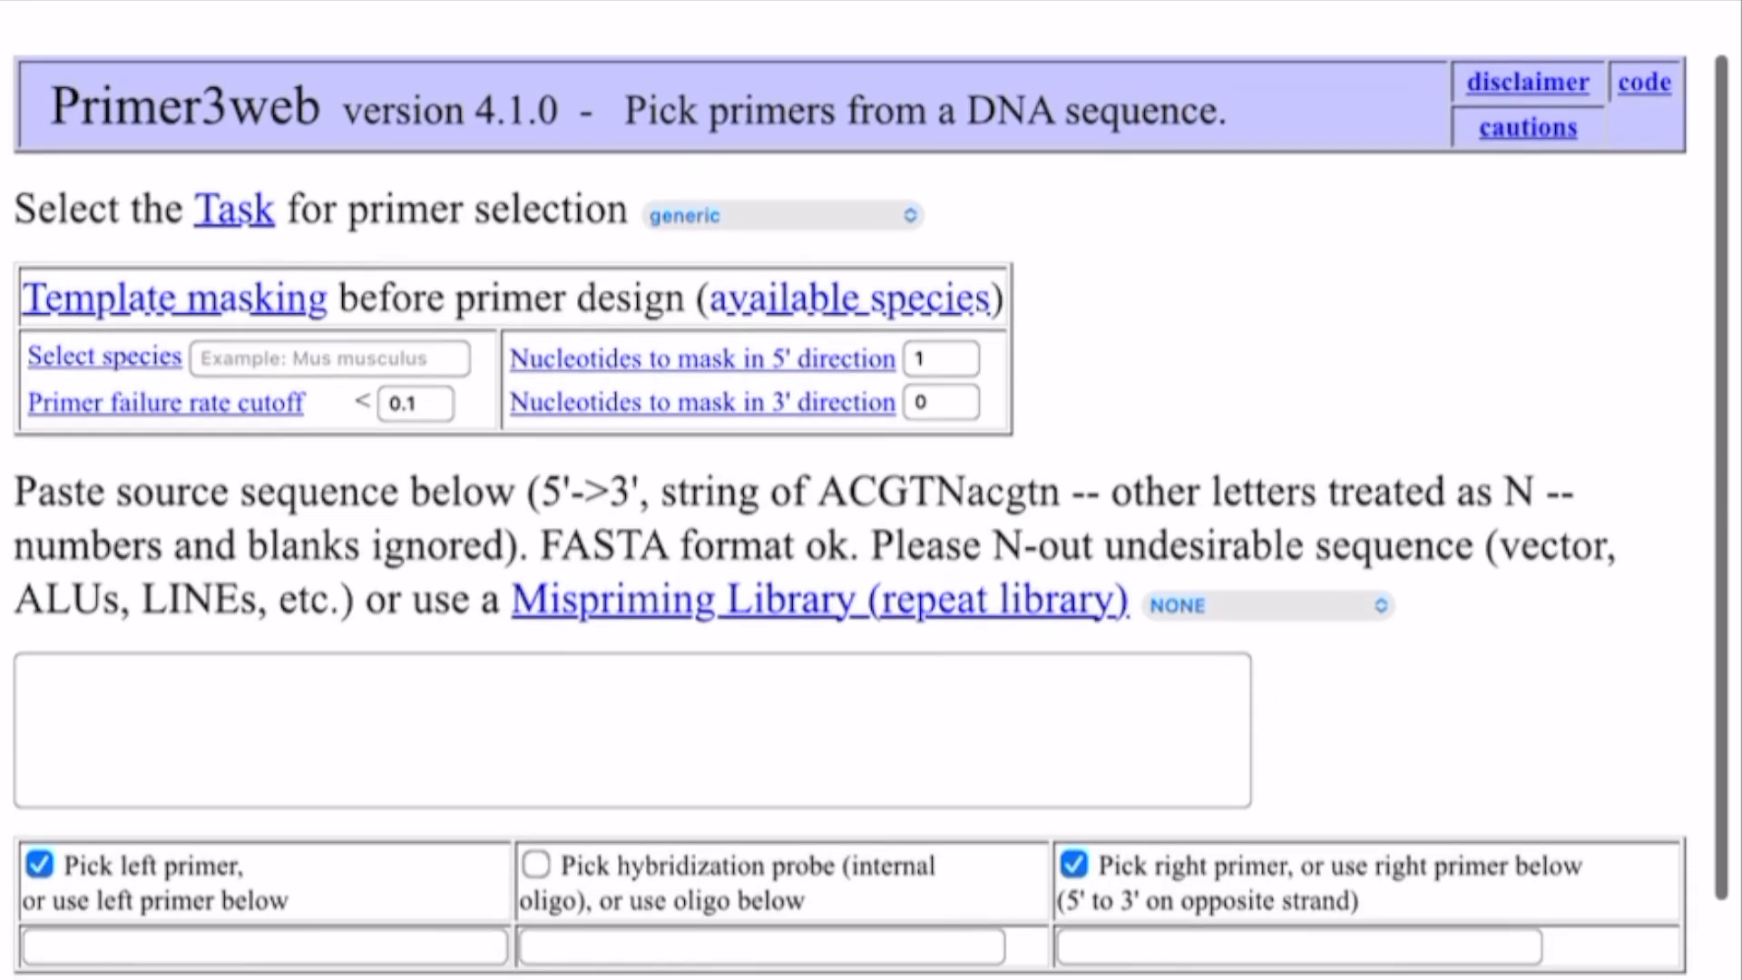
{"action": "scroll", "scroll_direction": "down", "scroll_amount": 3}
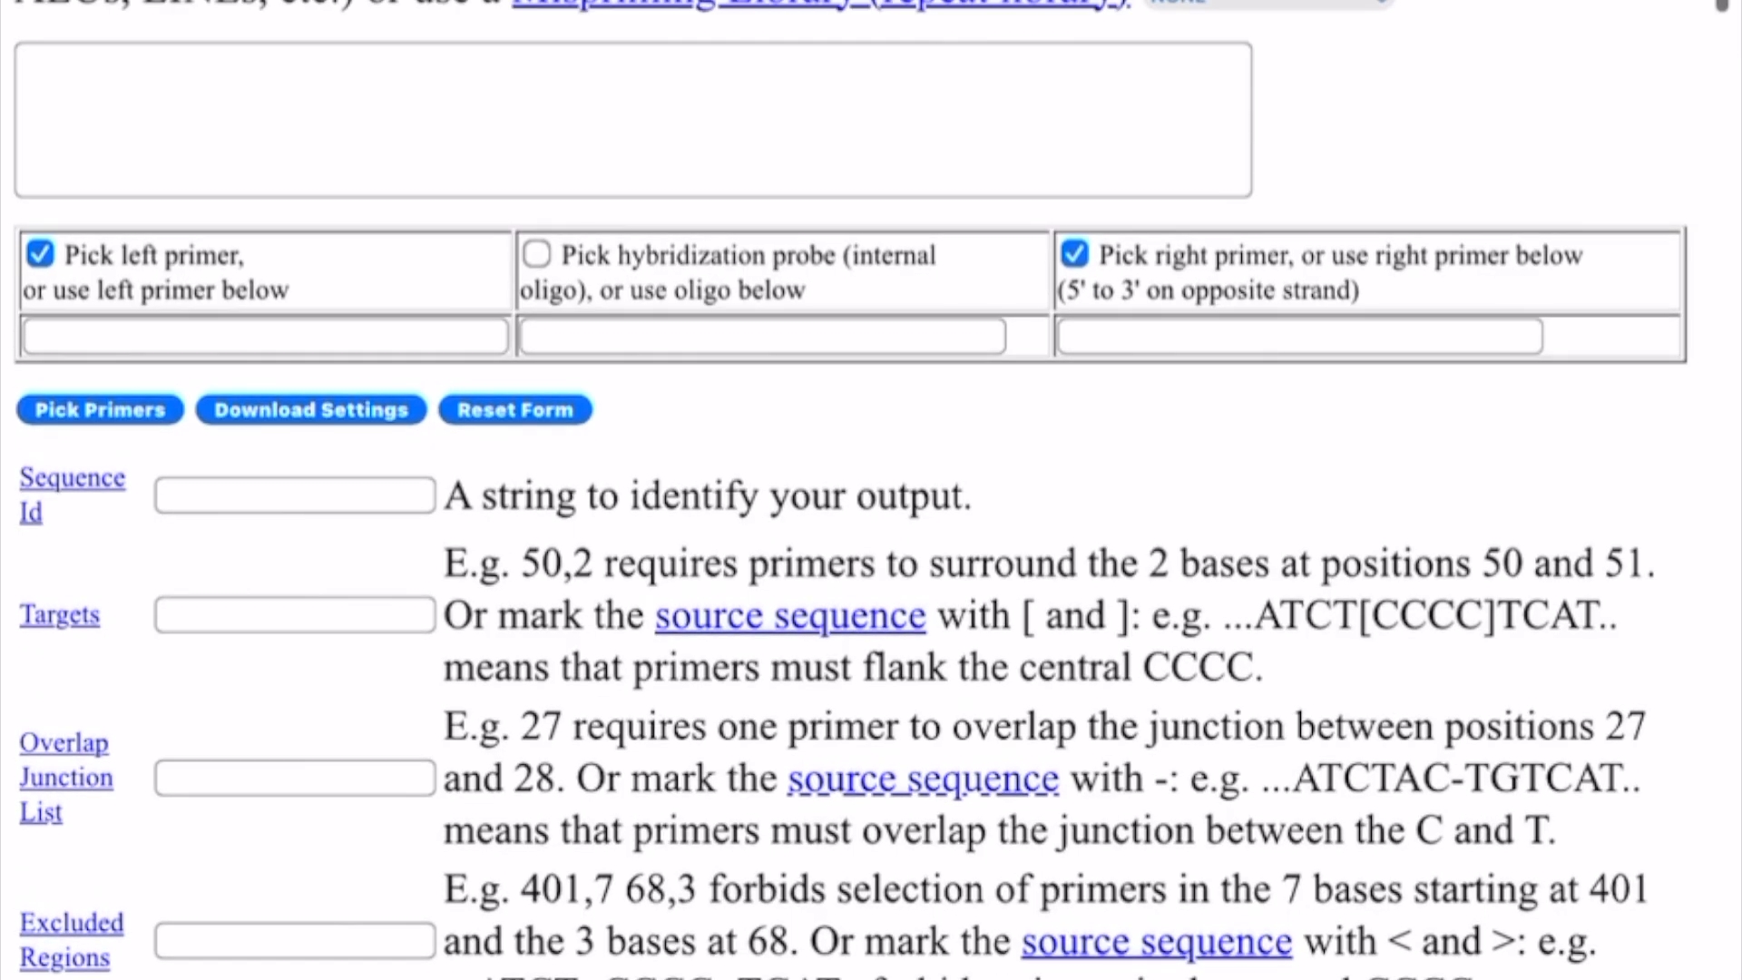
{"action": "scroll", "scroll_direction": "down", "scroll_amount": 3}
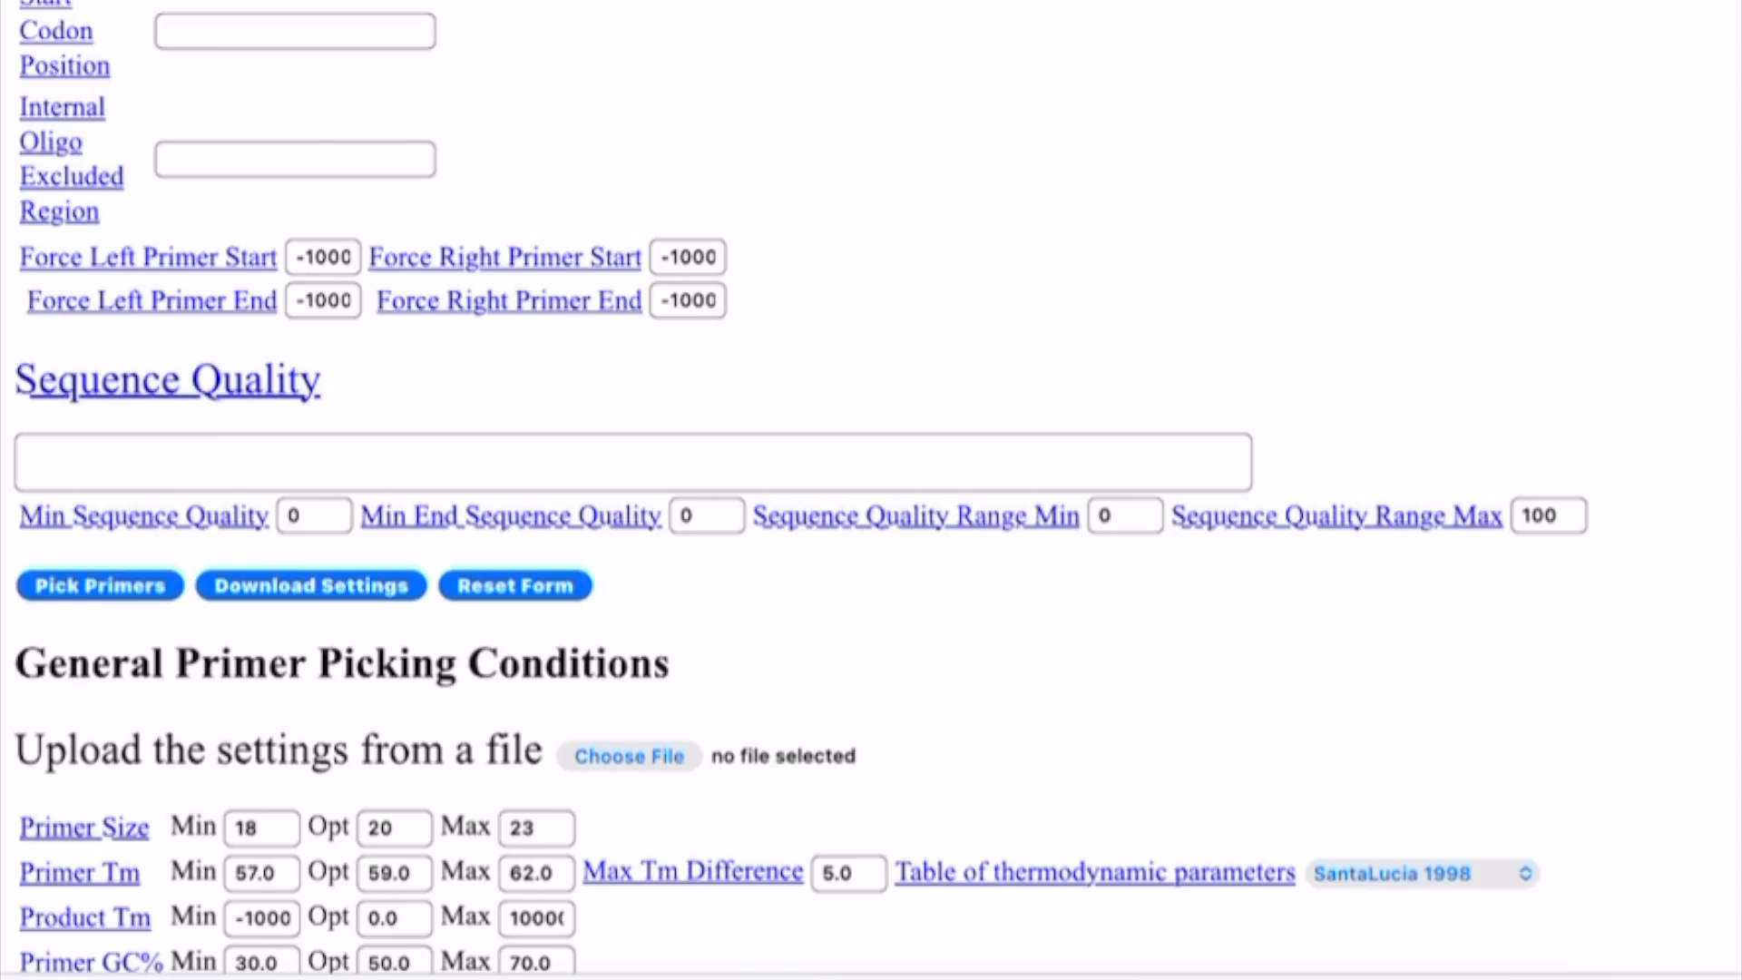
- Scroll through the Primer Size, Primer Tm and thermodynamic secondary structure alignment settings
{"action": "scroll", "scroll_direction": "down", "scroll_amount": 3}
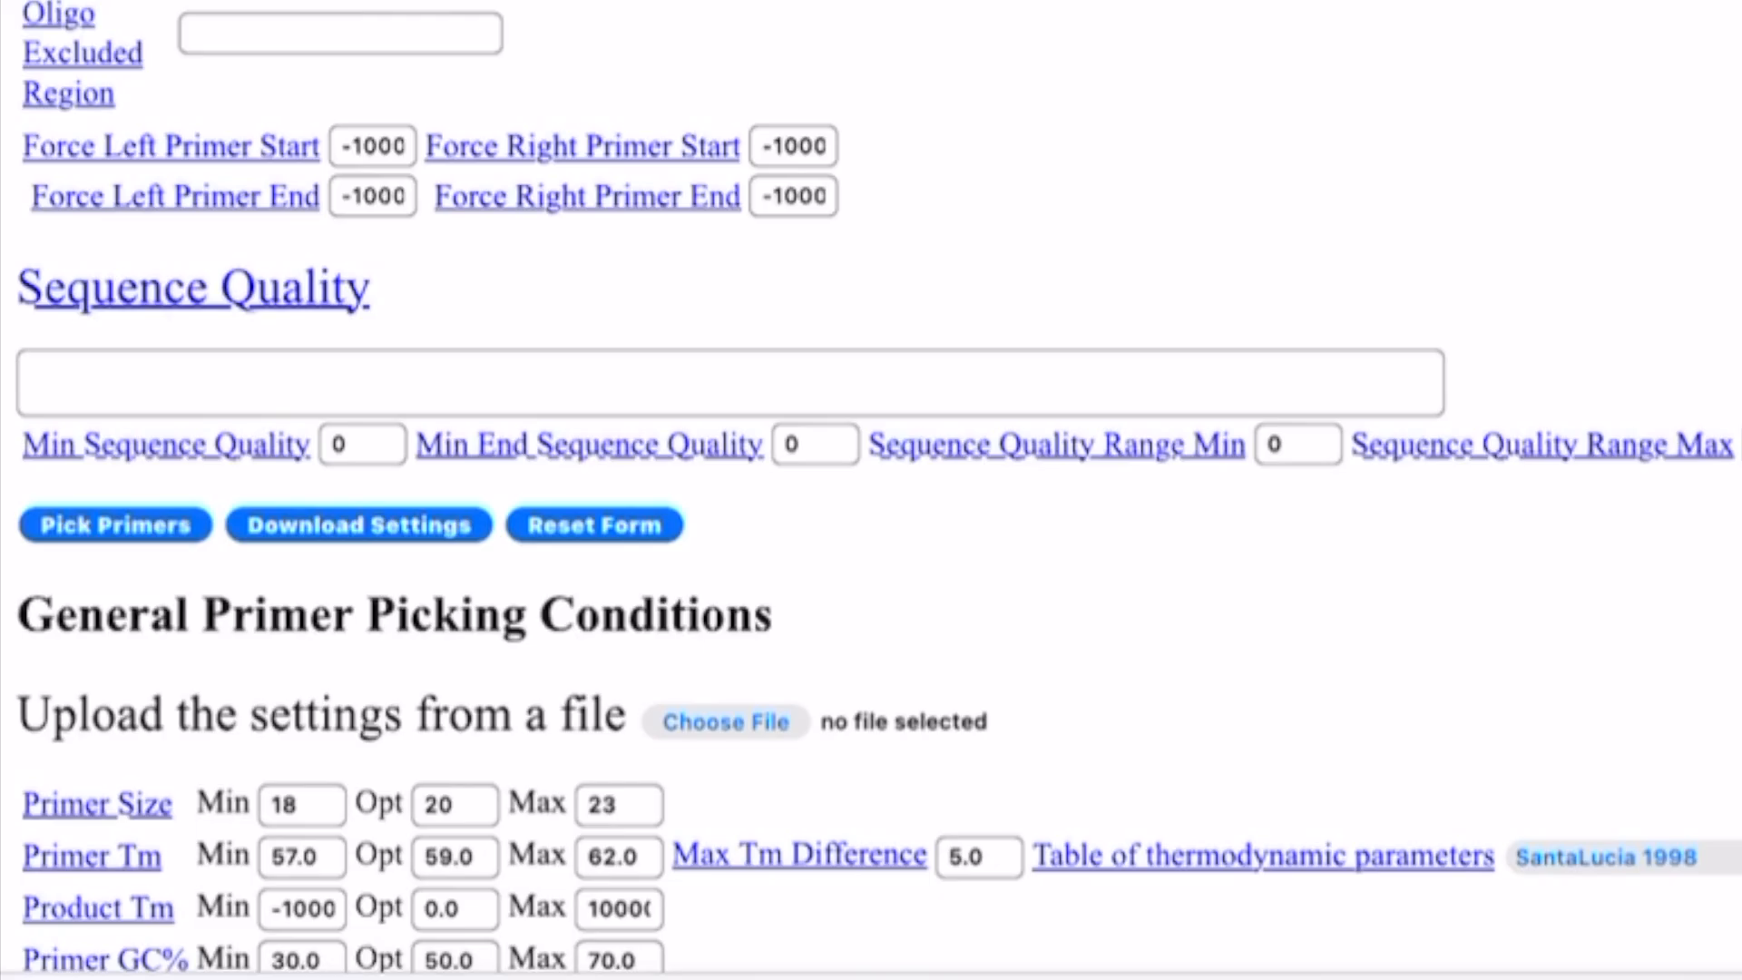
{"action": "scroll", "scroll_direction": "down", "scroll_amount": 3}
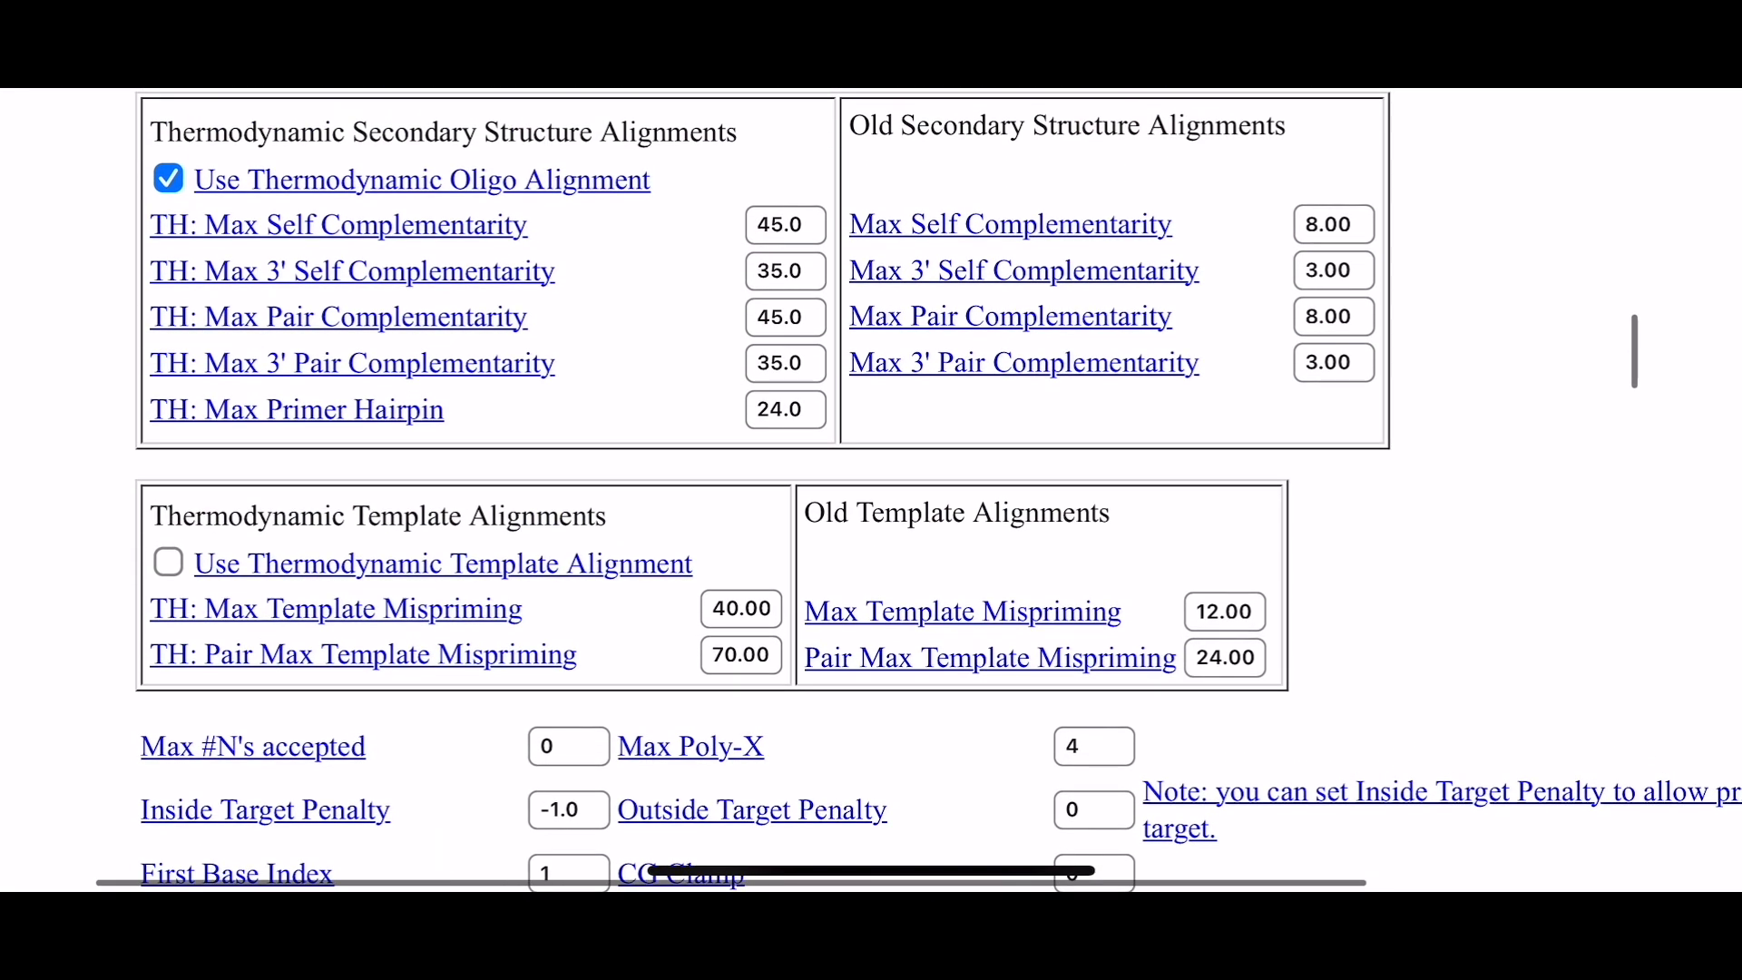
- Clear the default Product Size Ranges and enter the custom range '000'
{"action": "scroll", "scroll_direction": "up", "scroll_amount": 3}
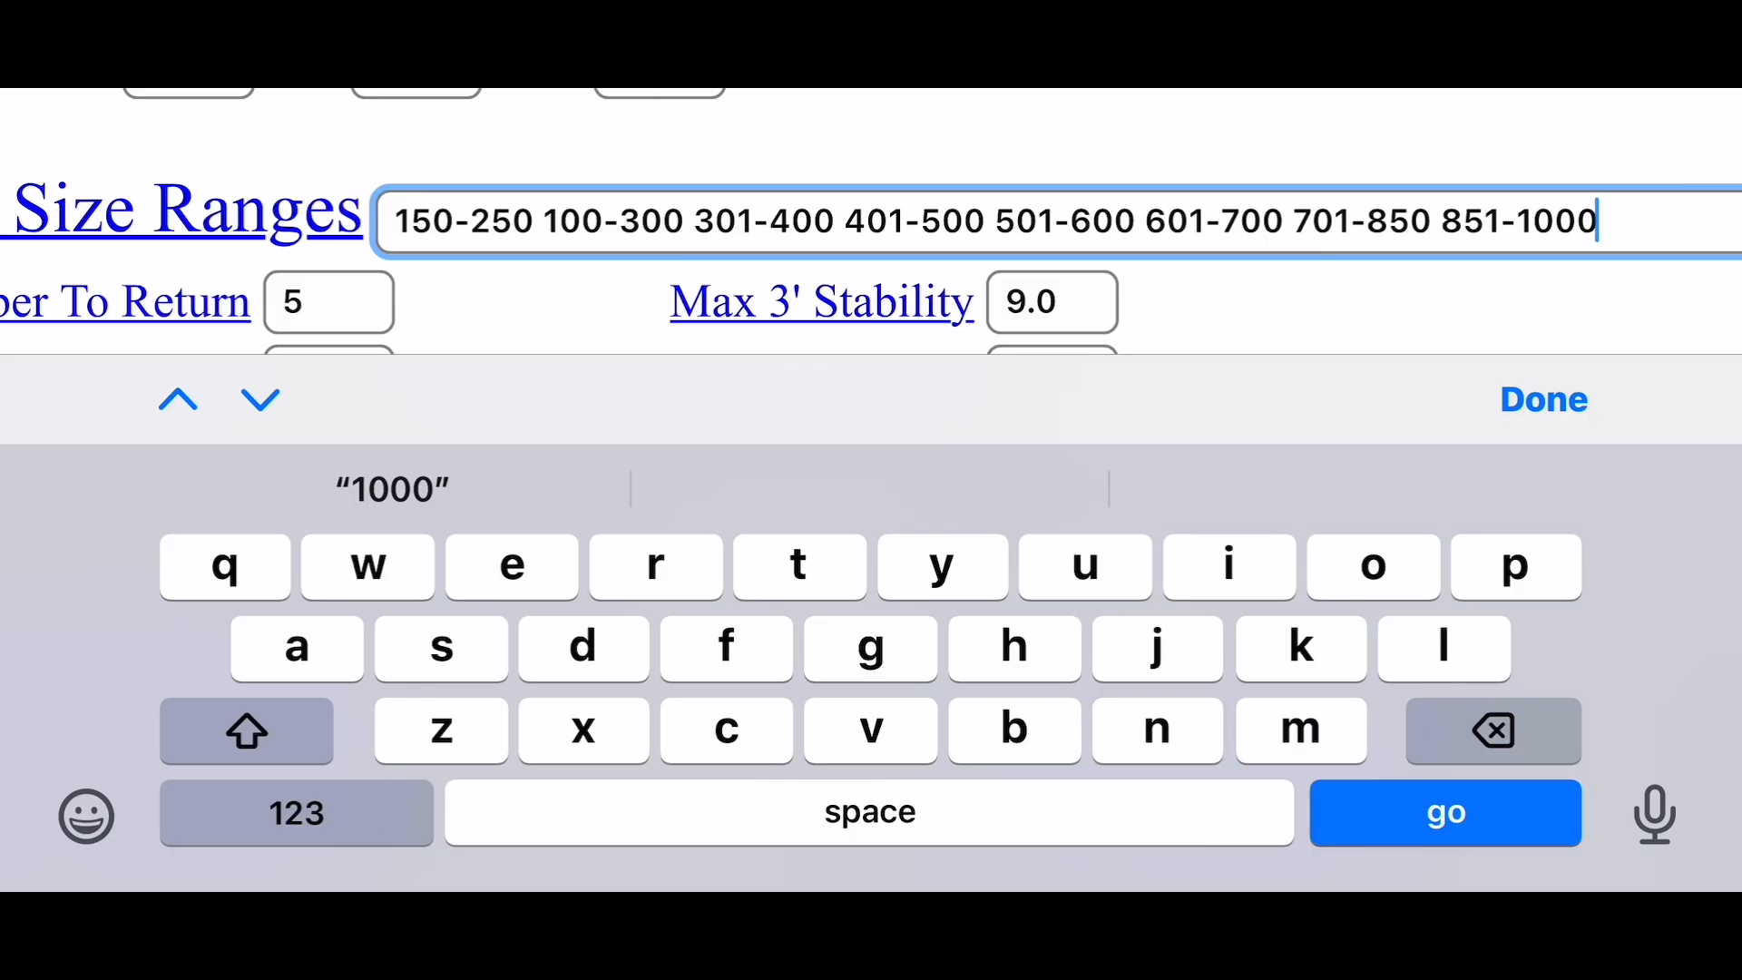
{"action": "left_click", "coordinate": [1493, 730]}
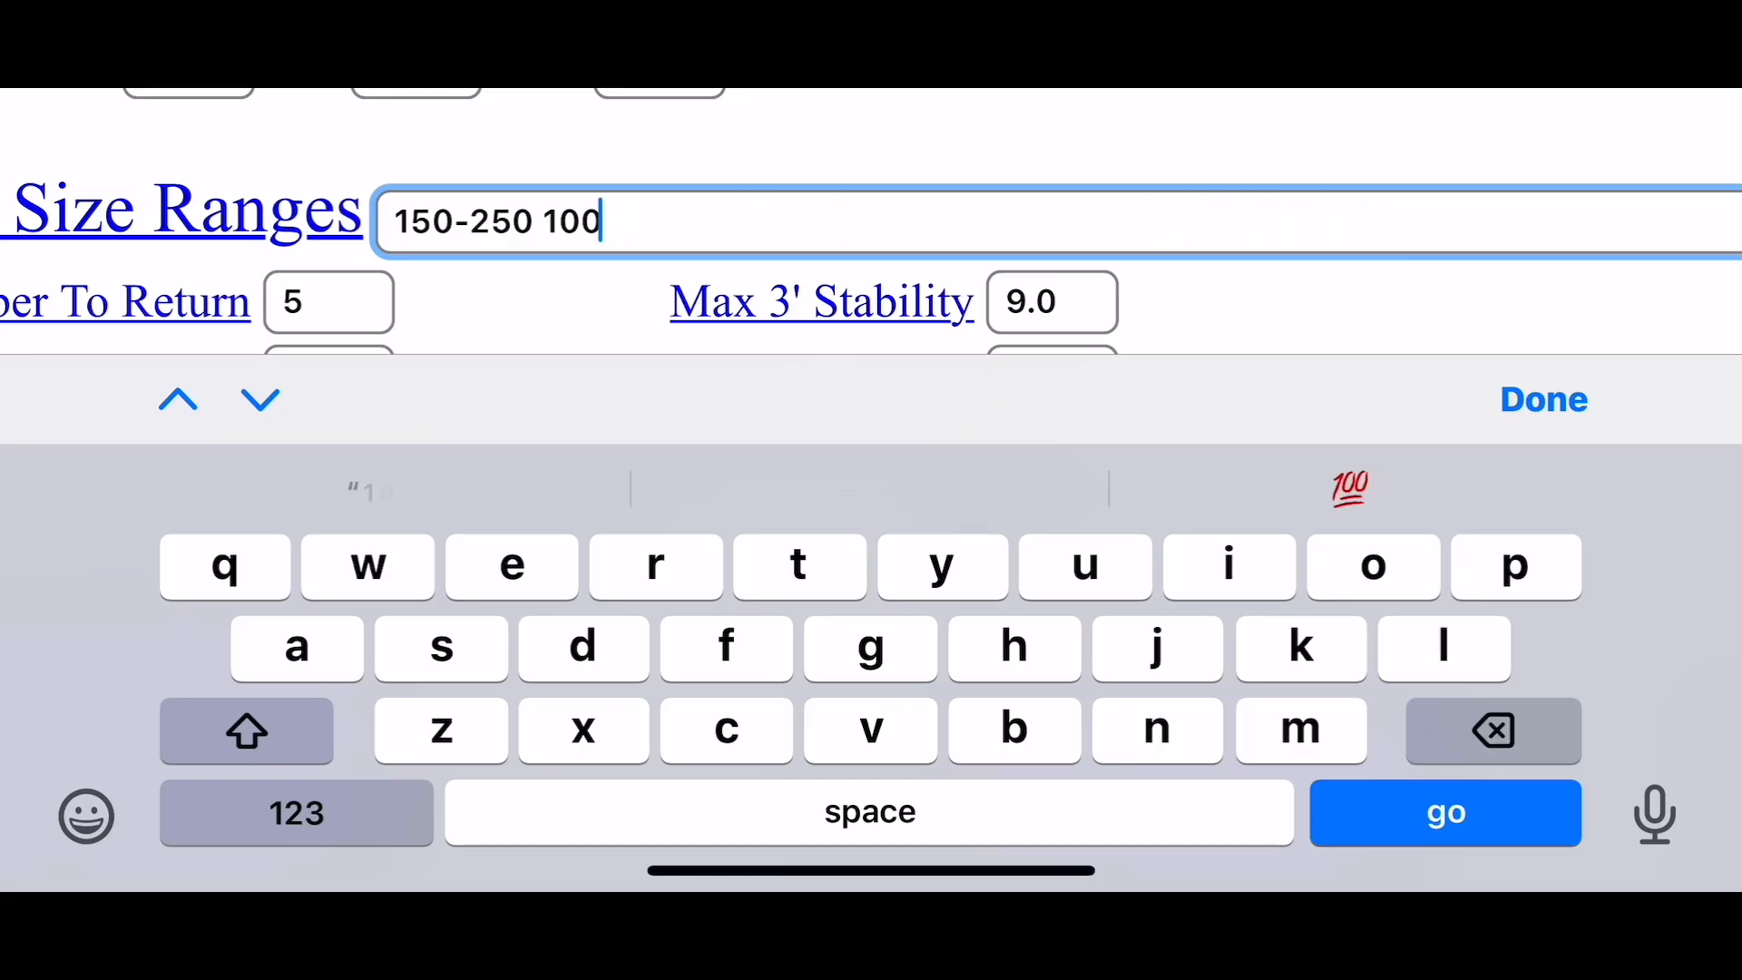
{"action": "key", "text": "backspace"}
{"action": "type", "text": "1"}
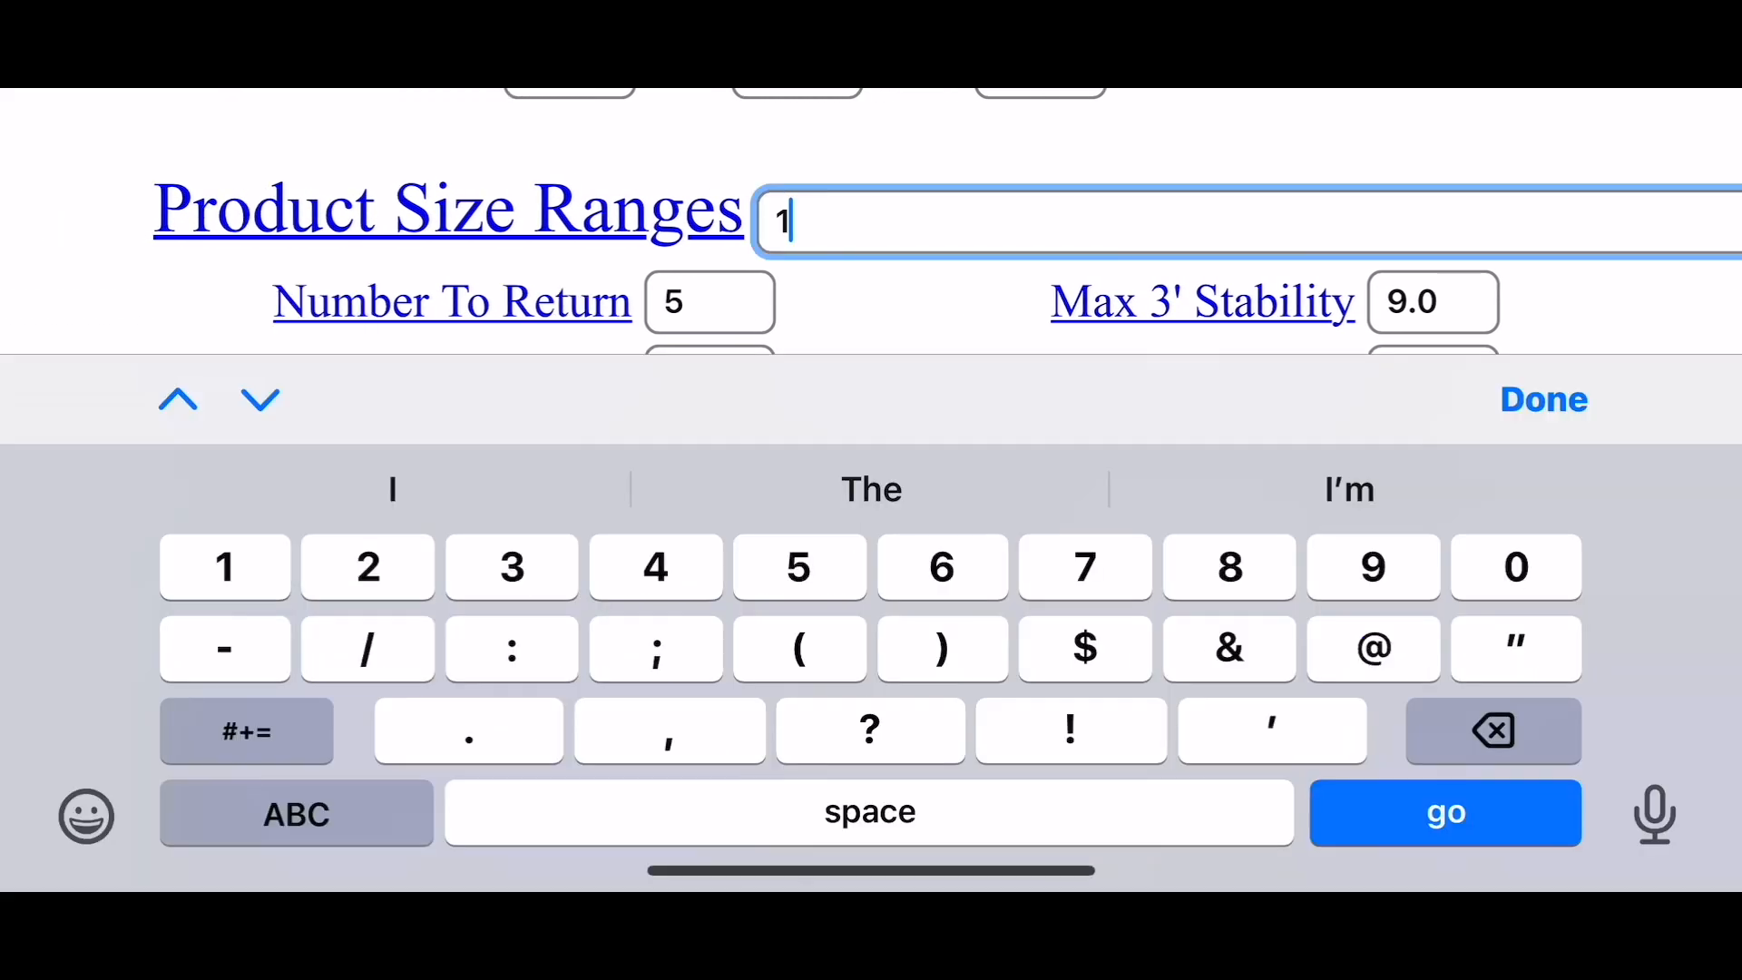
{"action": "type", "text": "000"}
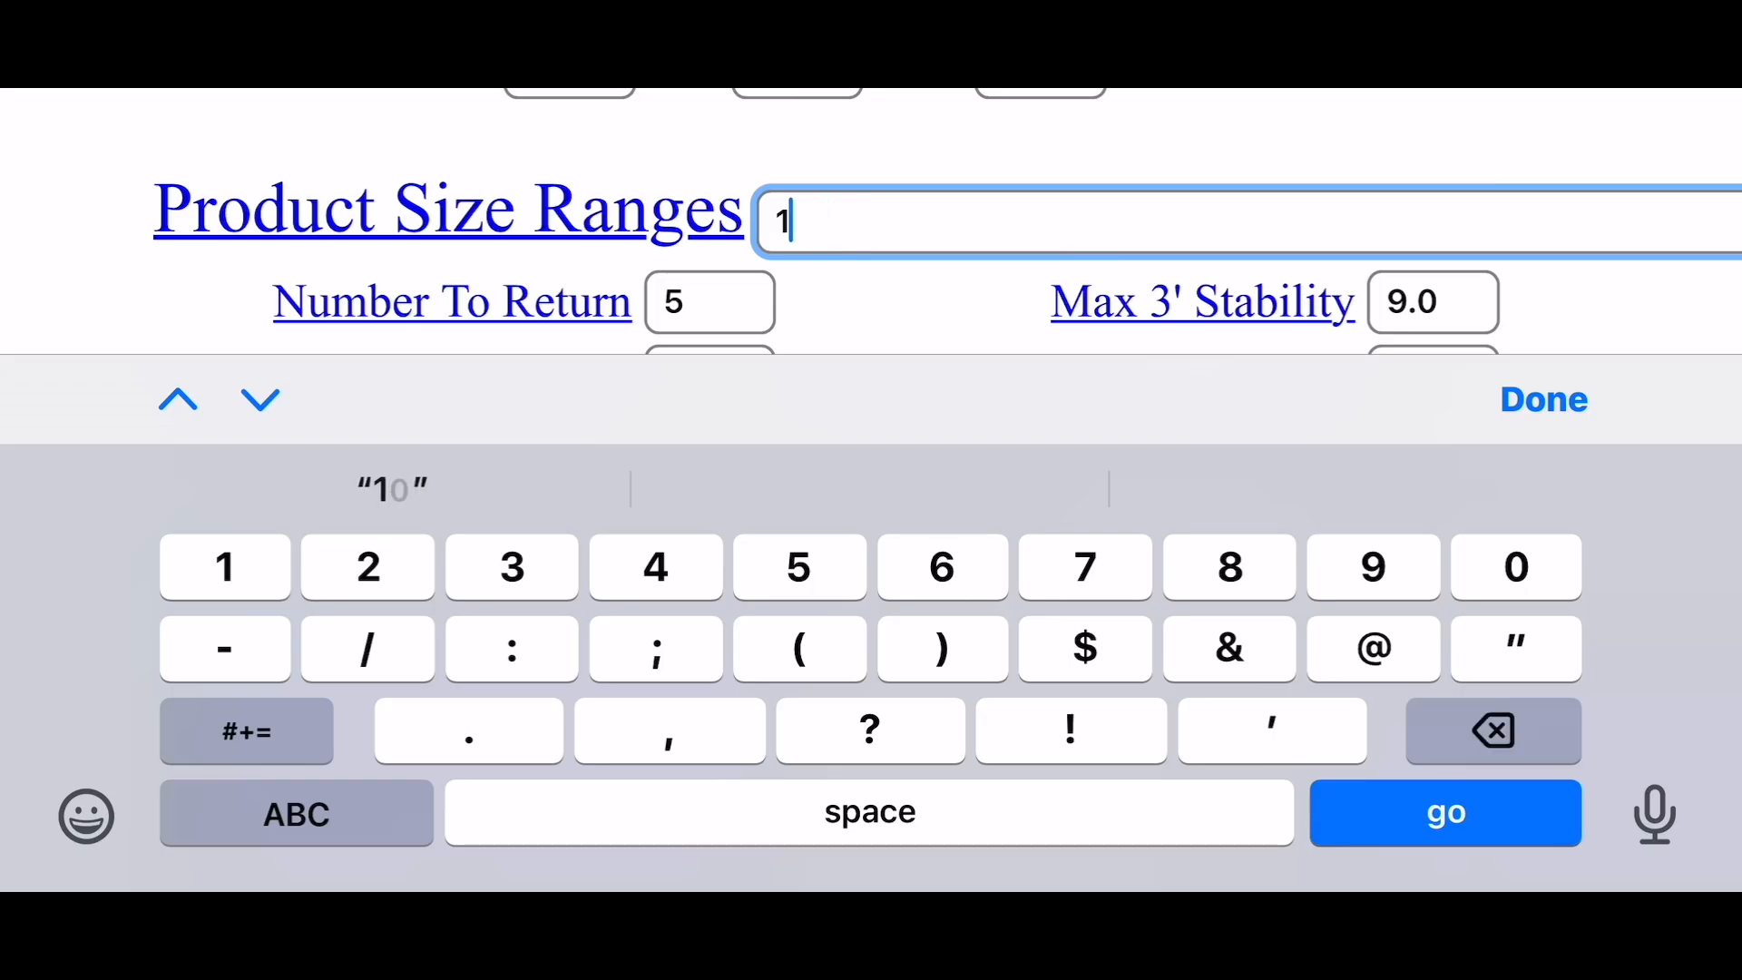
{"action": "left_click", "coordinate": [1543, 400]}
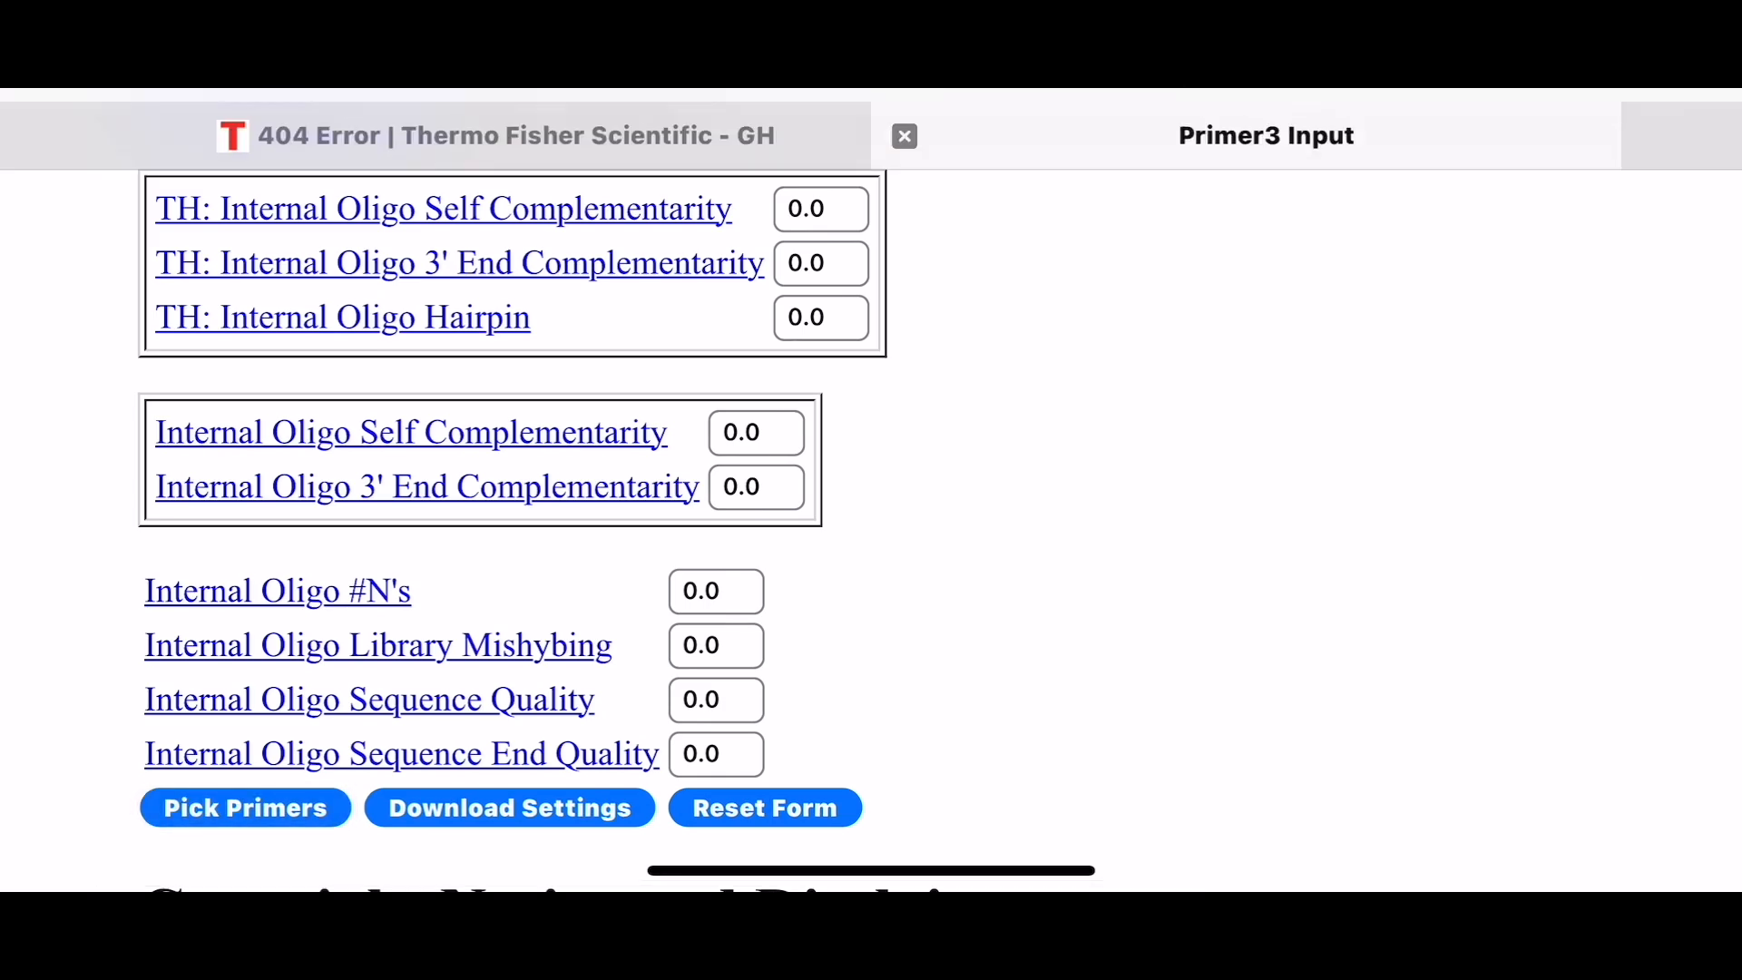
{"action": "left_click", "coordinate": [244, 807]}
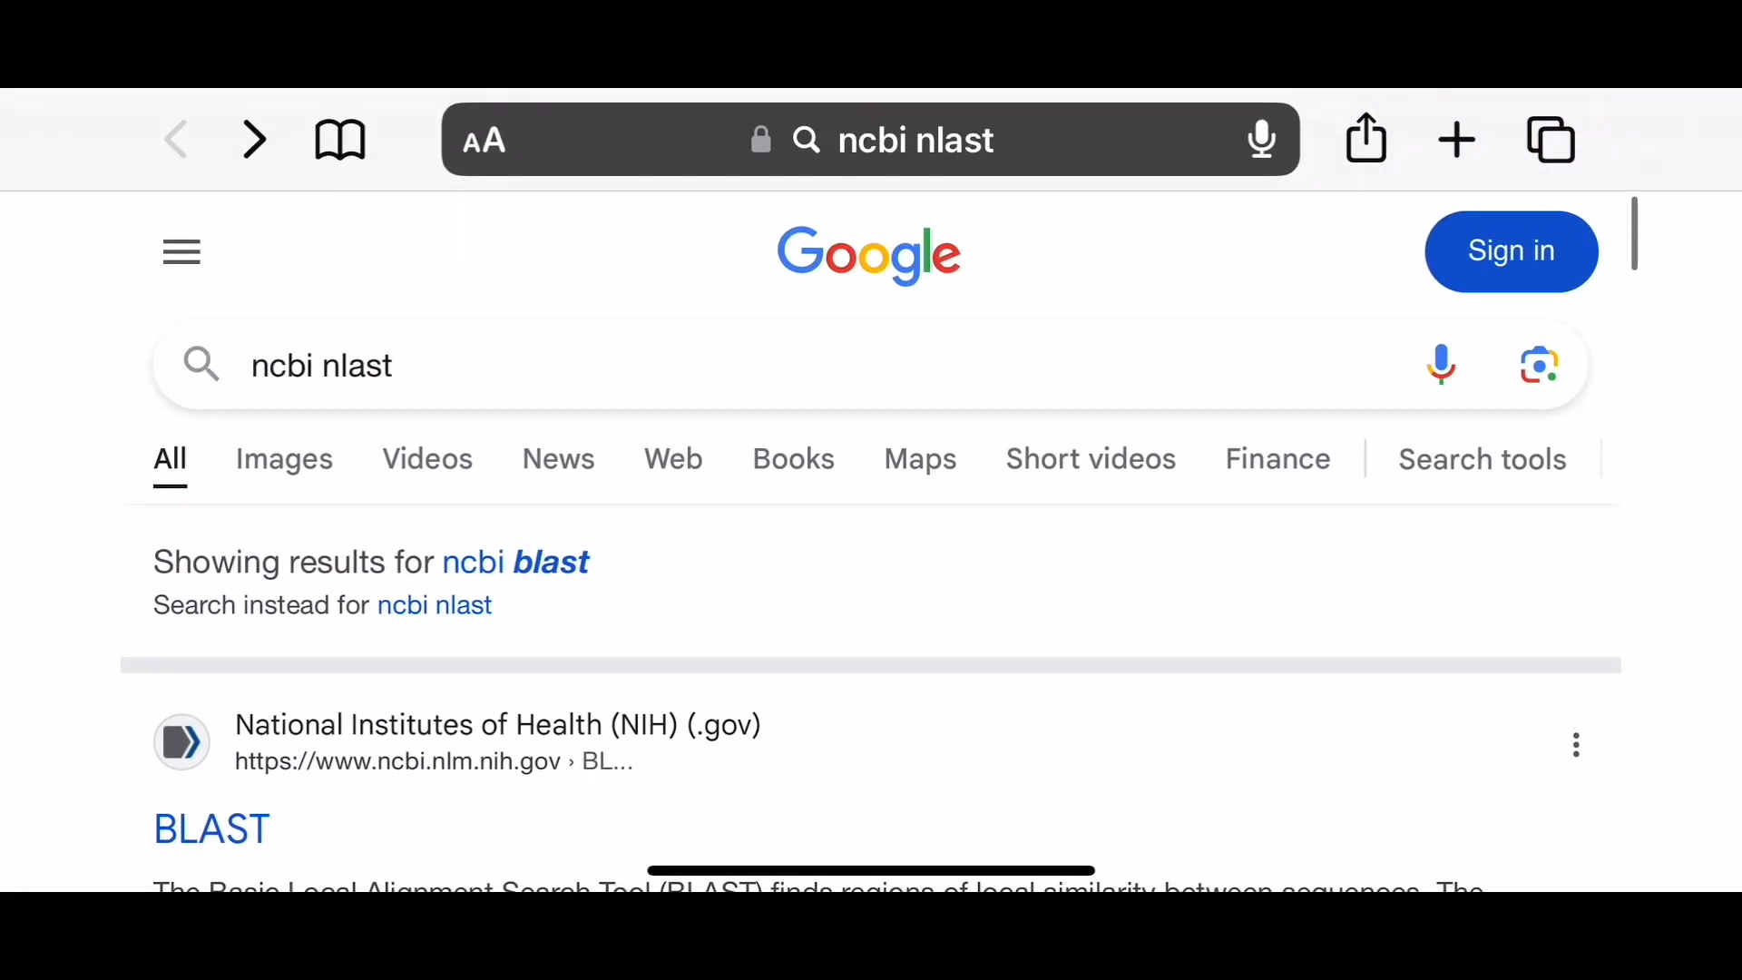
- Scroll the search results down to the NCBI BLAST and Nucleotide BLAST links
{"action": "scroll", "scroll_direction": "down", "scroll_amount": 3}
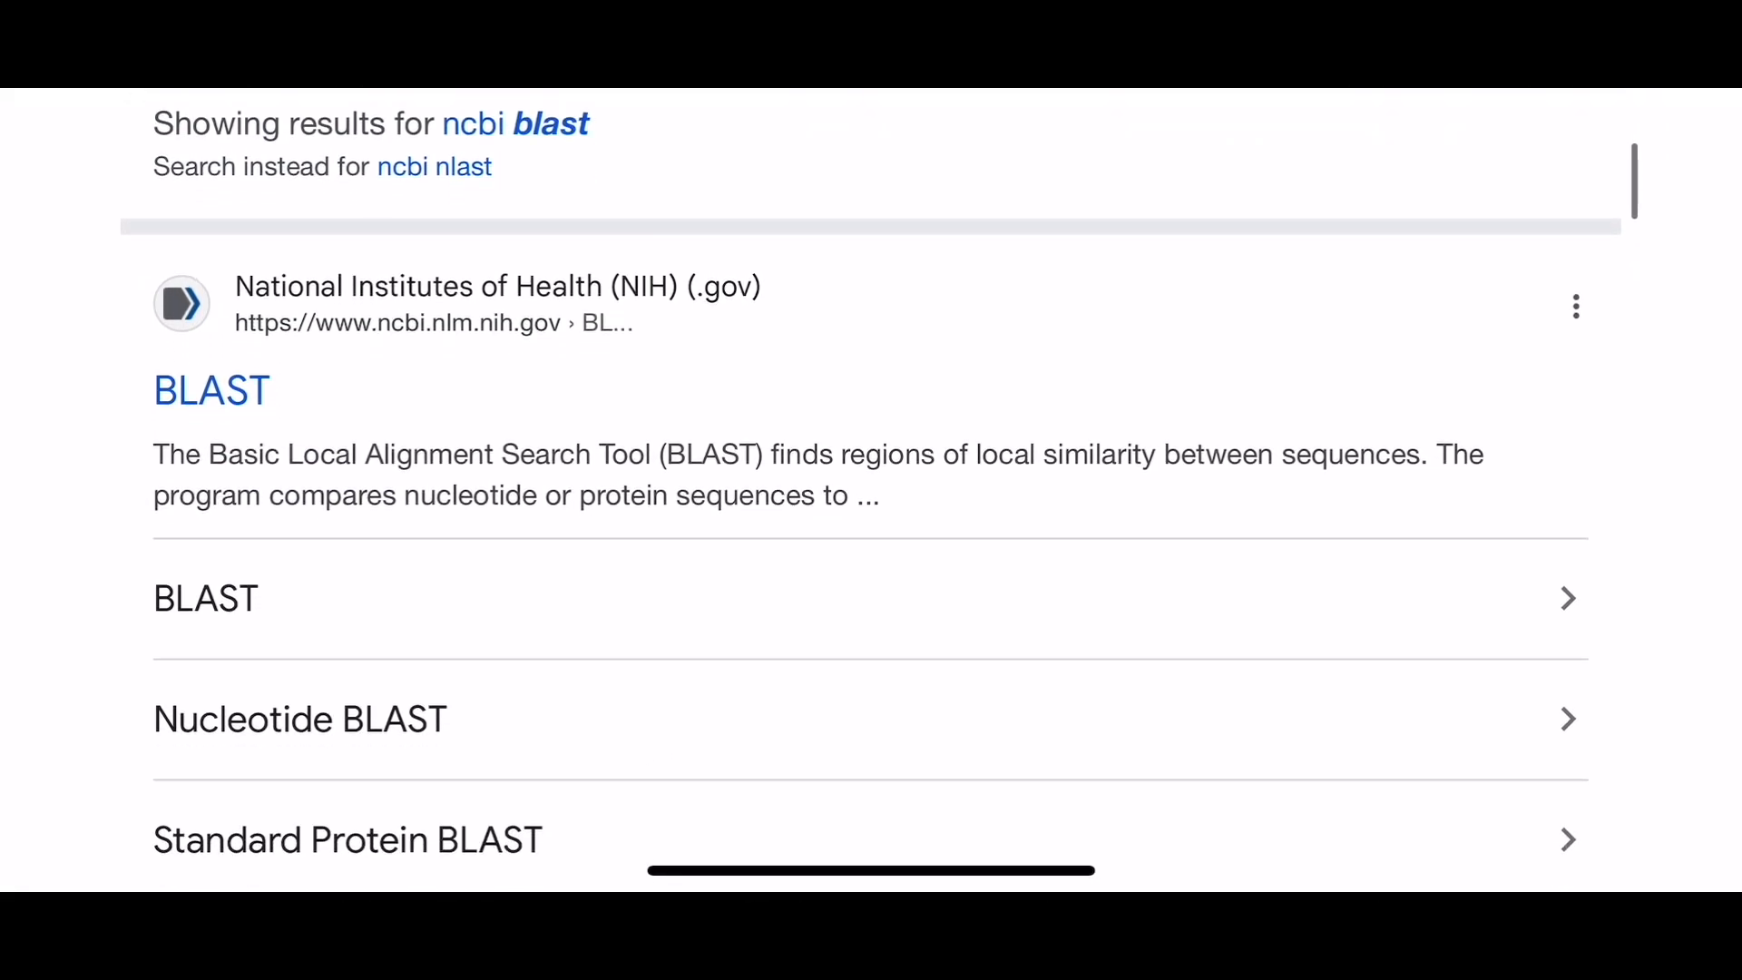
{"action": "scroll", "scroll_direction": "down", "scroll_amount": 3}
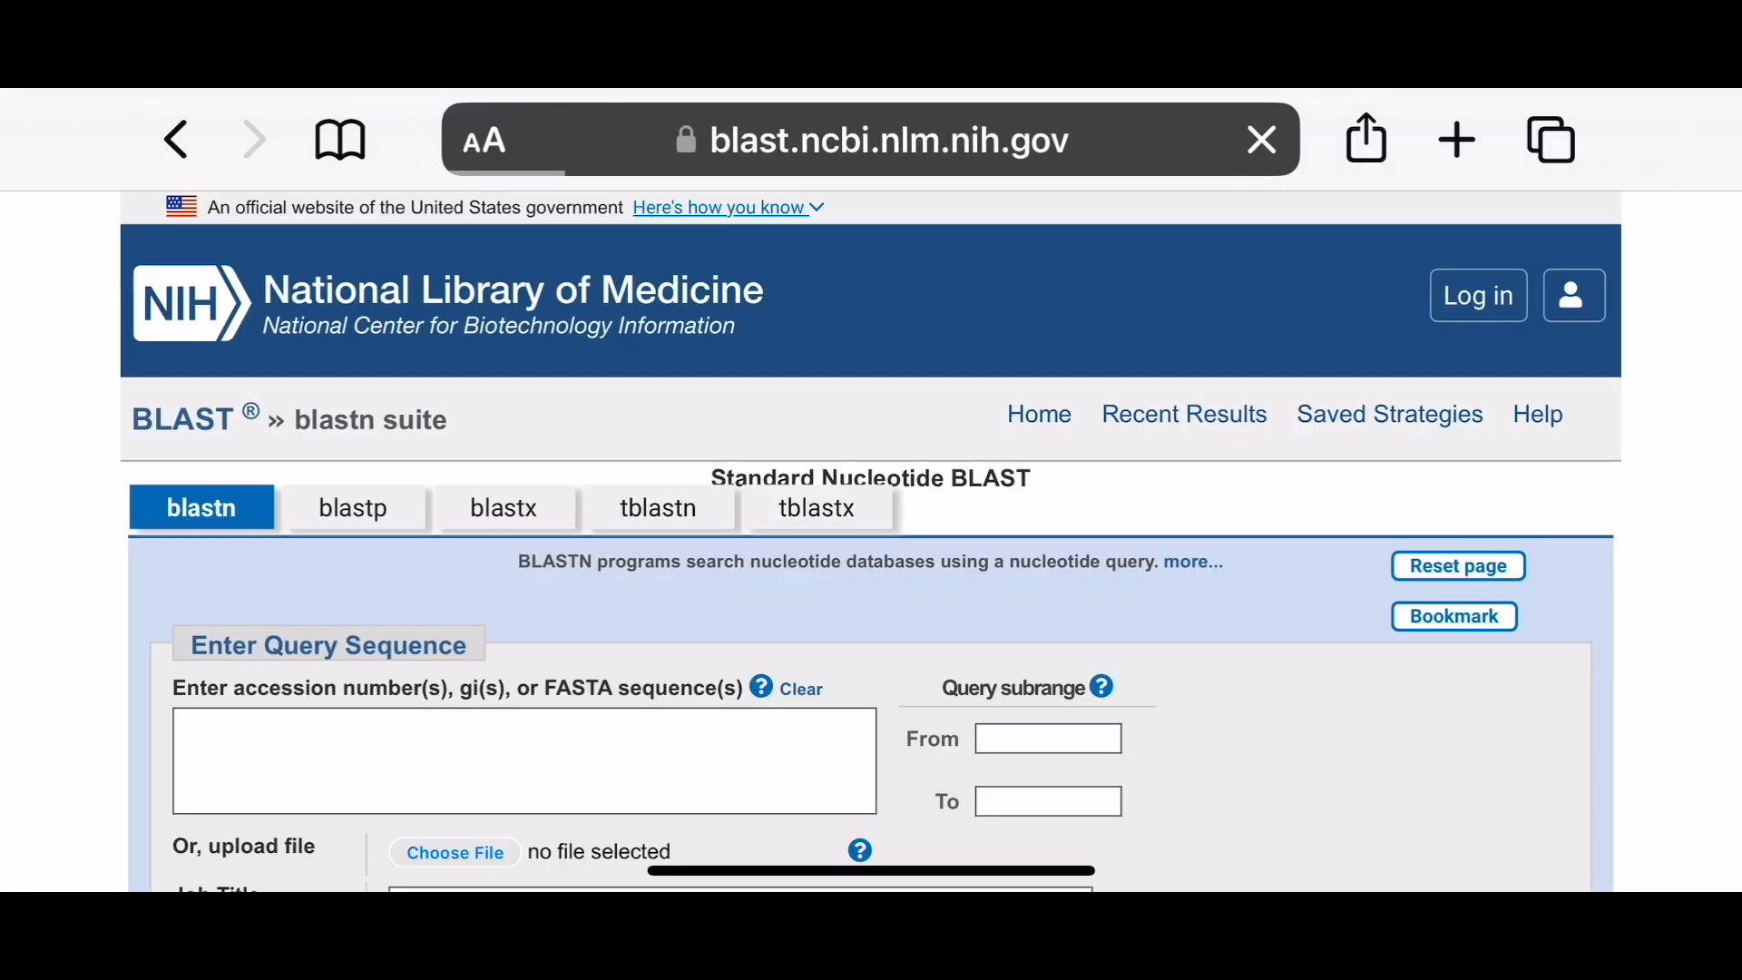
- Scroll the blastn form past Choose Search Set and megablast Program Selection to the BLAST button
{"action": "scroll", "scroll_direction": "down", "scroll_amount": 3}
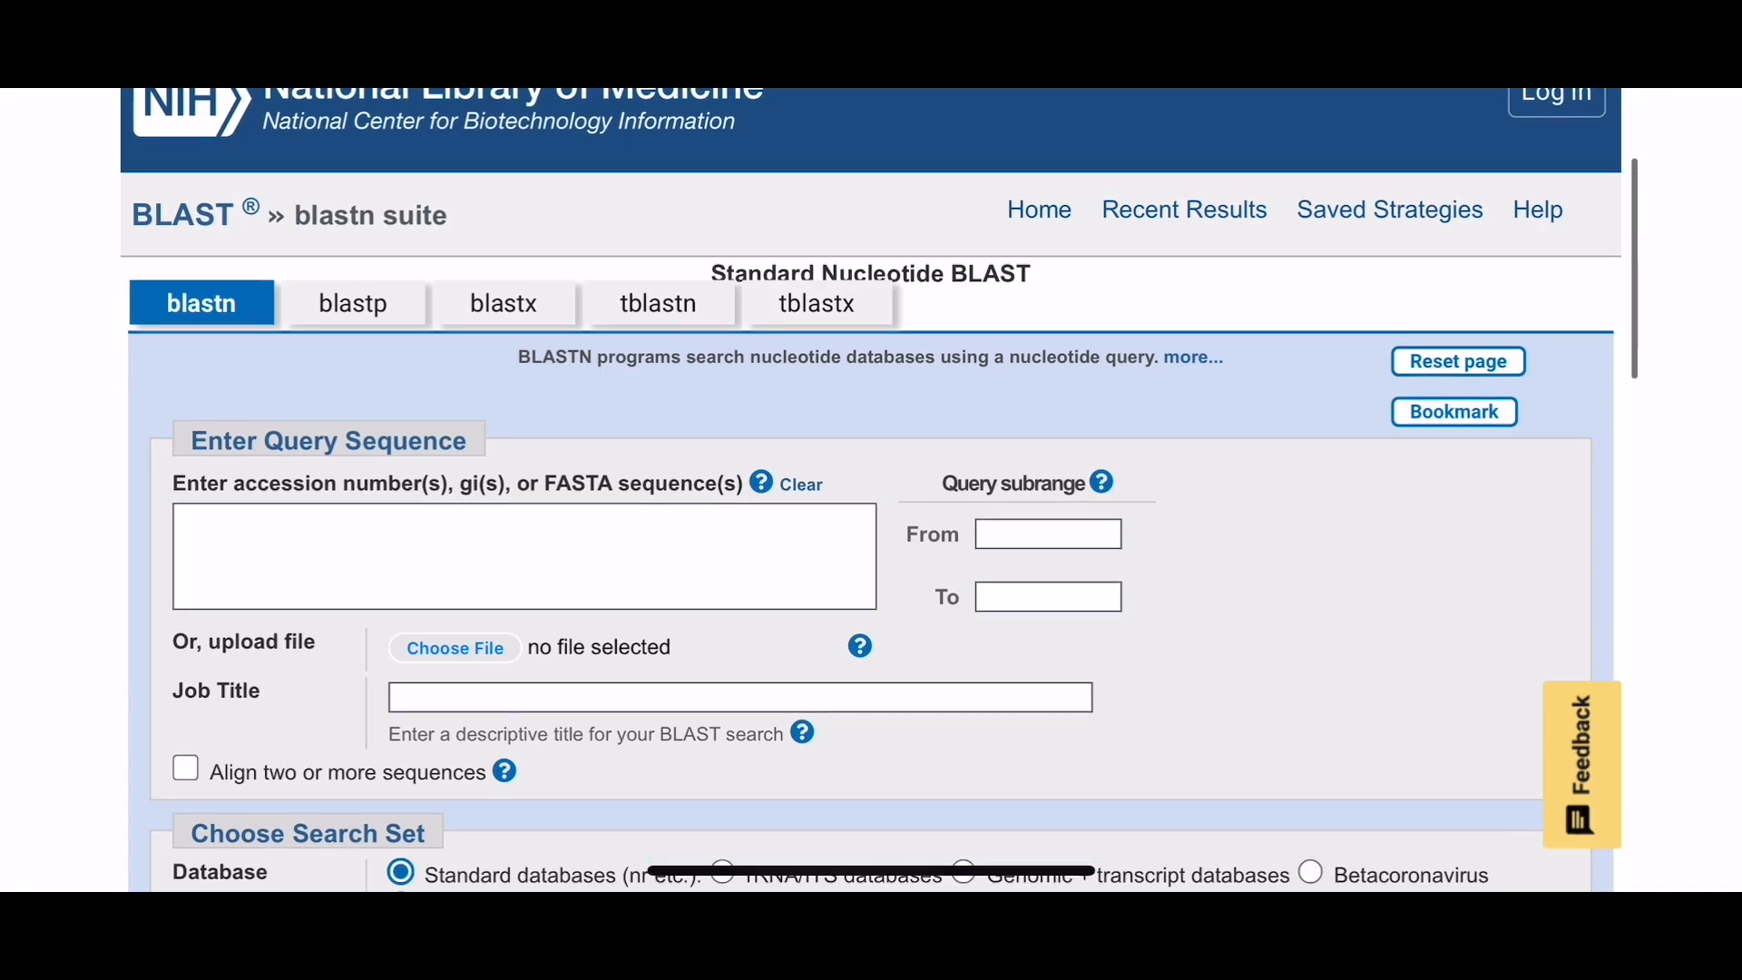
{"action": "scroll", "scroll_direction": "down", "scroll_amount": 3}
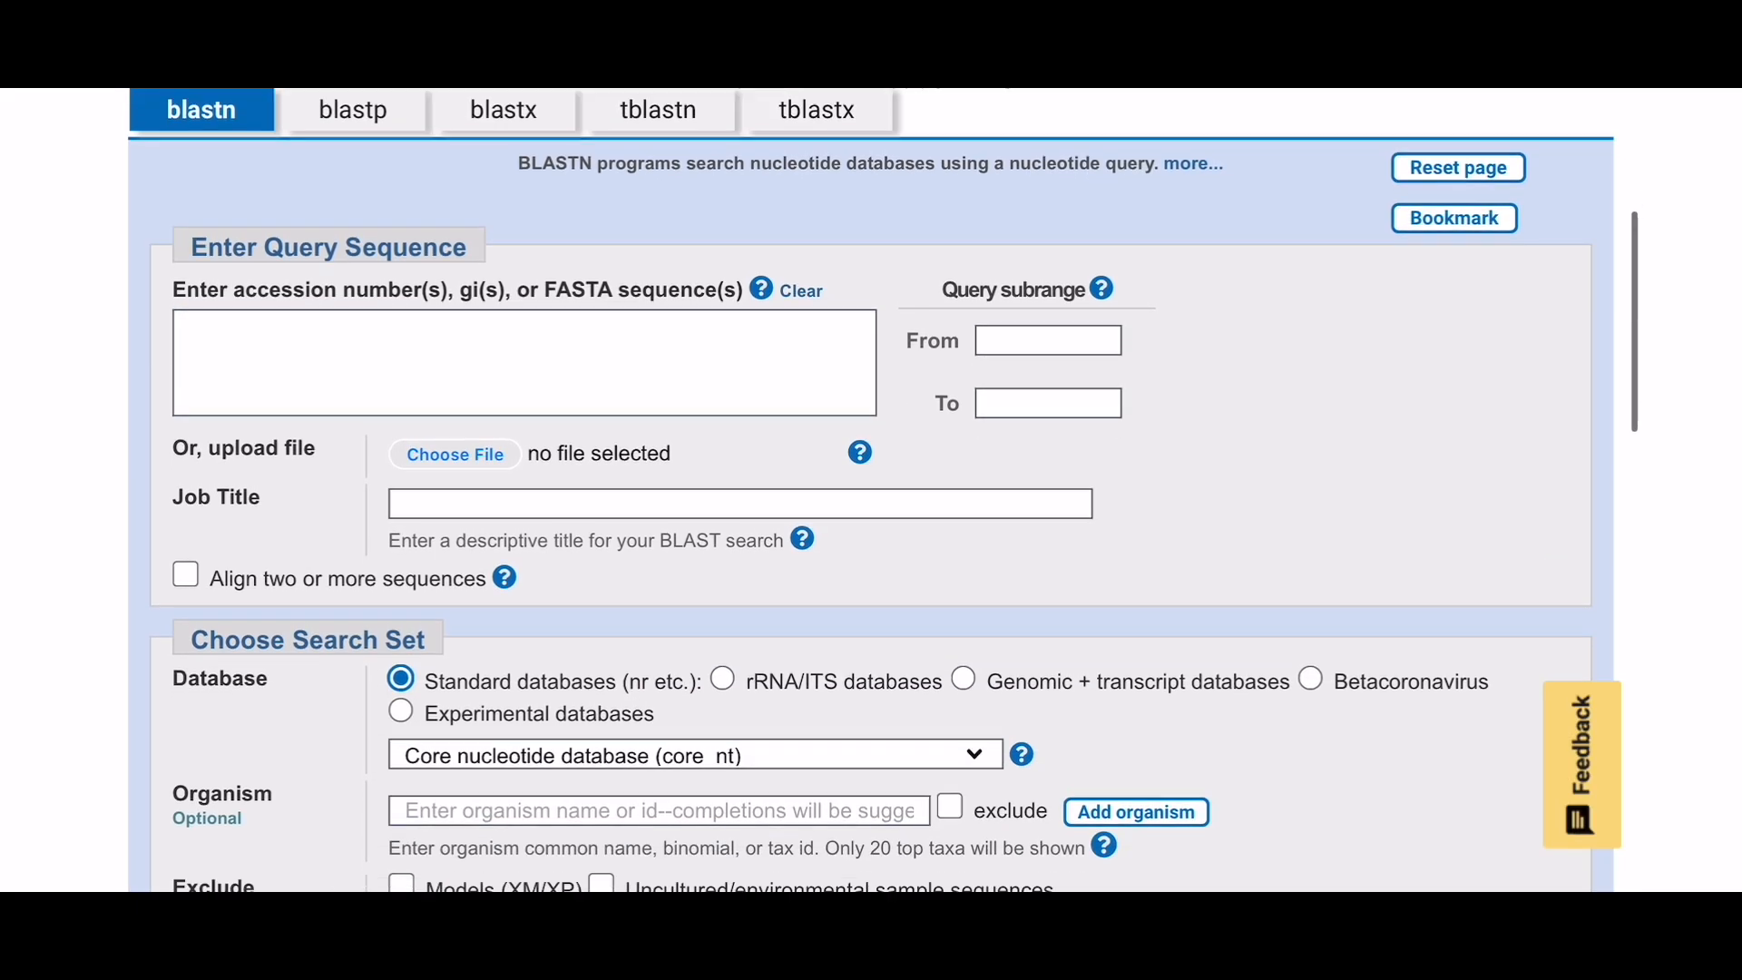
{"action": "scroll", "scroll_direction": "down", "scroll_amount": 3}
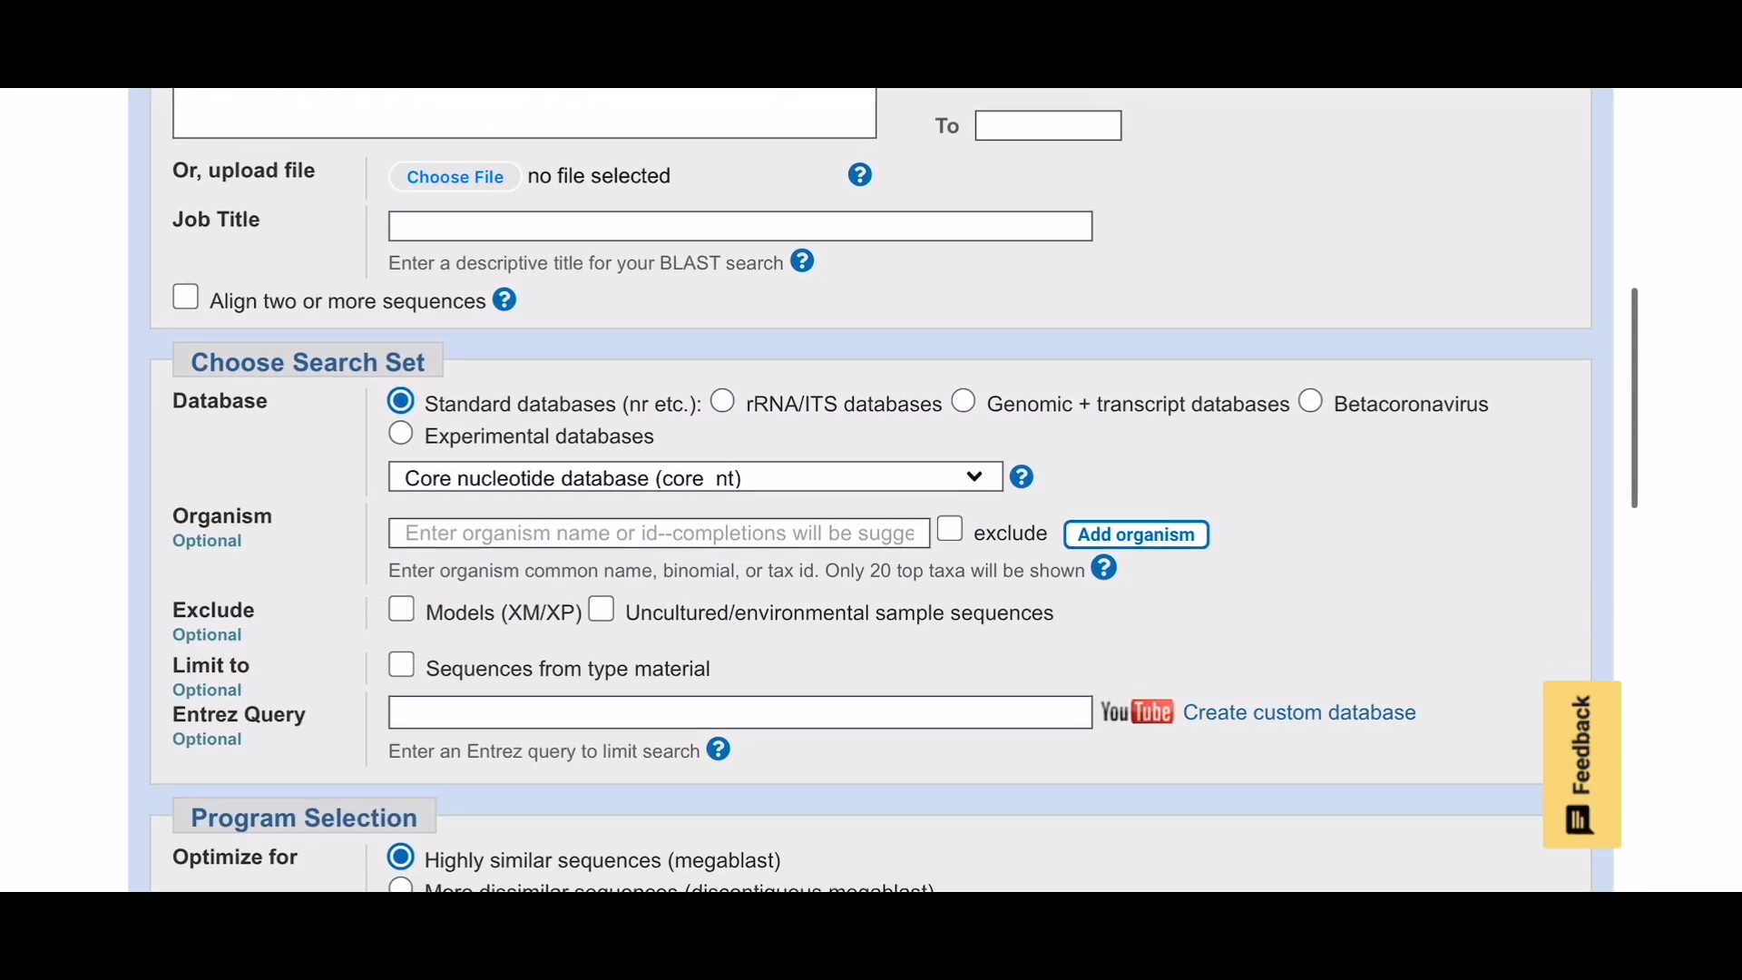
{"action": "scroll", "scroll_direction": "down", "scroll_amount": 3}
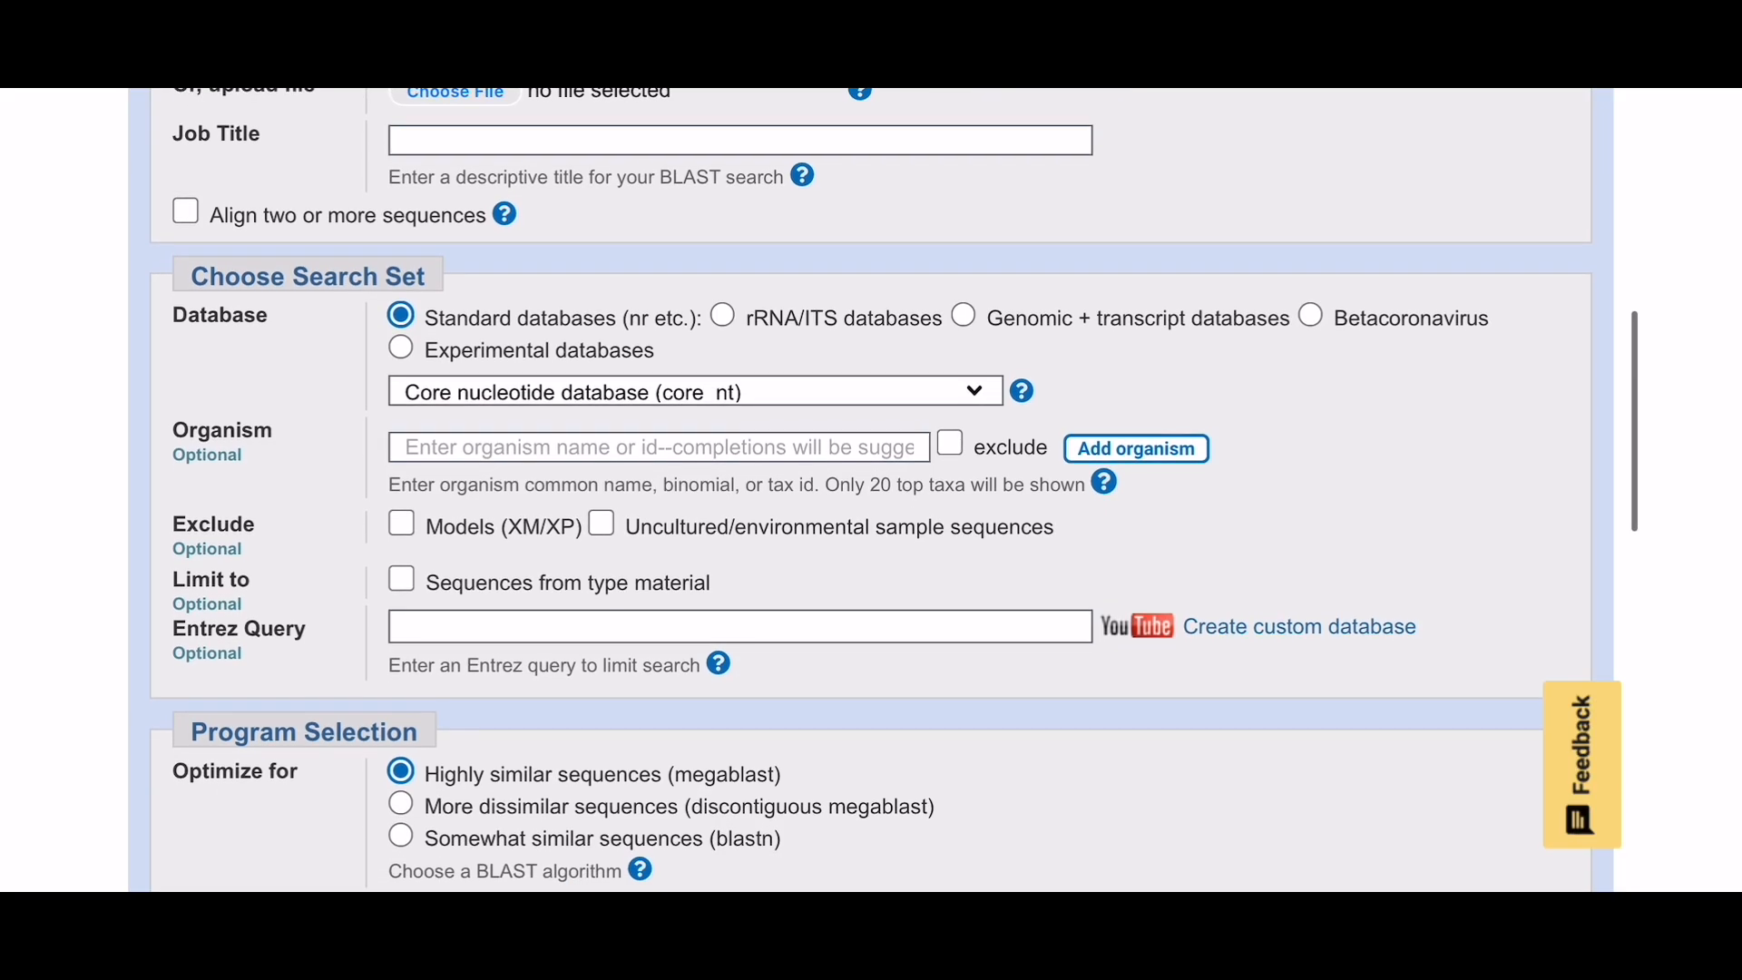
{"action": "scroll", "scroll_direction": "down", "scroll_amount": 3}
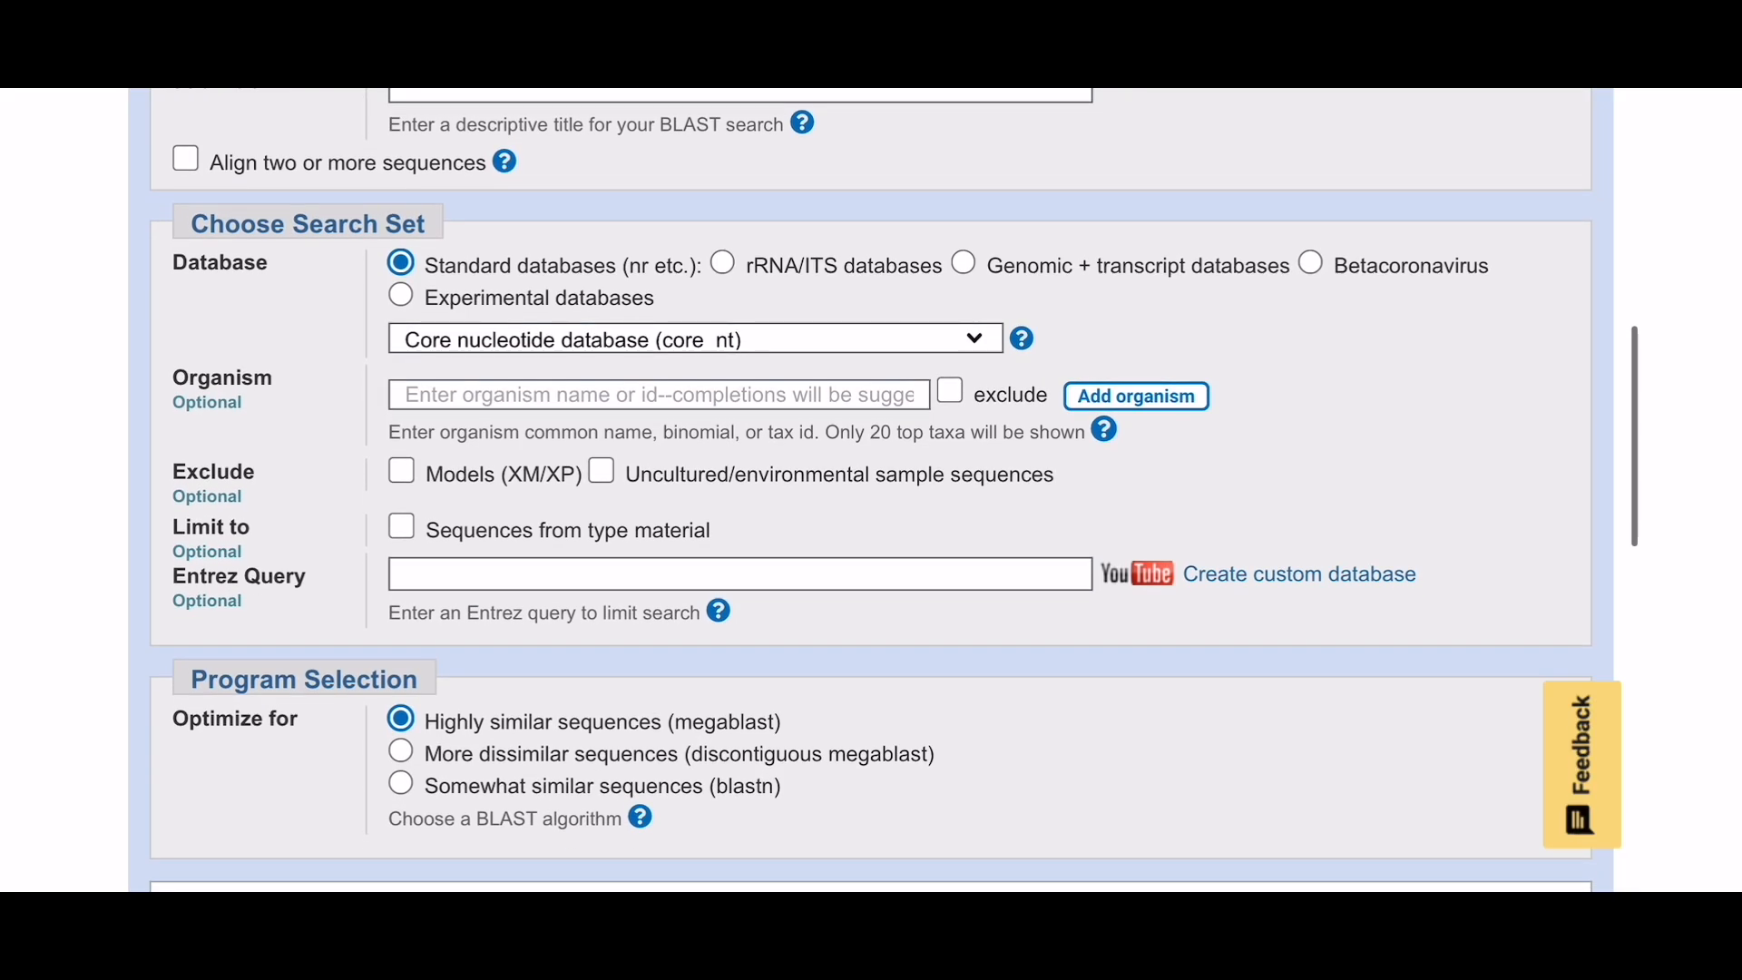
{"action": "scroll", "scroll_direction": "down", "scroll_amount": 3}
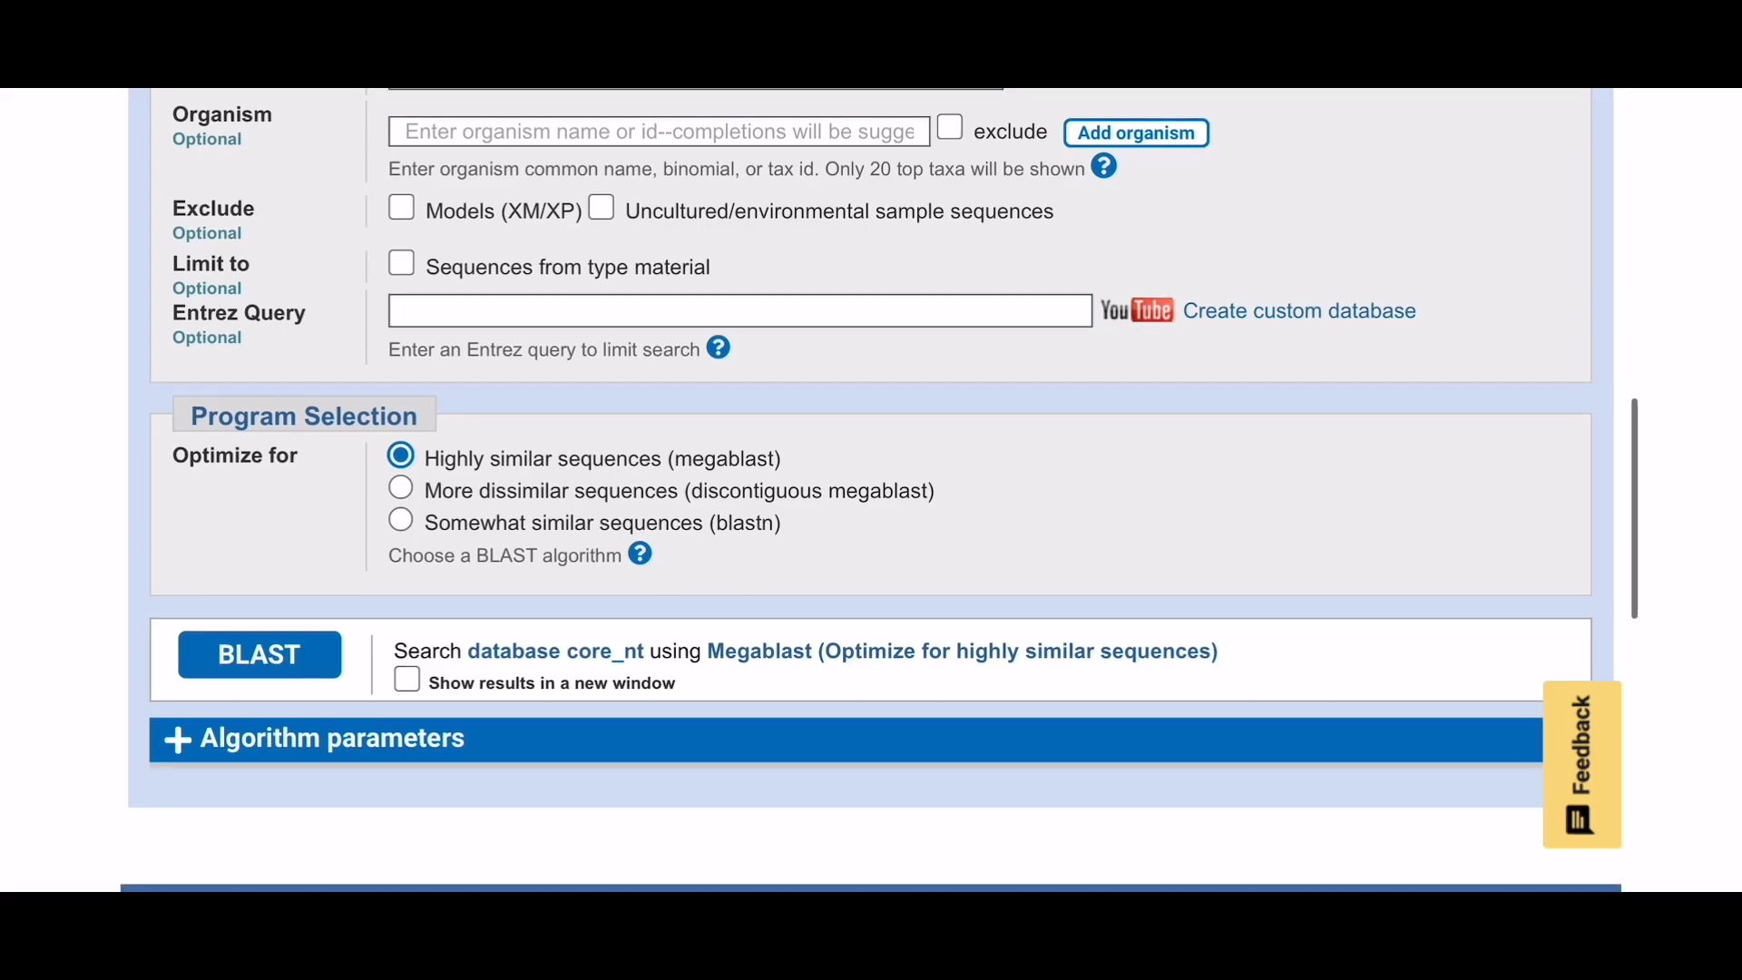